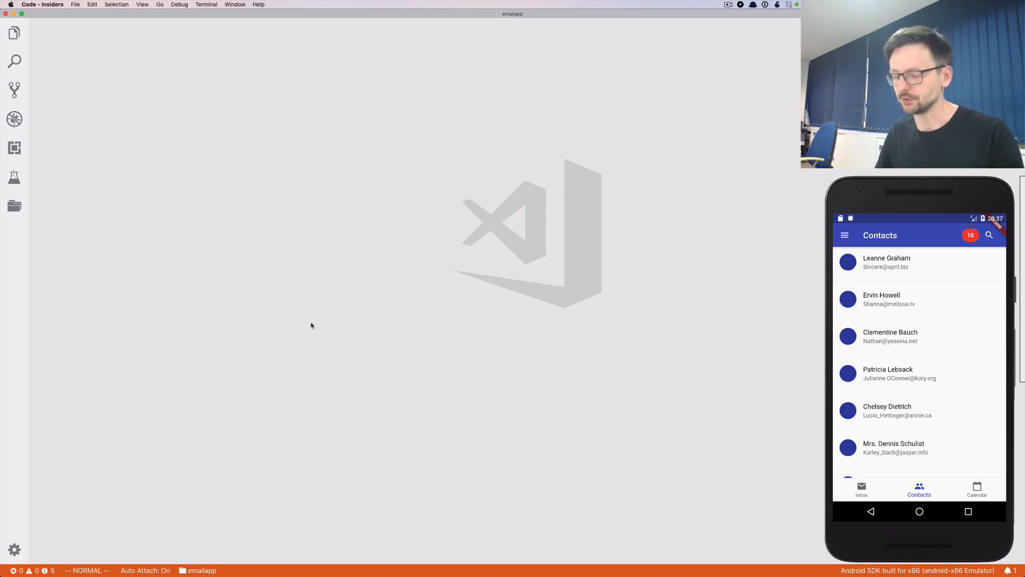
Open Counter.dart from Quick Open beside the main.dart and CalendarScreen.dart tabs.
{"action": "type", "text": "li"}
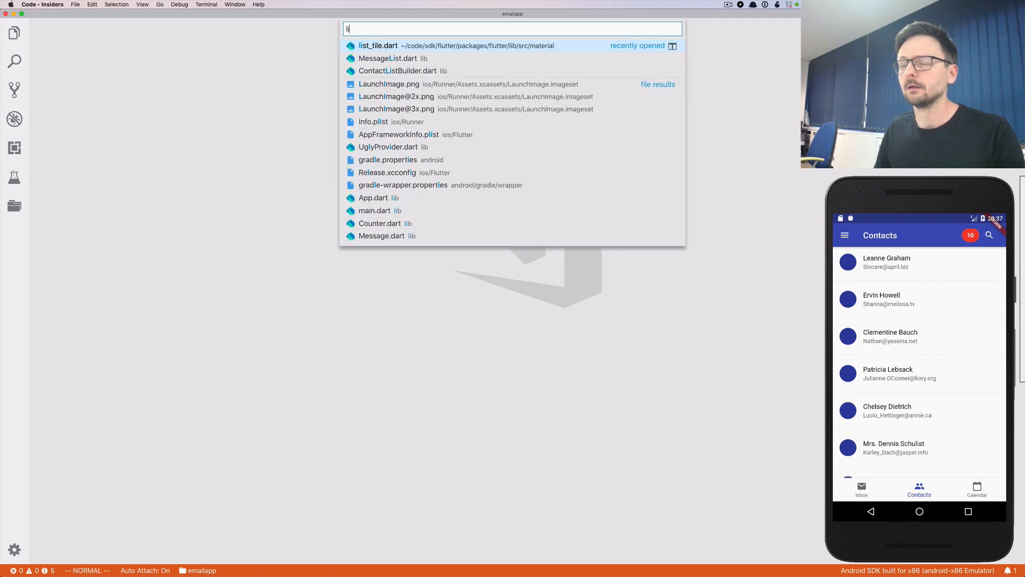
{"action": "left_click", "coordinate": [374, 210]}
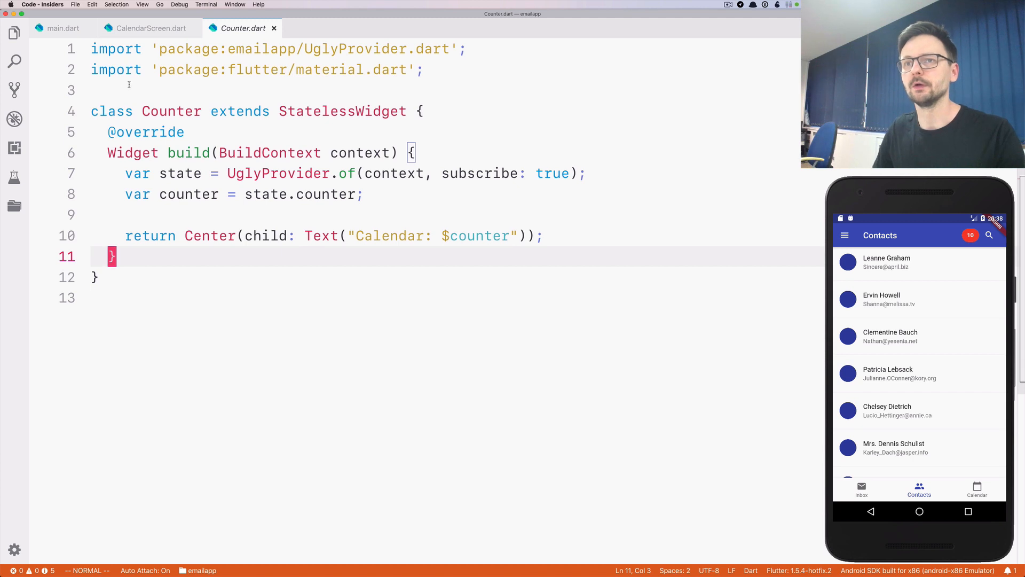
Remove main.dart's unused UglyProvider import and create lib/manager/CounterManager.dart.
{"action": "left_click", "coordinate": [62, 28]}
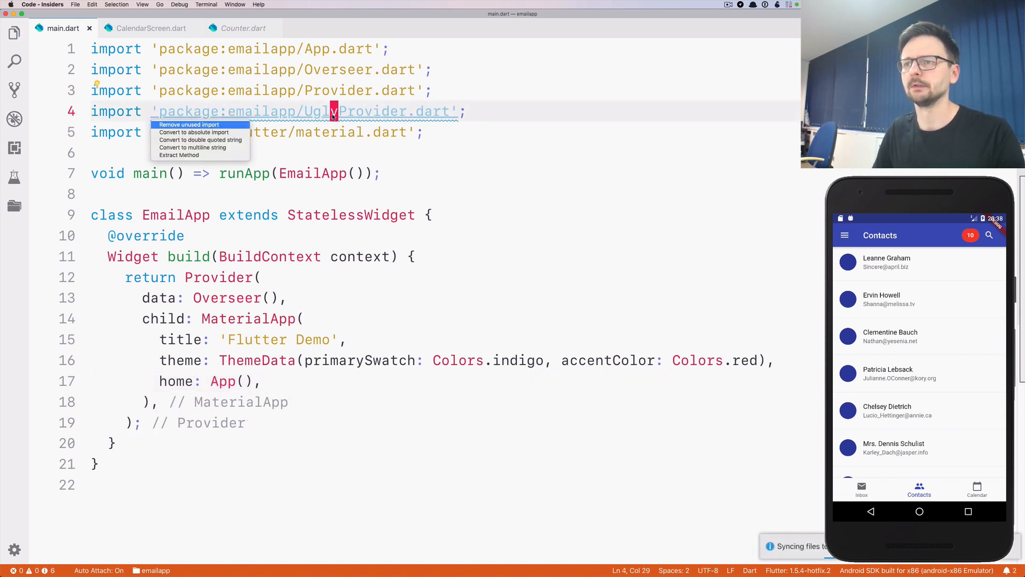
{"action": "left_click", "coordinate": [189, 124]}
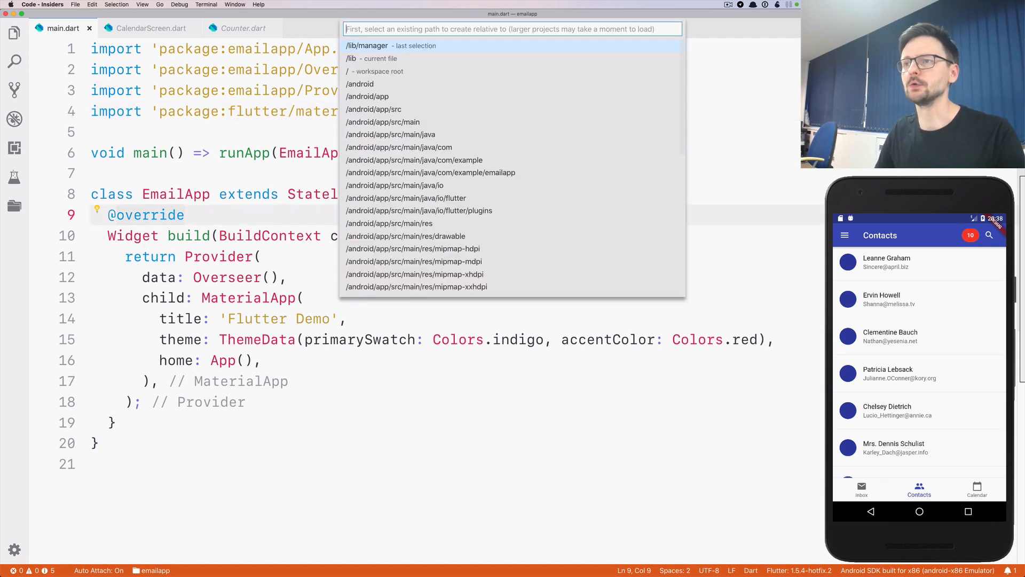
{"action": "type", "text": "CounterManager.d"}
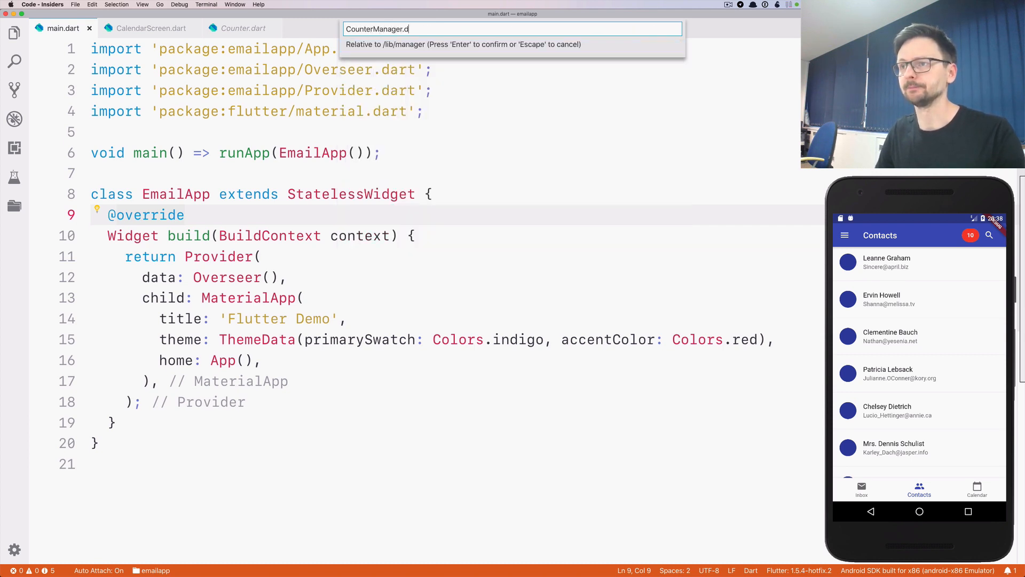
{"action": "key", "text": "Return"}
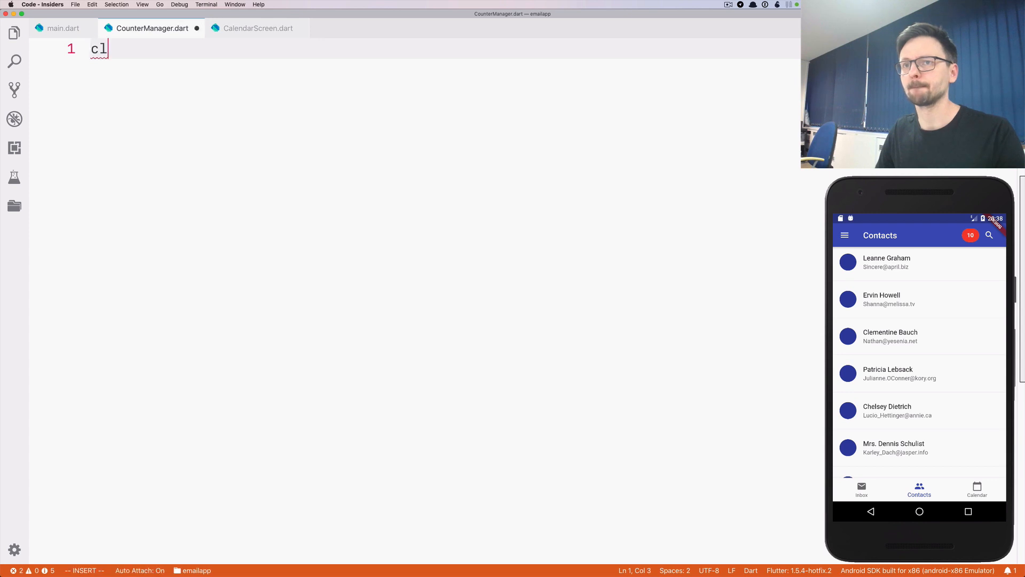
Declare class CounterManager with a private BehaviorSubject<int> _counter field.
{"action": "type", "text": "ass CounterM"}
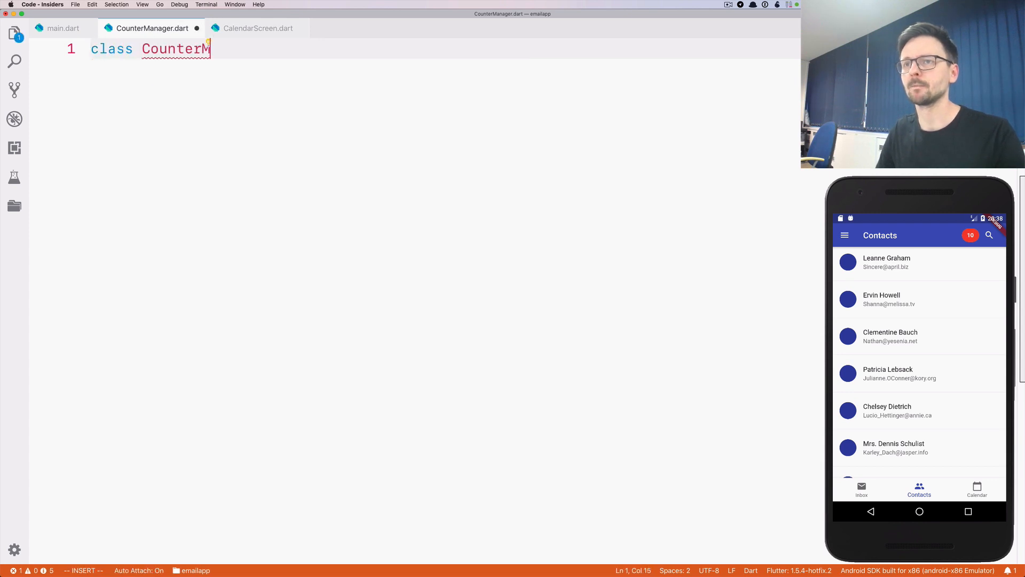
{"action": "type", "text": "anager {"}
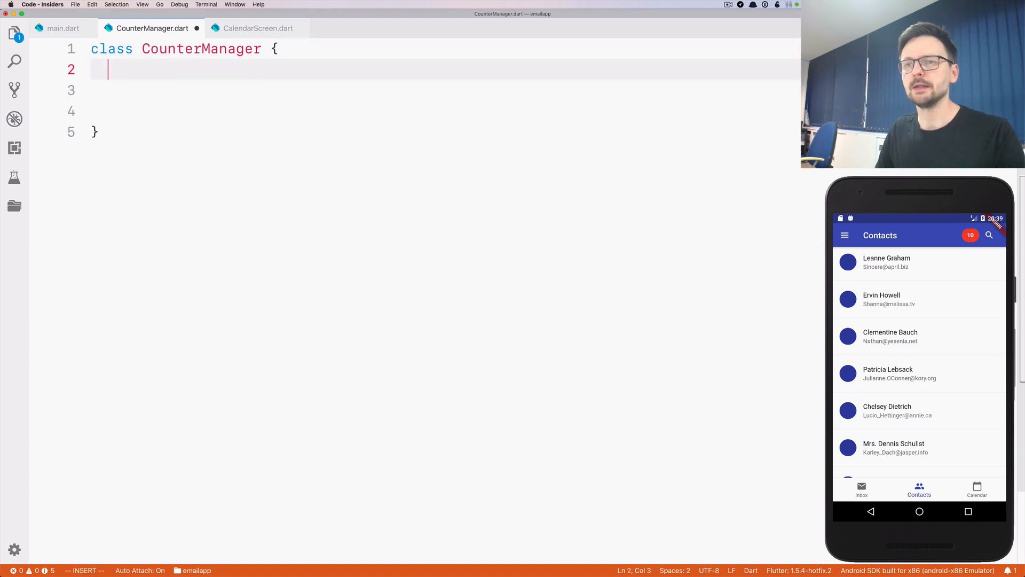
{"action": "type", "text": "Beha"}
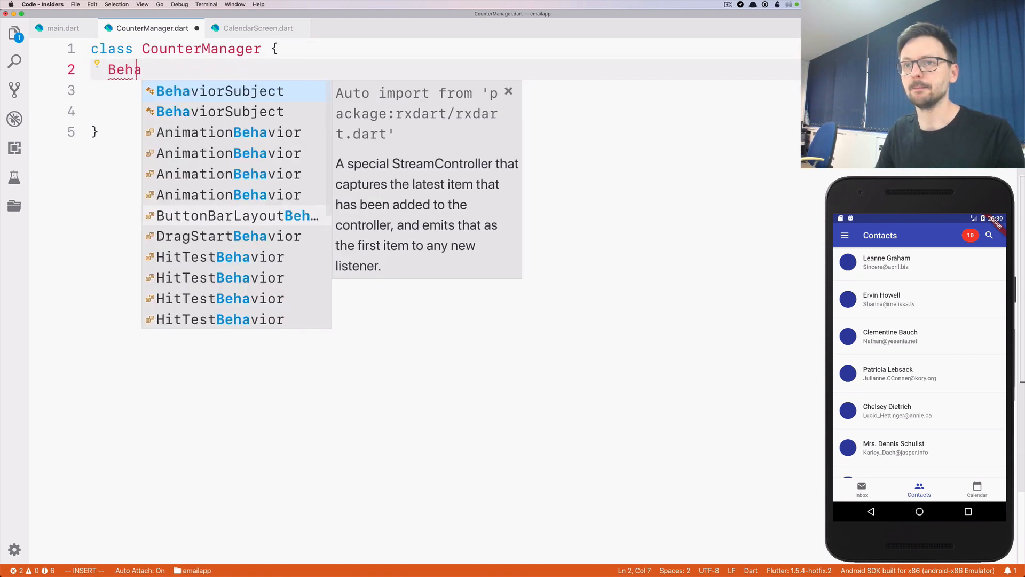
{"action": "type", "text": "viour"}
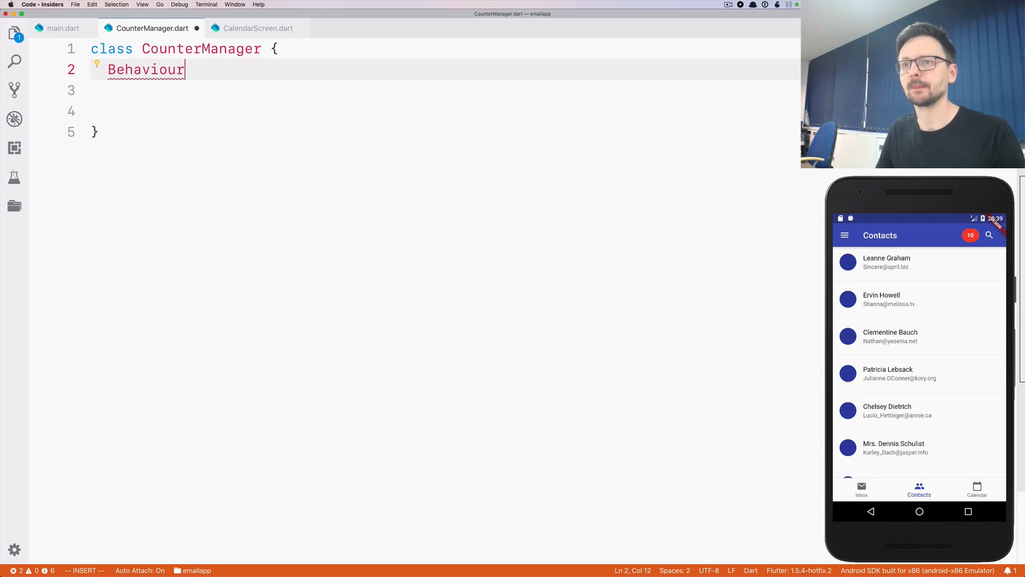
{"action": "type", "text": "<int>"}
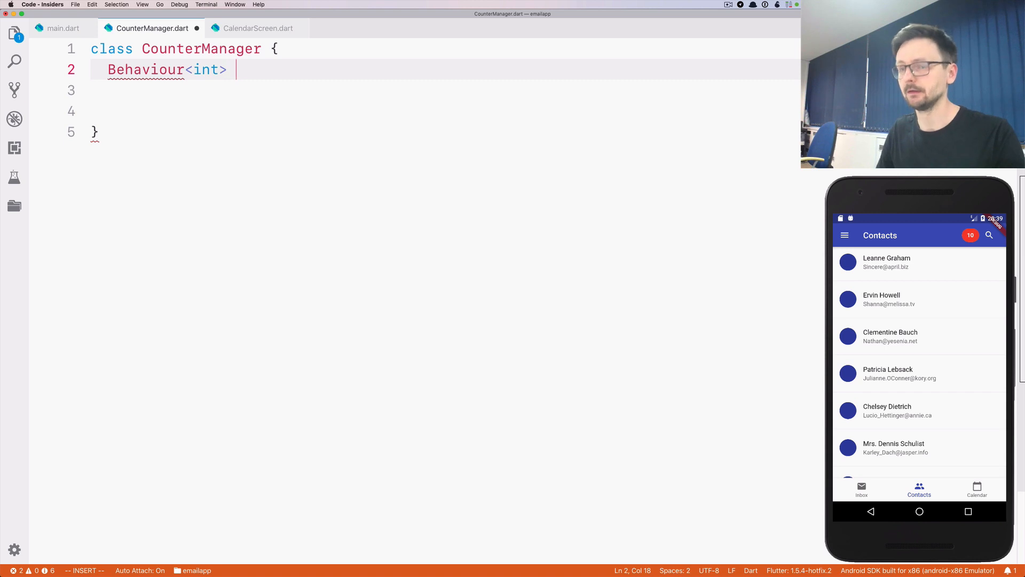
{"action": "type", "text": "s"}
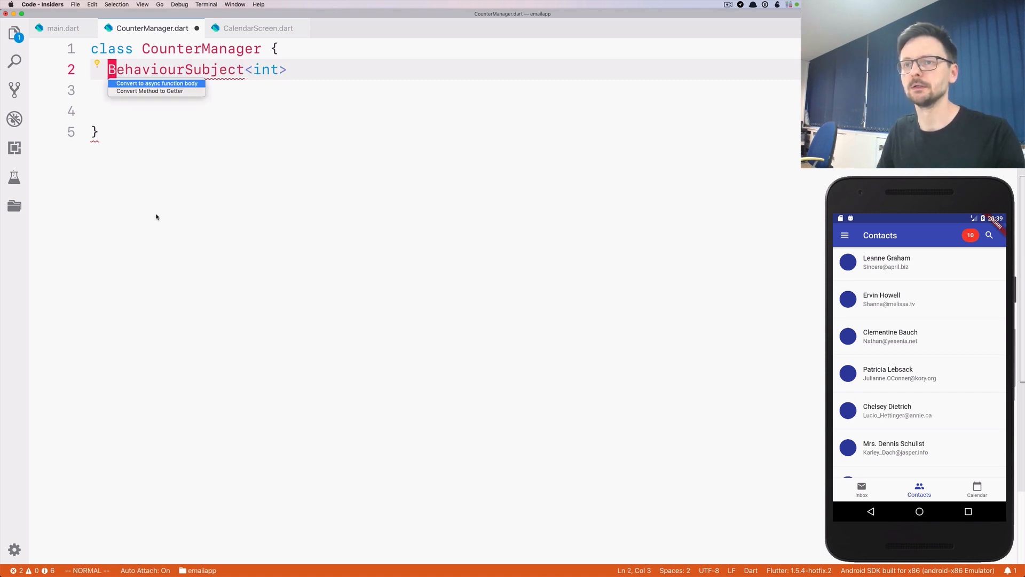
{"action": "type", "text": "_counter ="}
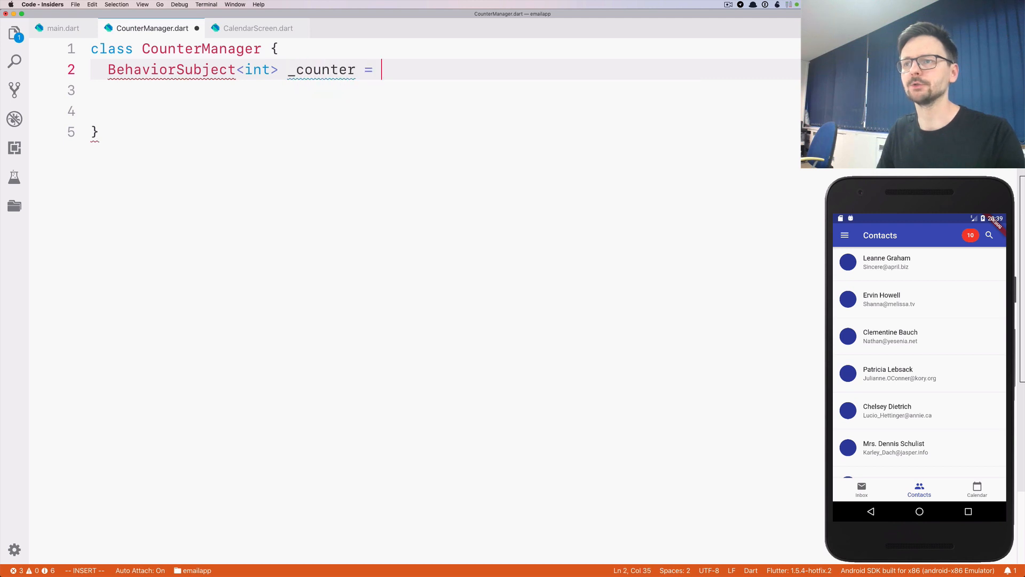
{"action": "type", "text": "B"}
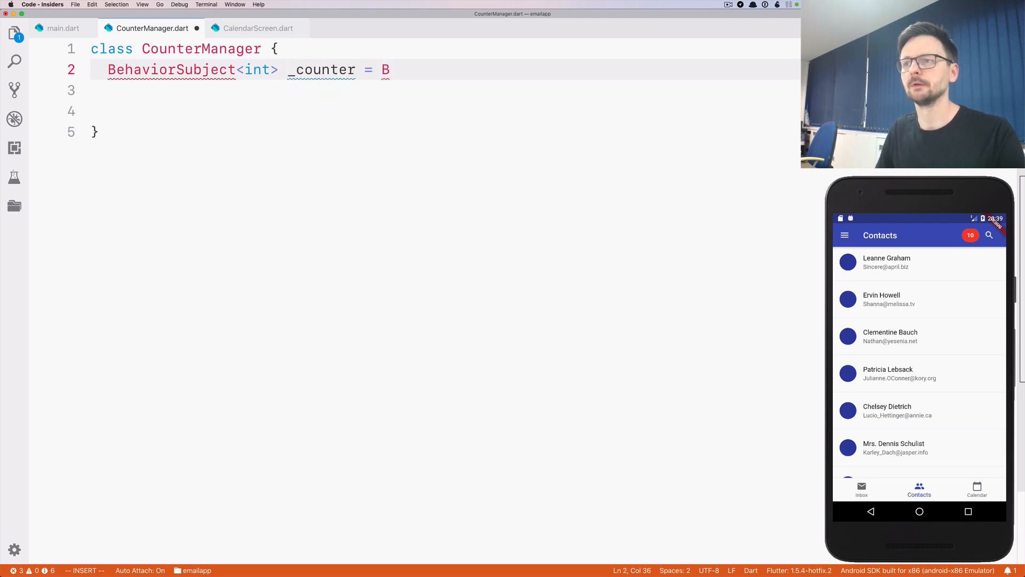
{"action": "type", "text": "ehaviourSubject"}
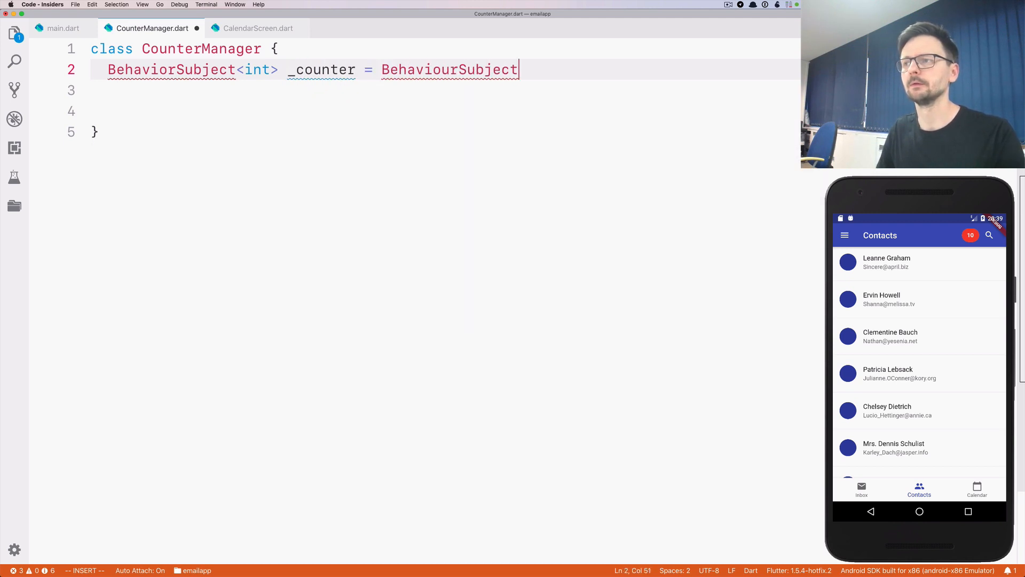
{"action": "type", "text": "<int>"}
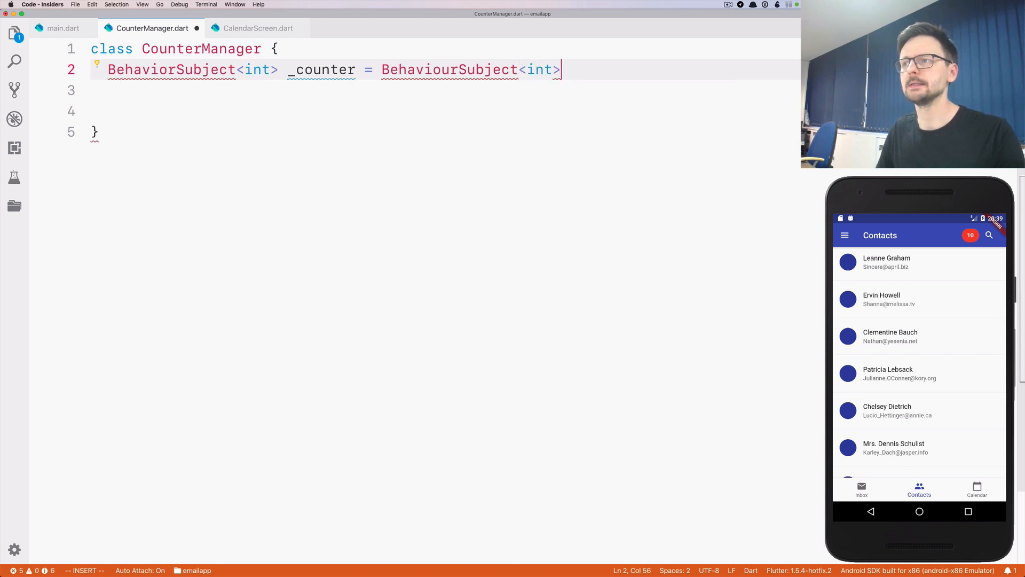
{"action": "type", "text": "();"}
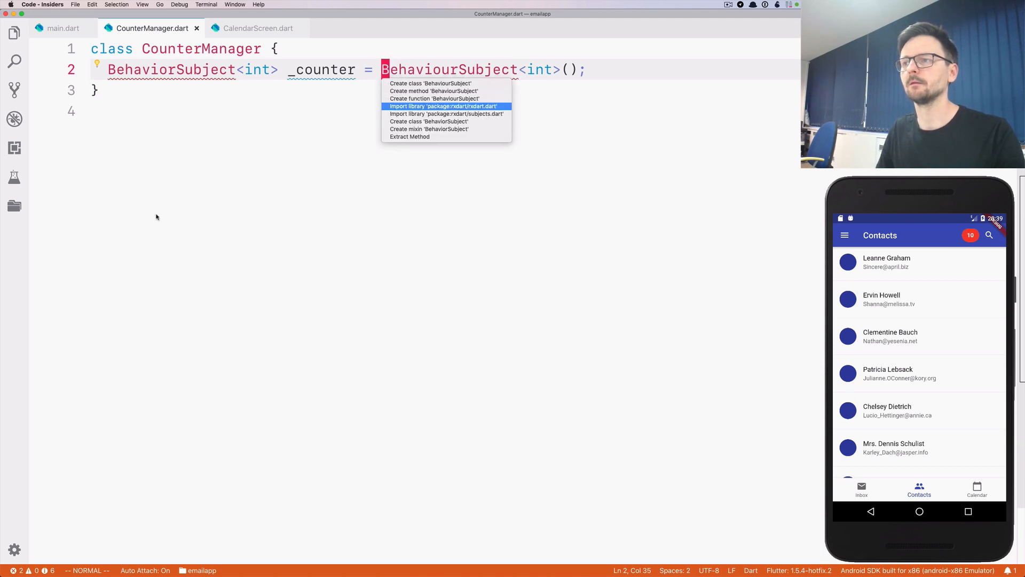
Import package:rxdart/rxdart.dart and seed _counter with 0.
{"action": "left_click", "coordinate": [444, 105]}
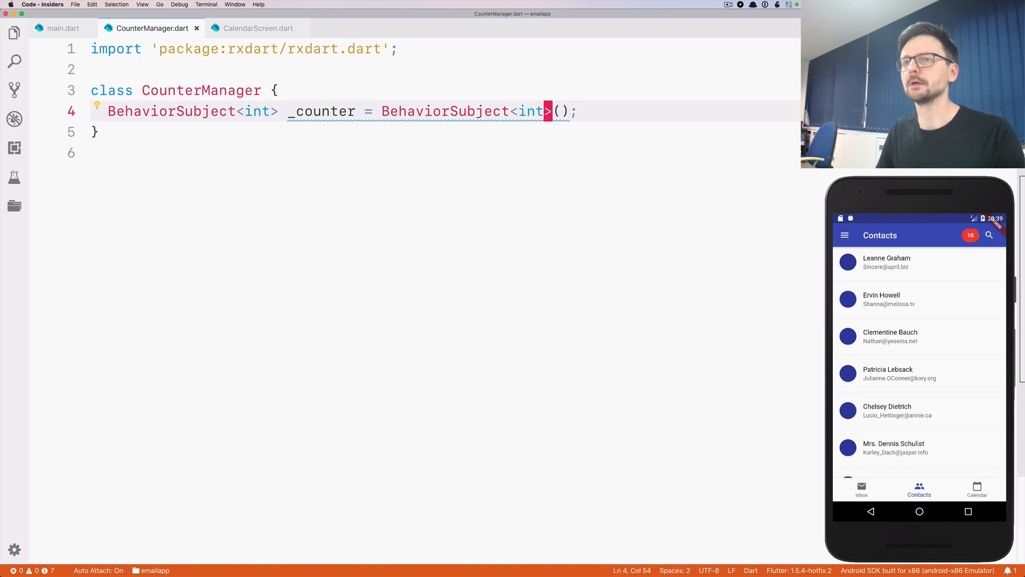
{"action": "type", "text": ".seeded"}
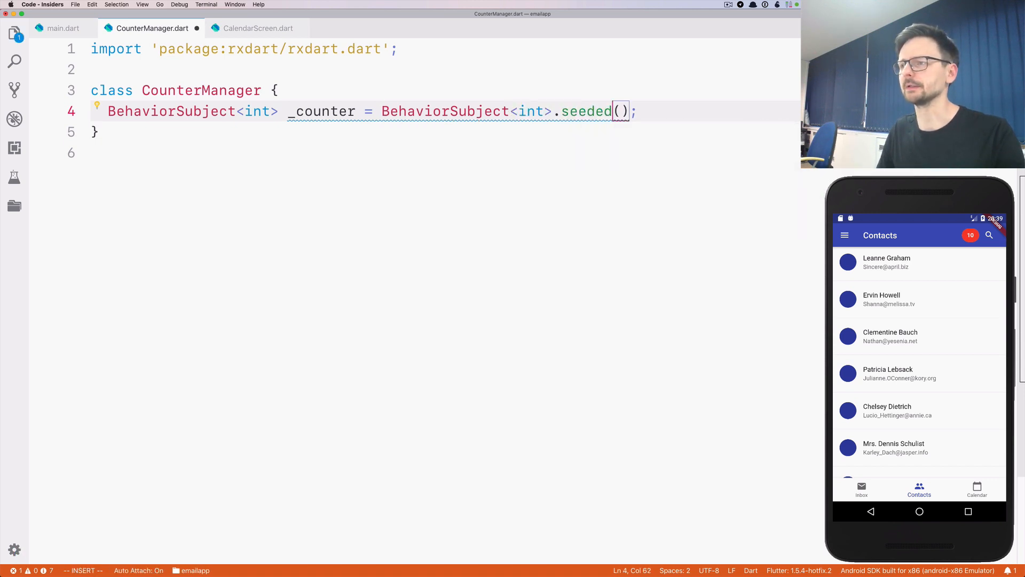
{"action": "type", "text": "0"}
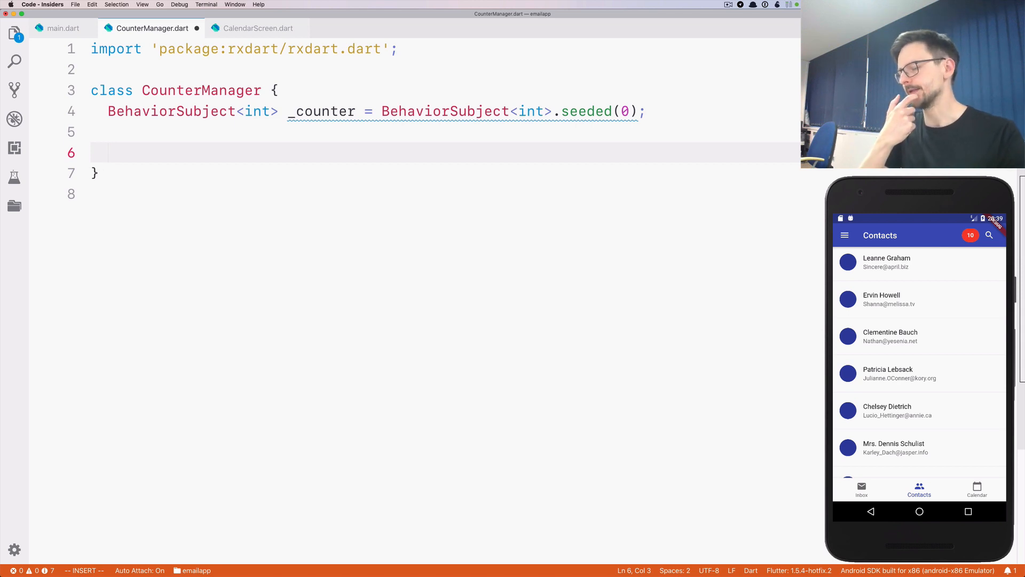
Add 'Stream<int> get counter$ => _counter.stream;' to CounterManager.
{"action": "type", "text": "Stream<int>"}
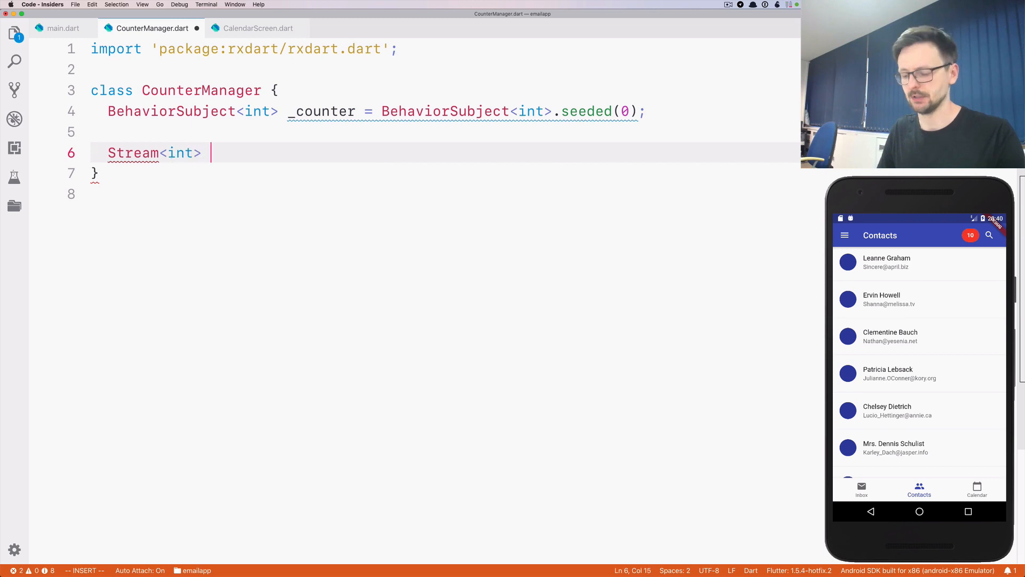
{"action": "type", "text": "get c"}
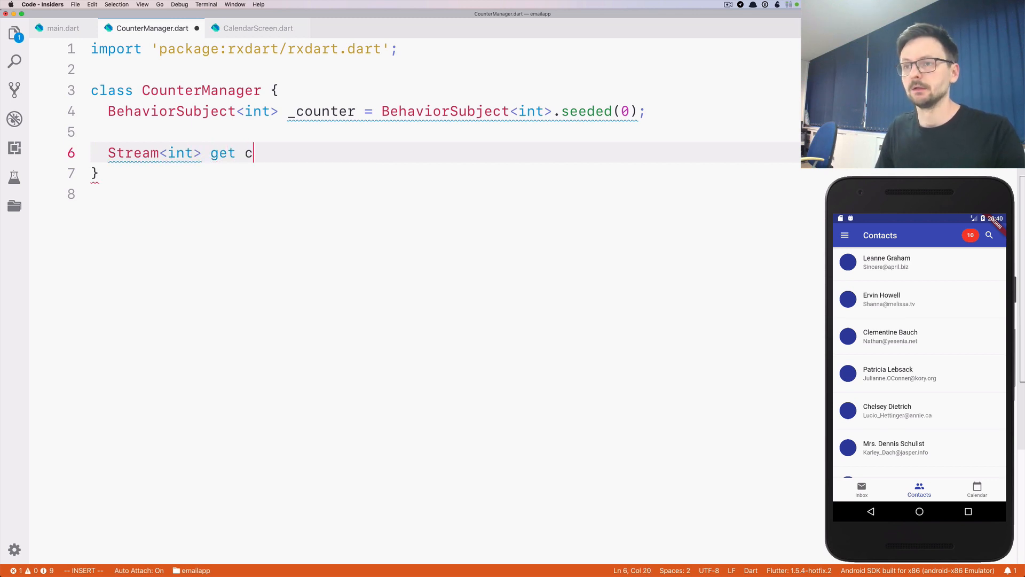
{"action": "type", "text": "ounter ="}
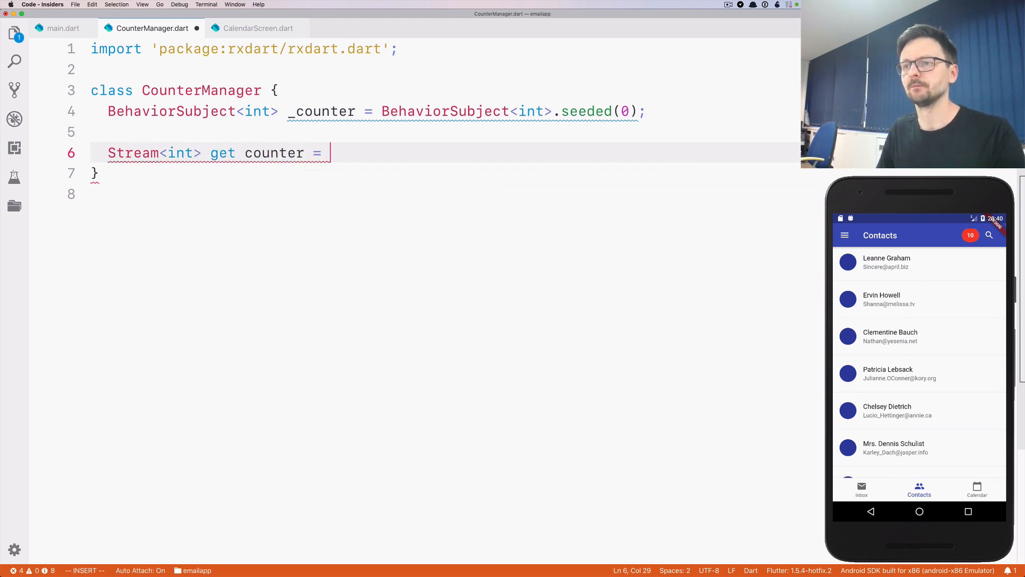
{"action": "type", "text": "_counter.stream;"}
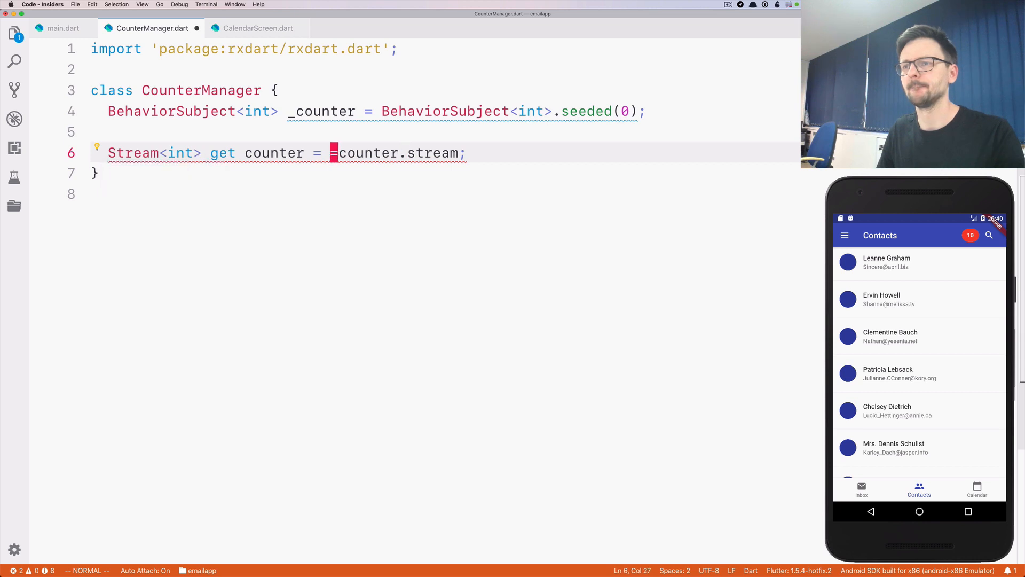
{"action": "type", "text": ">"}
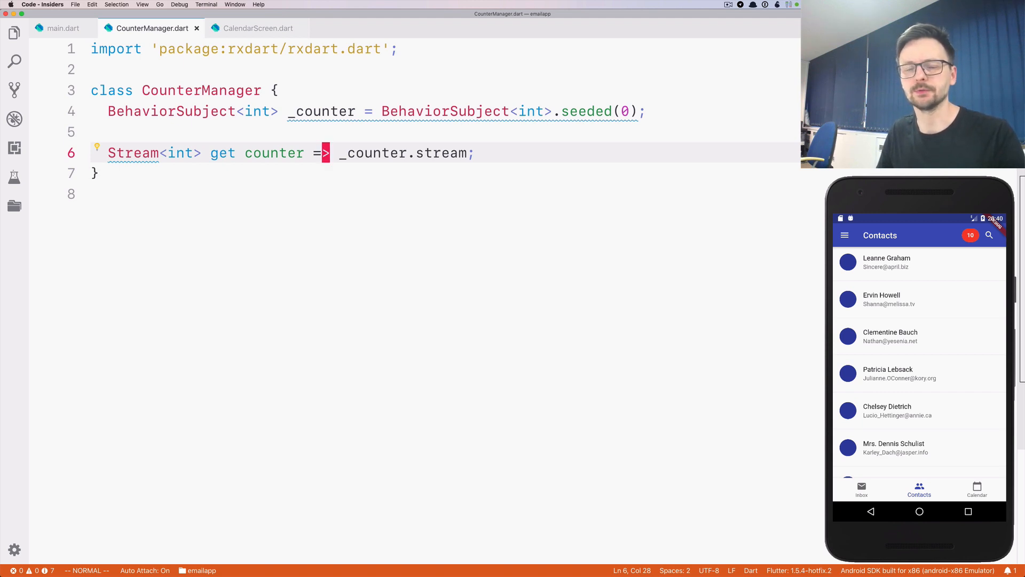
{"action": "key", "text": "left"}
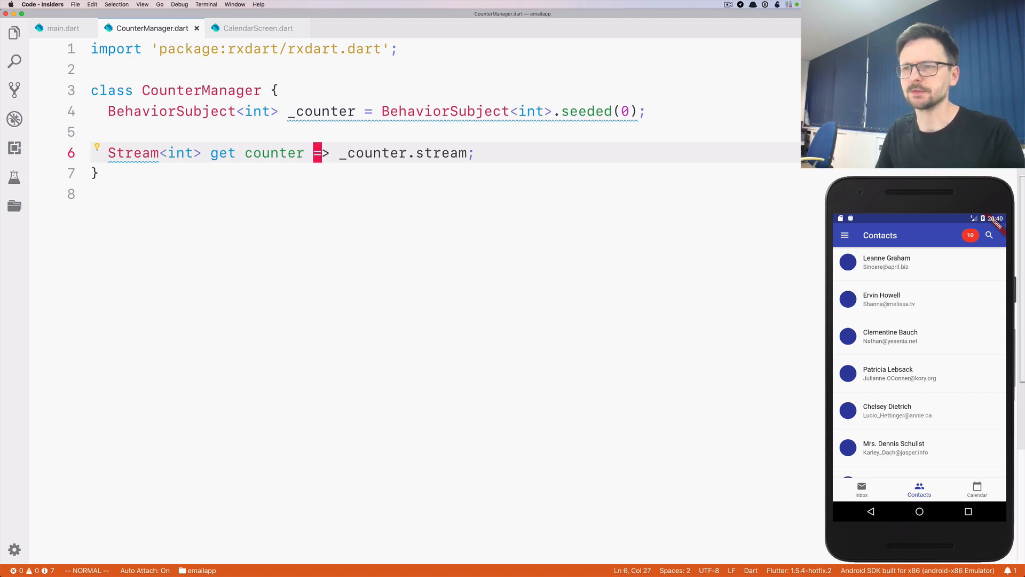
{"action": "key", "text": "Left"}
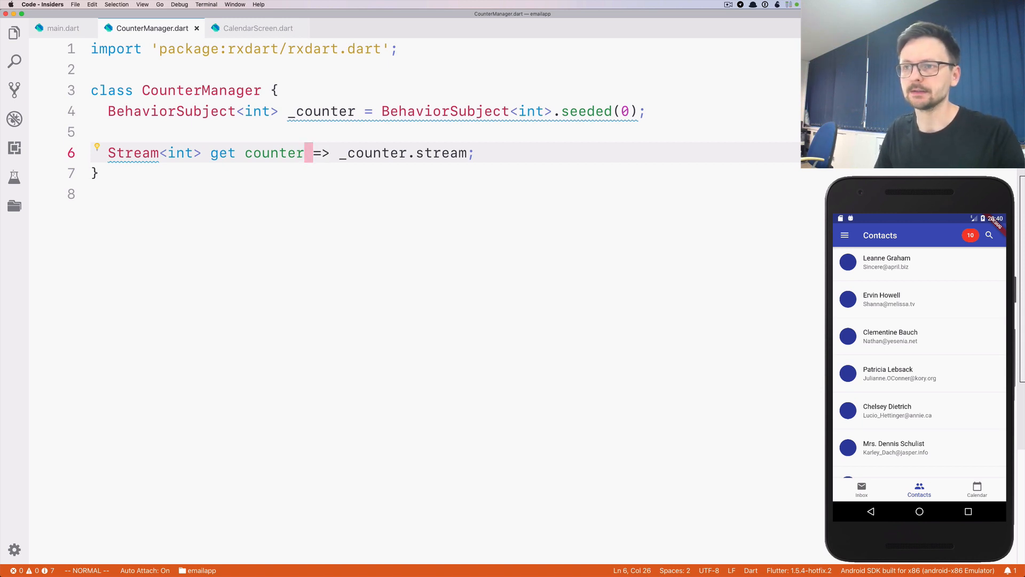
{"action": "type", "text": "$"}
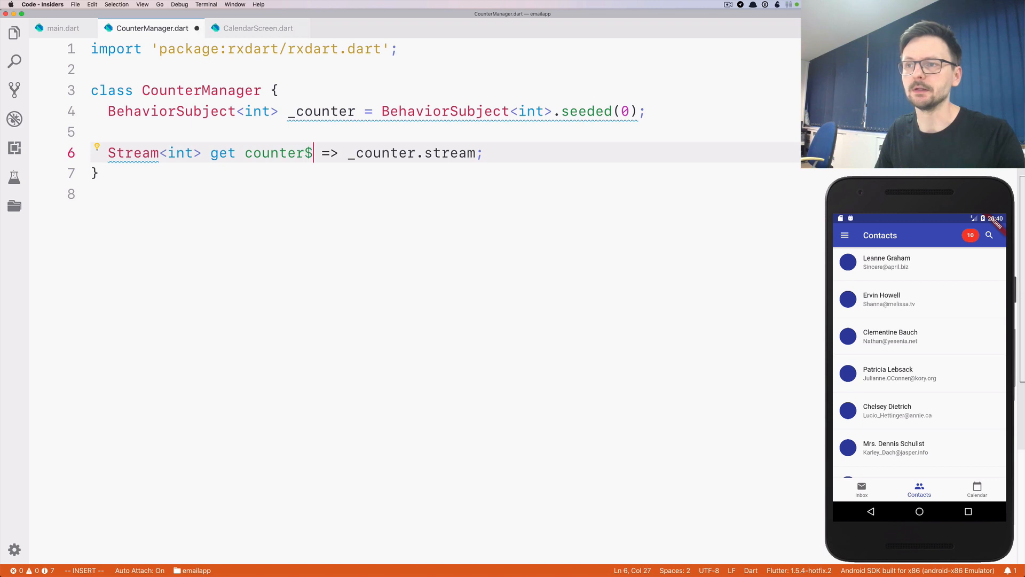
{"action": "key", "text": "Escape"}
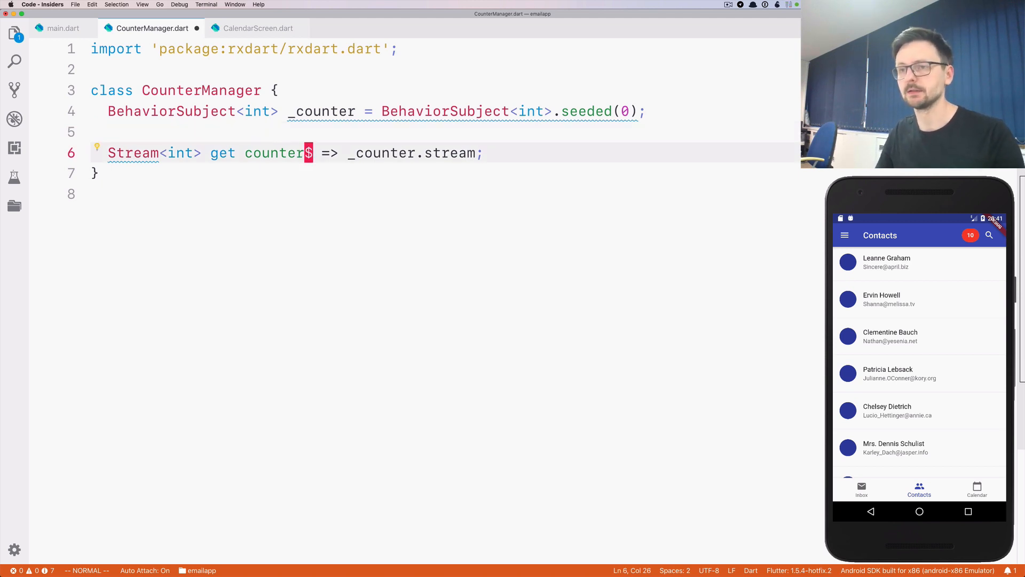
Add an increment() method and an int _current getter returning _counter.value.
{"action": "key", "text": "Return"}
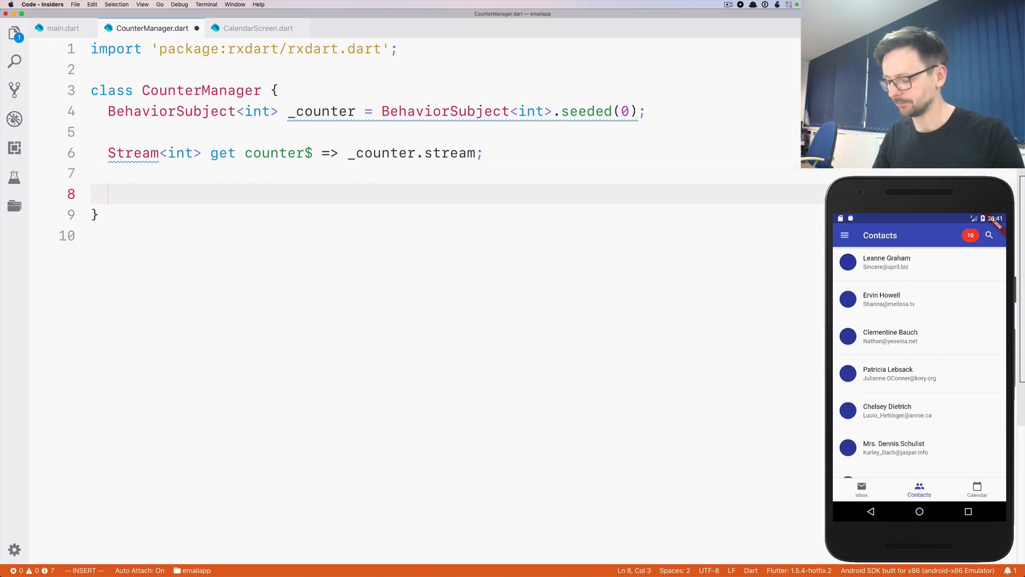
{"action": "type", "text": "v"}
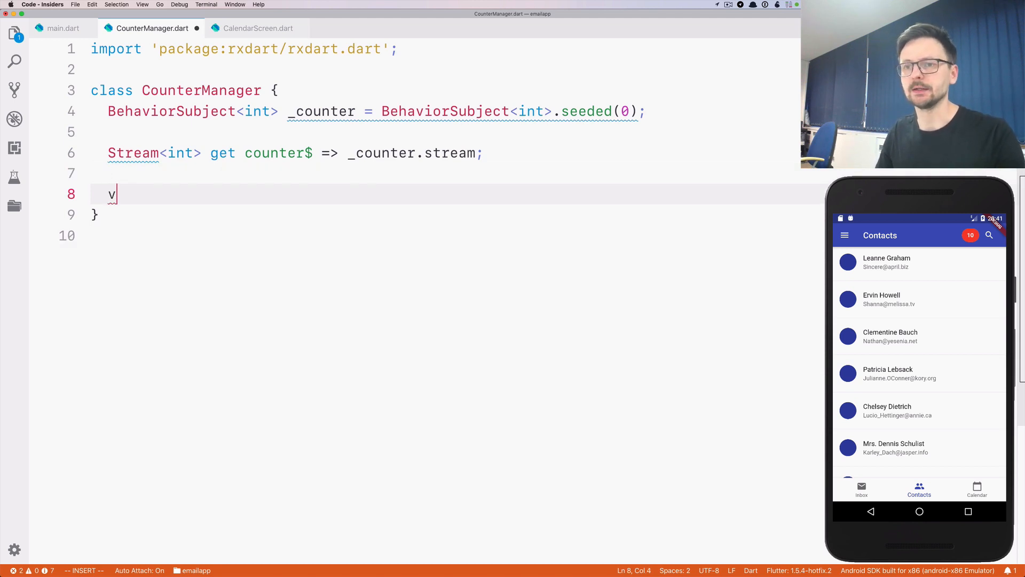
{"action": "type", "text": "oid increme"}
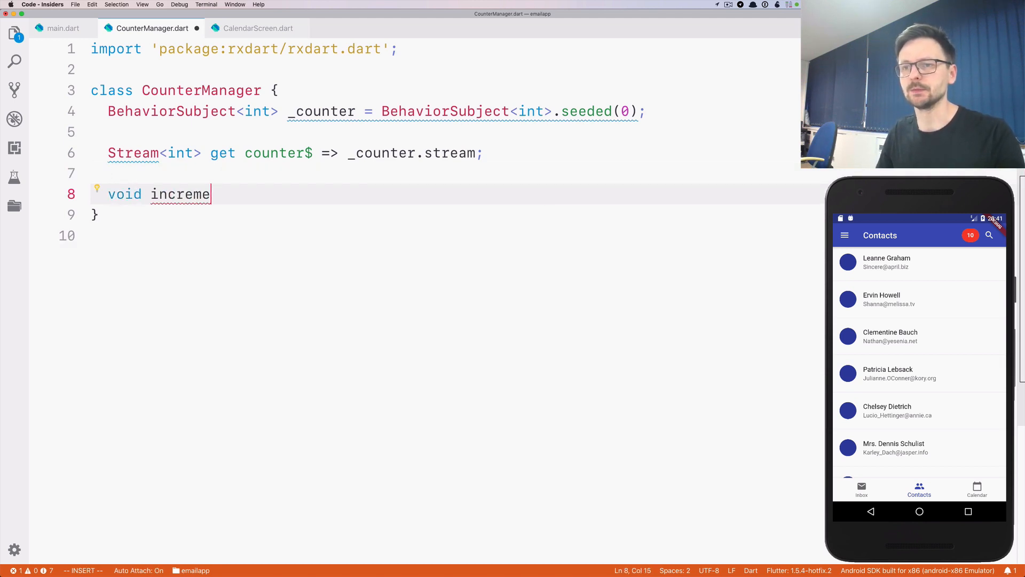
{"action": "type", "text": "nt() =>"}
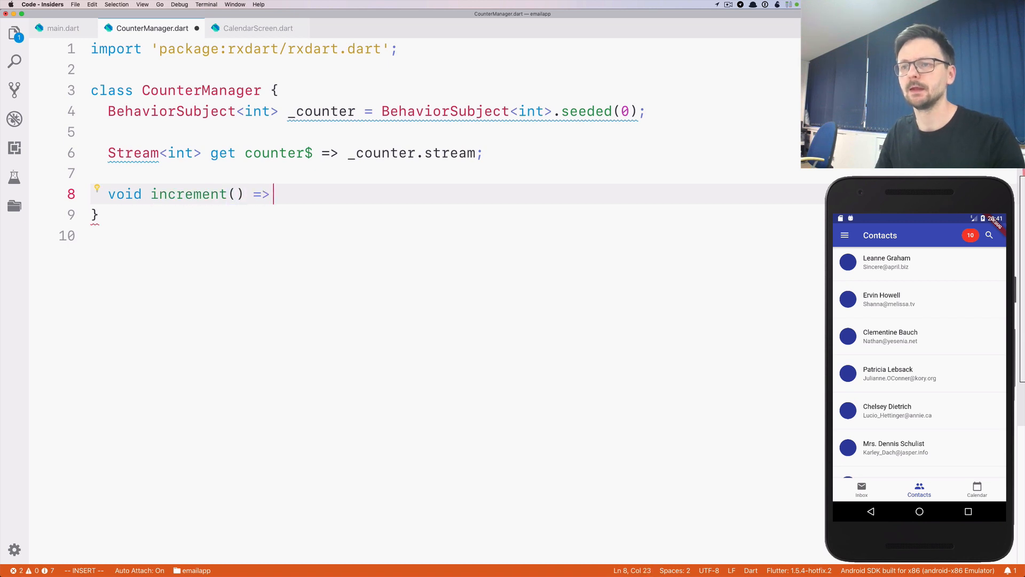
{"action": "type", "text": "_counter"}
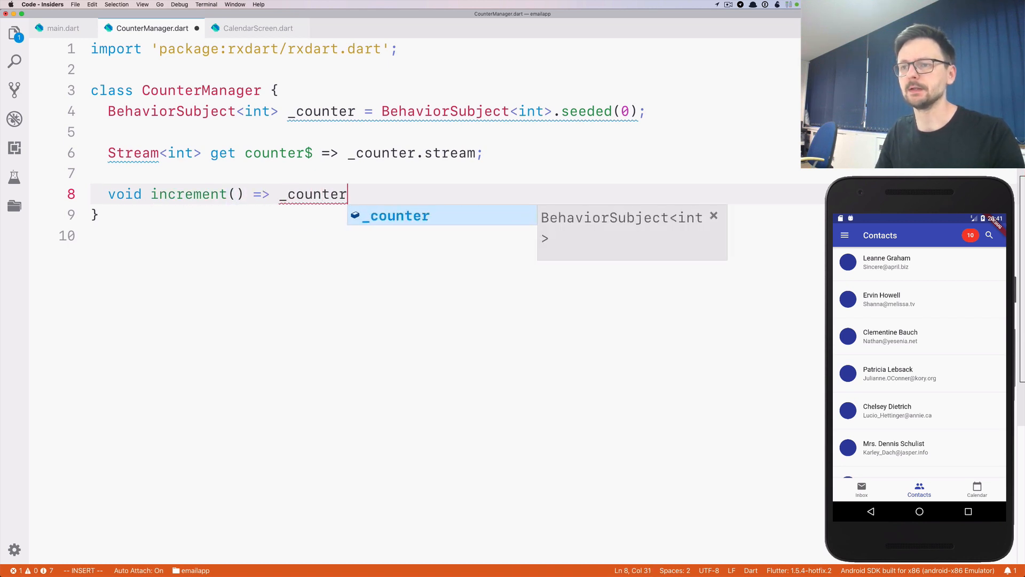
{"action": "type", "text": ".add("}
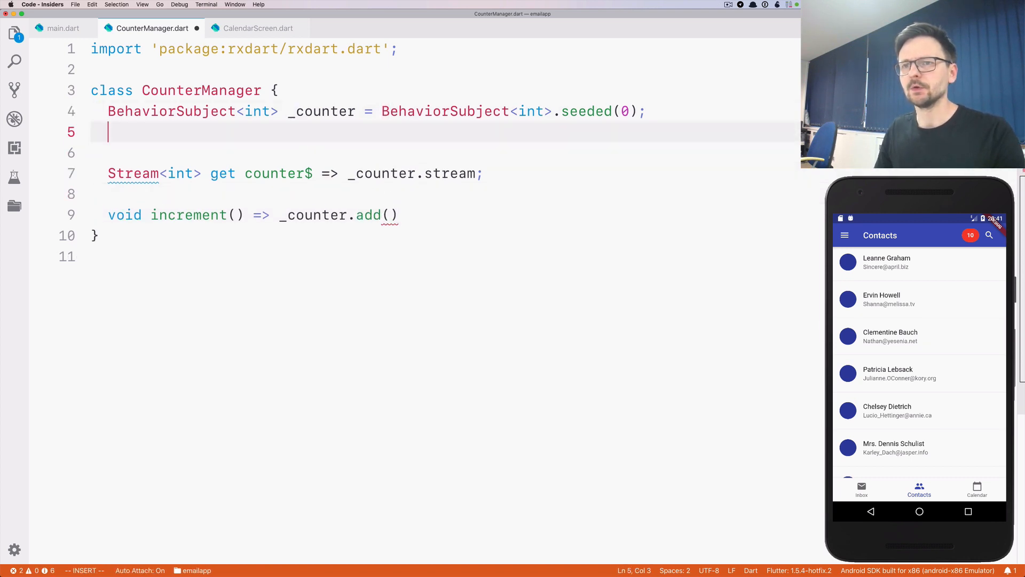
{"action": "type", "text": "int get _"}
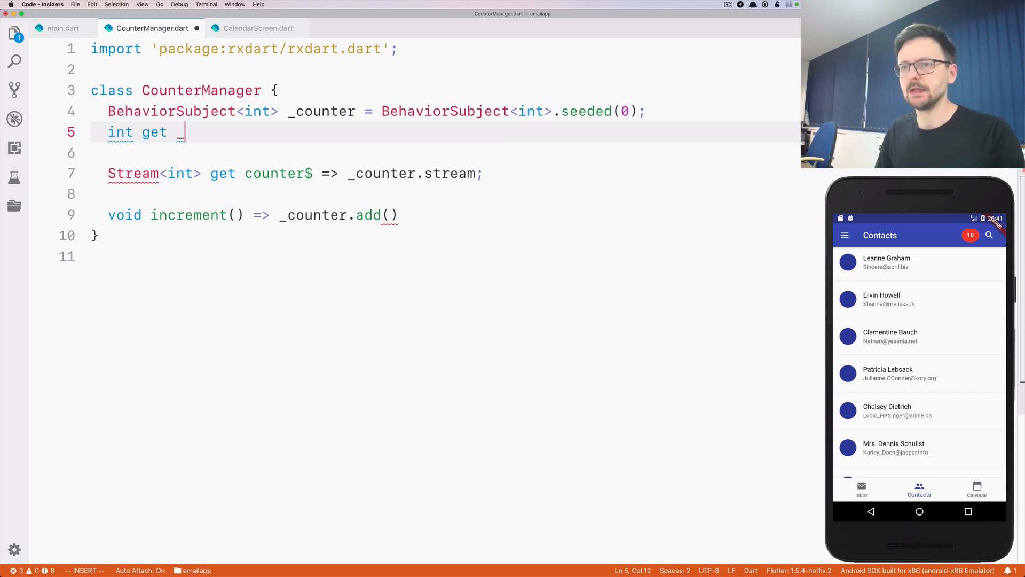
{"action": "type", "text": "current"}
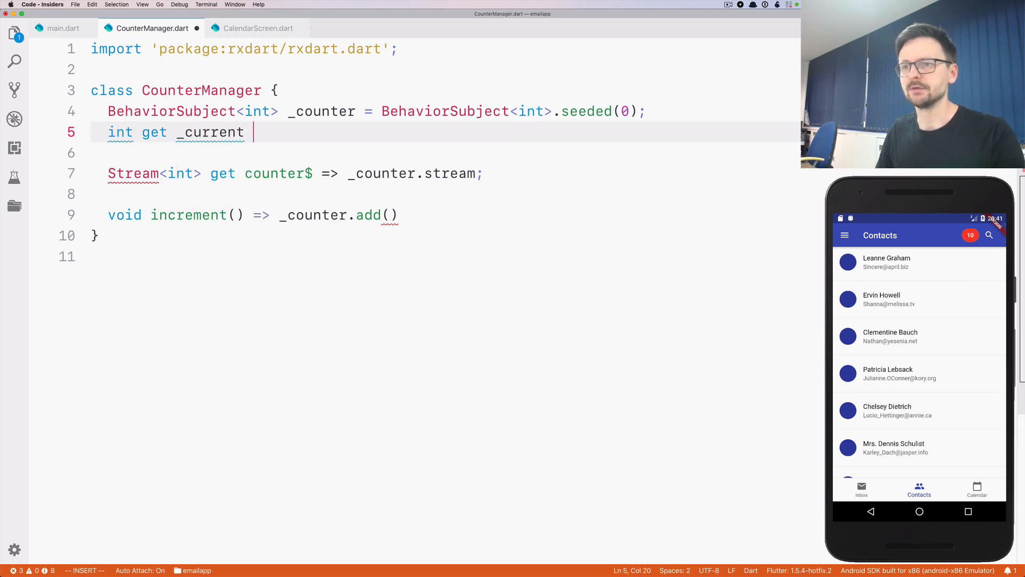
{"action": "type", "text": "= _counte"}
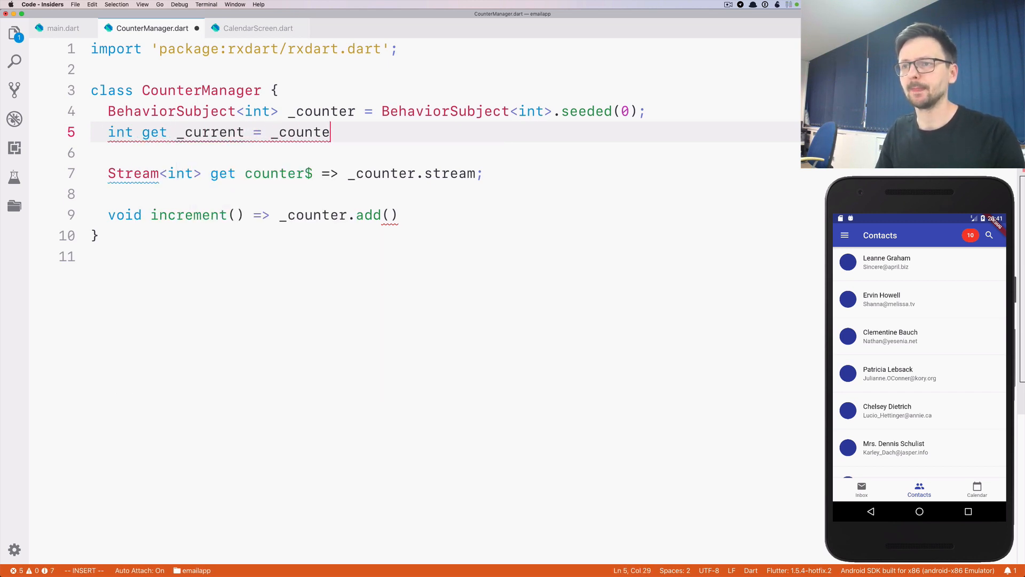
{"action": "type", "text": ".value;"}
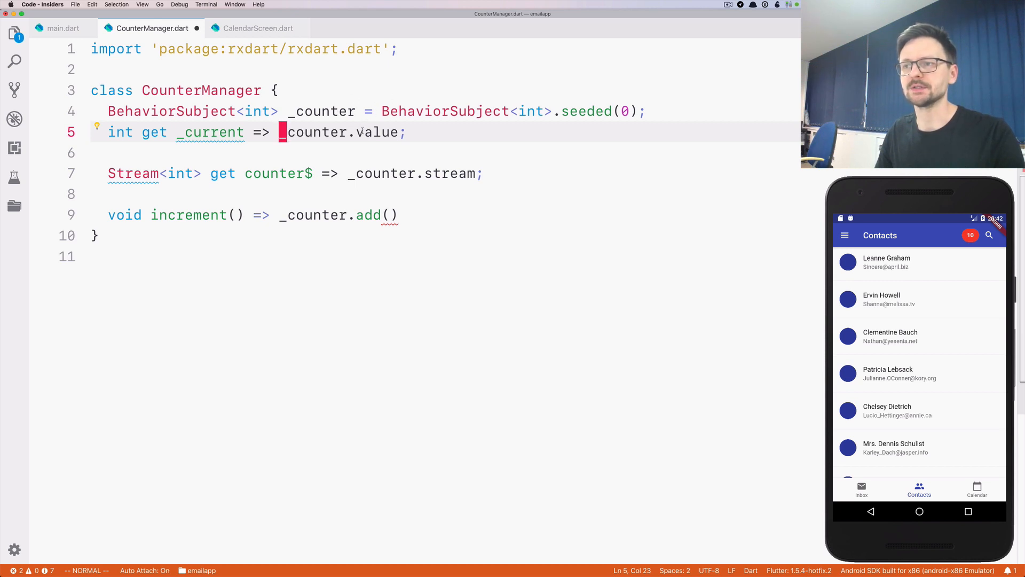
Duplicate the increment line into a decrement() method that subtracts 1.
{"action": "left_click", "coordinate": [388, 214]}
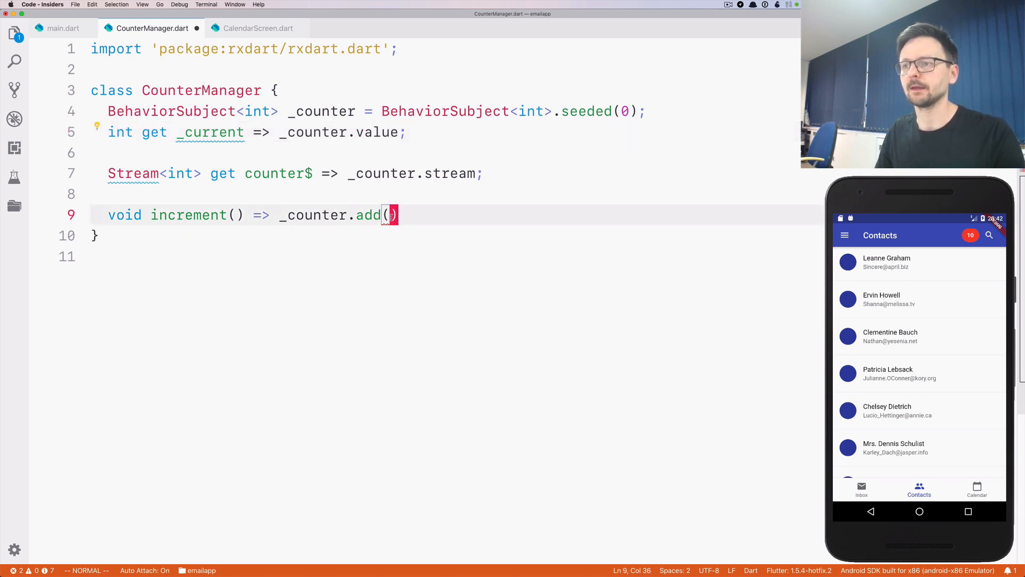
{"action": "type", "text": "_"}
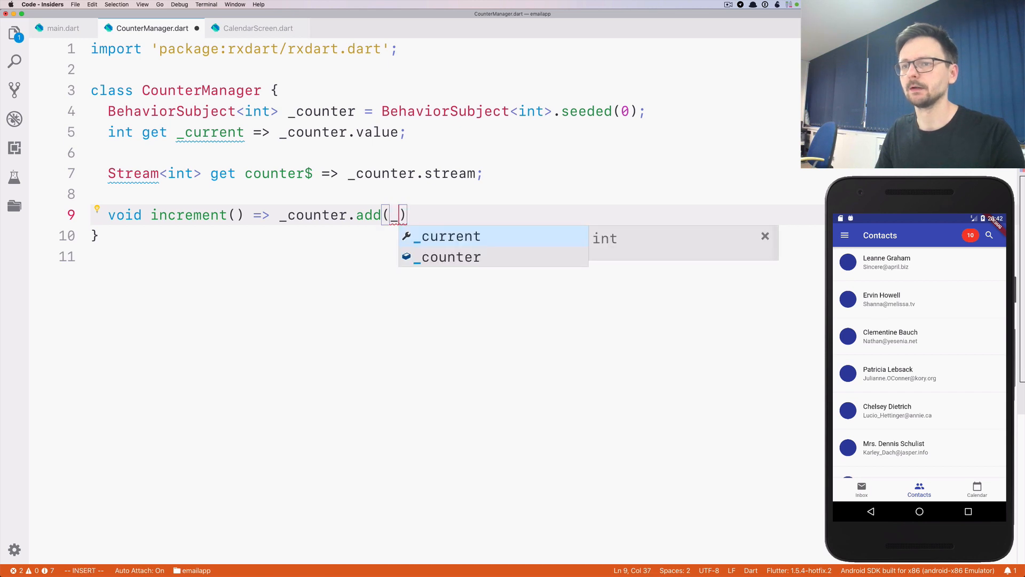
{"action": "type", "text": "su"}
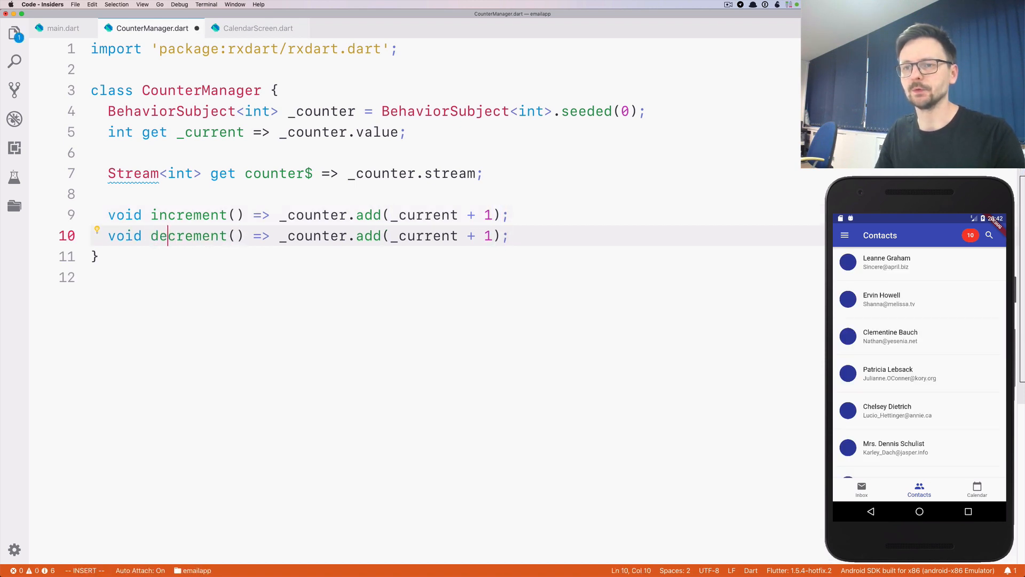
{"action": "key", "text": "Escape"}
{"action": "type", "text": "-"}
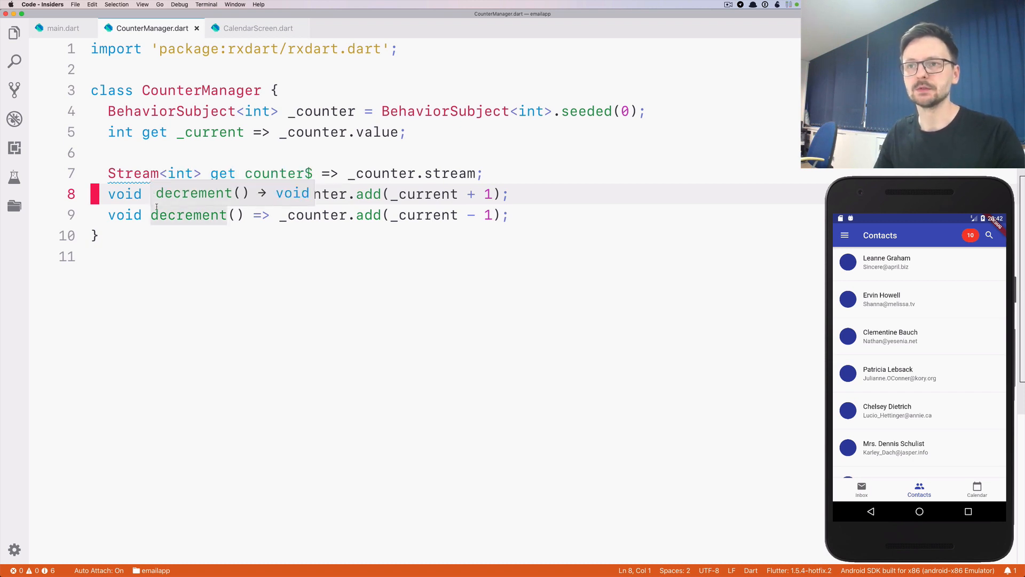
{"action": "type", "text": "increment() => _cou"}
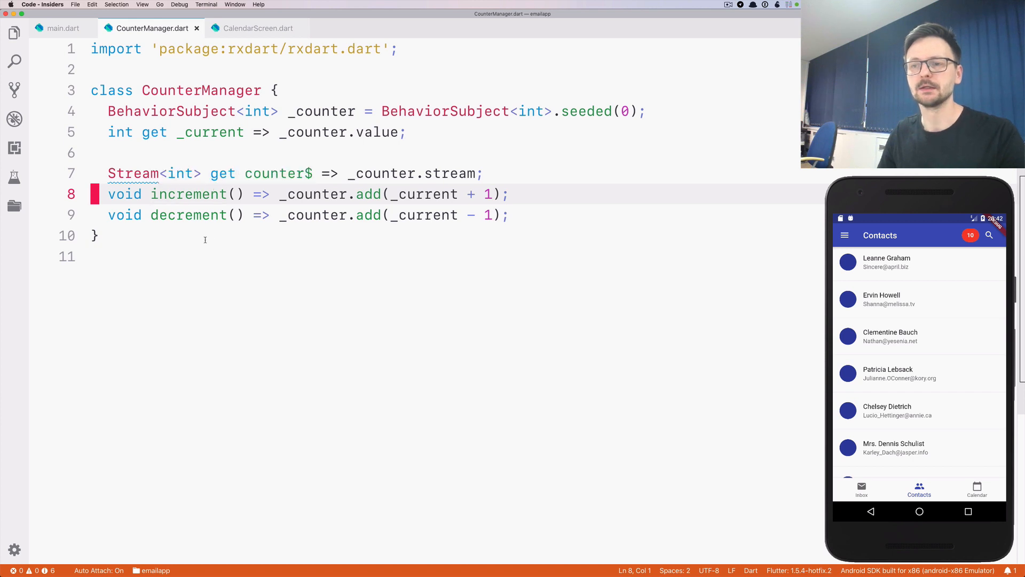
{"action": "mouse_move", "coordinate": [201, 90]}
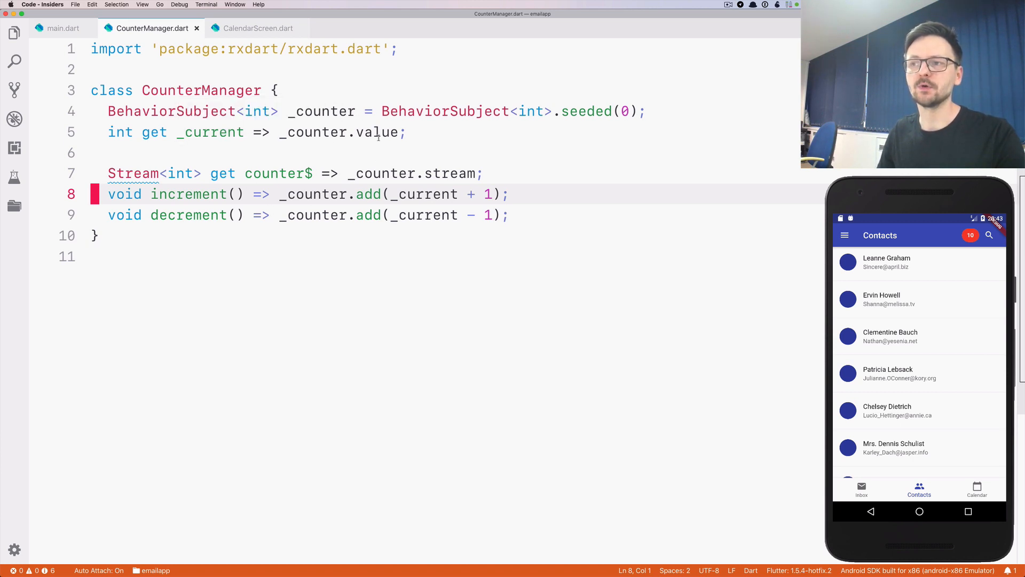
{"action": "mouse_move", "coordinate": [278, 173]}
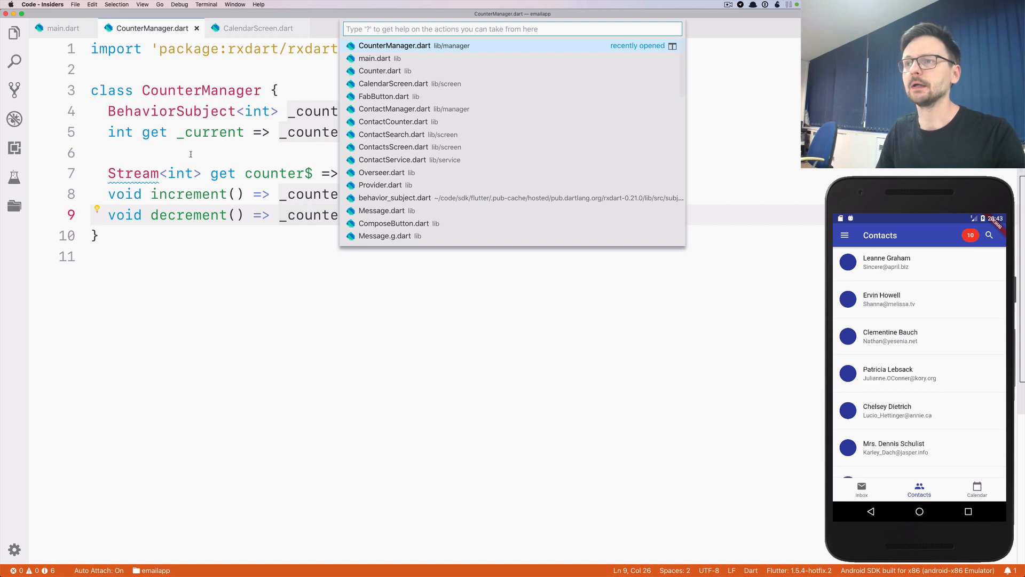
Add register(CounterManager, CounterManager()) to Overseer.dart with its import, and save.
{"action": "left_click", "coordinate": [382, 172]}
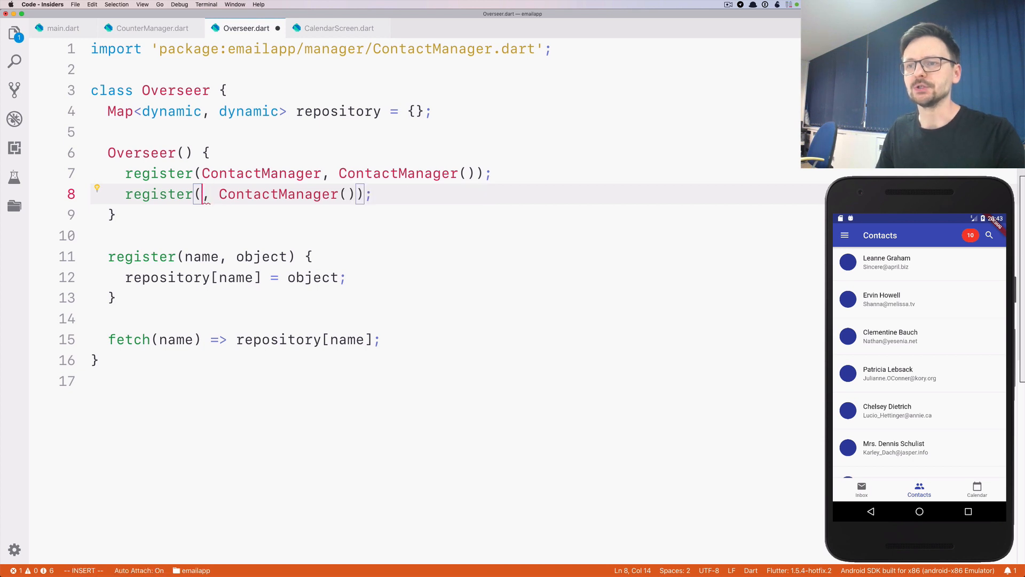
{"action": "type", "text": "Counter"}
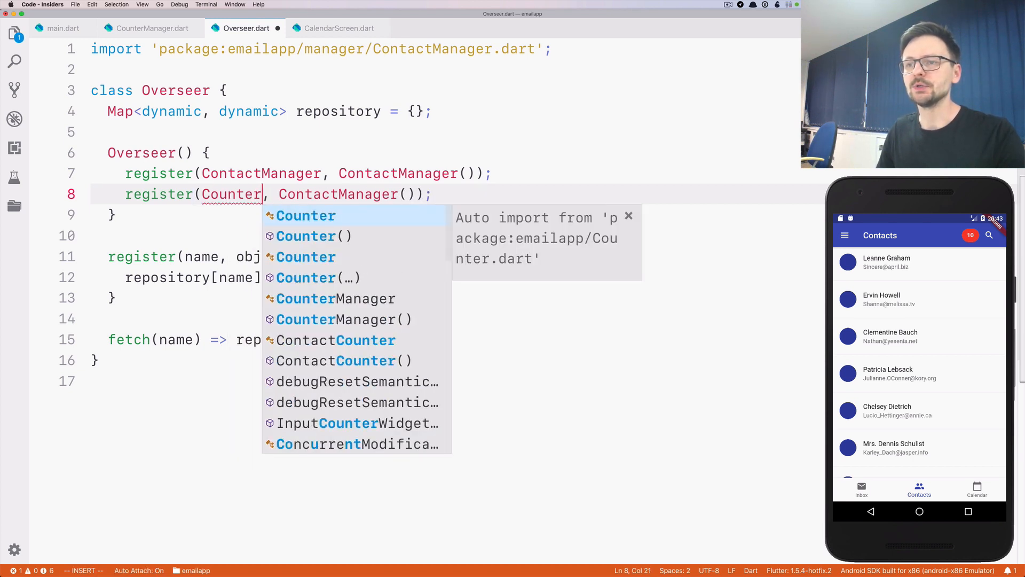
{"action": "left_click", "coordinate": [335, 298]}
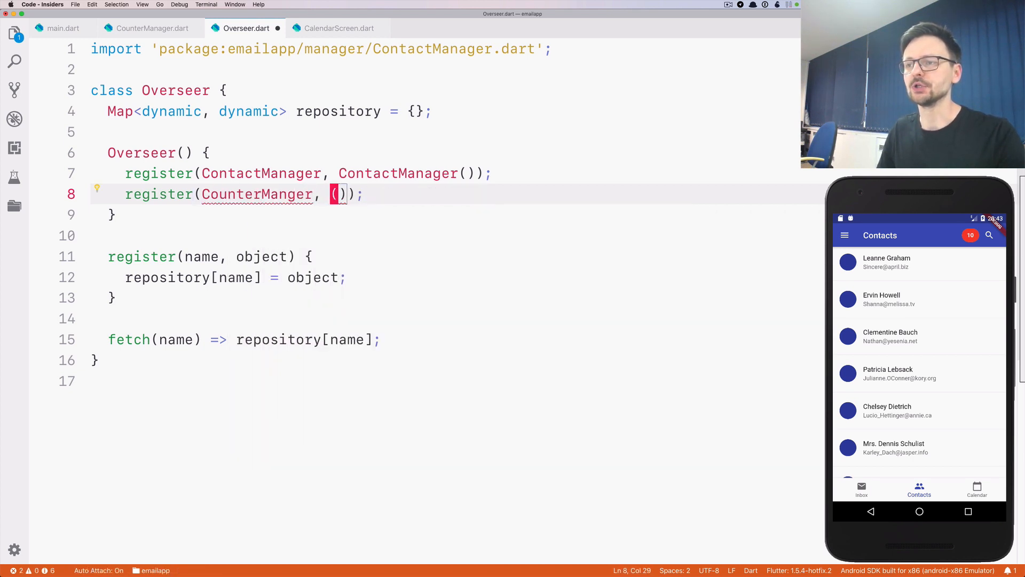
{"action": "type", "text": "CouterManager"}
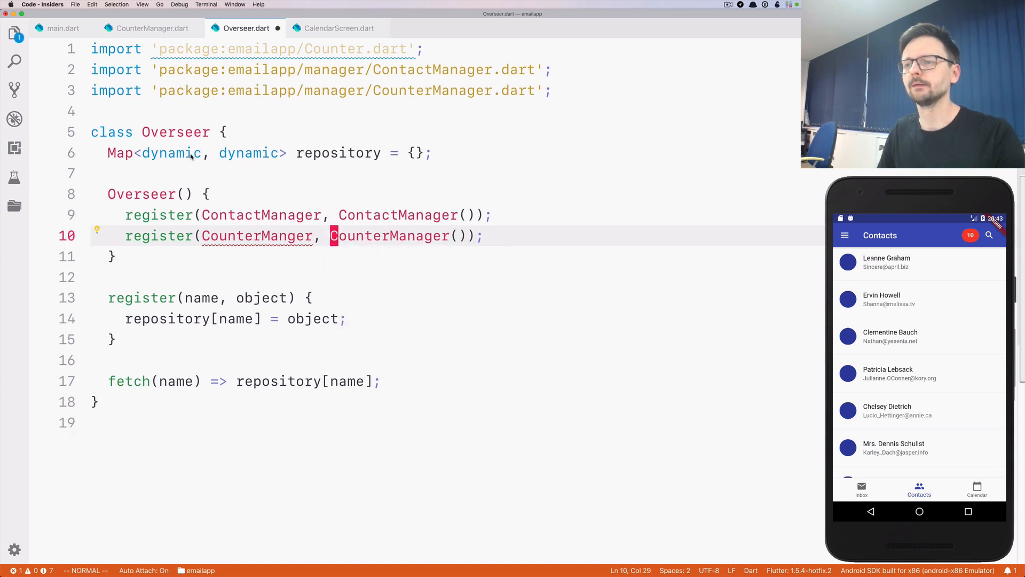
{"action": "key", "text": "dd"}
{"action": "type", "text": "a"}
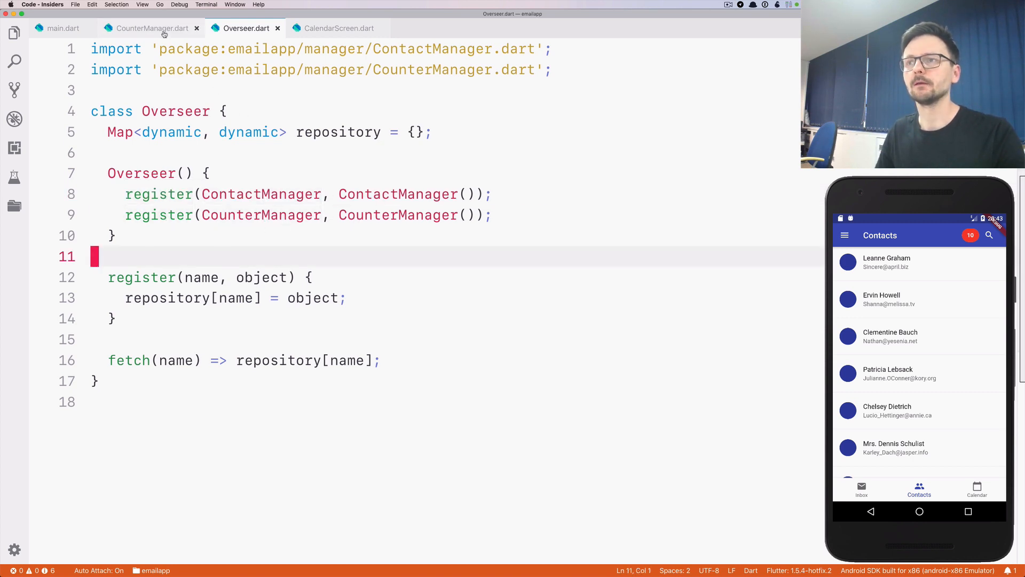
In Counter's build method, add 'CounterManager manager = Provider.of(context).fetch(CounterManager);'.
{"action": "left_click", "coordinate": [339, 28]}
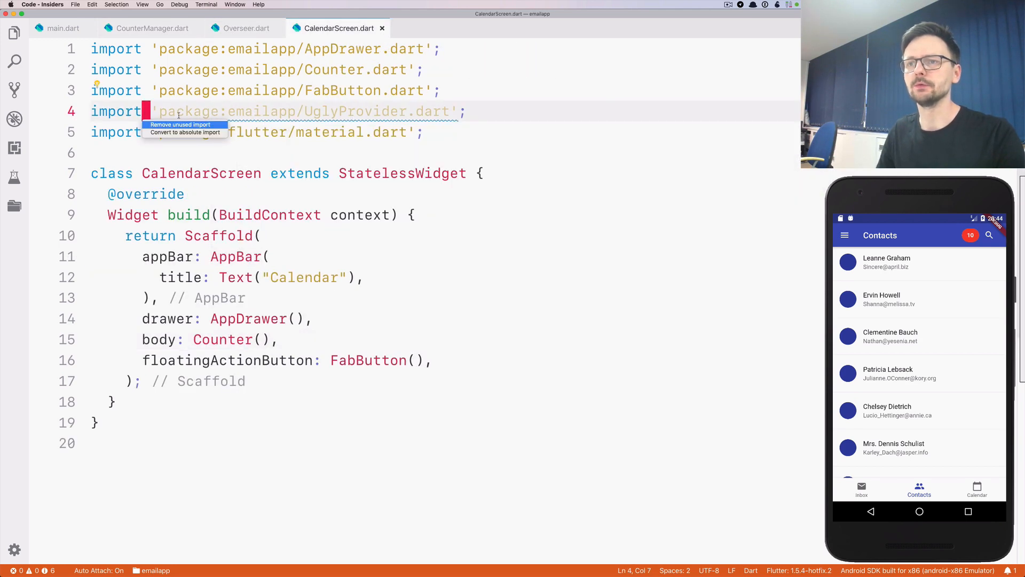
{"action": "left_click", "coordinate": [179, 125]}
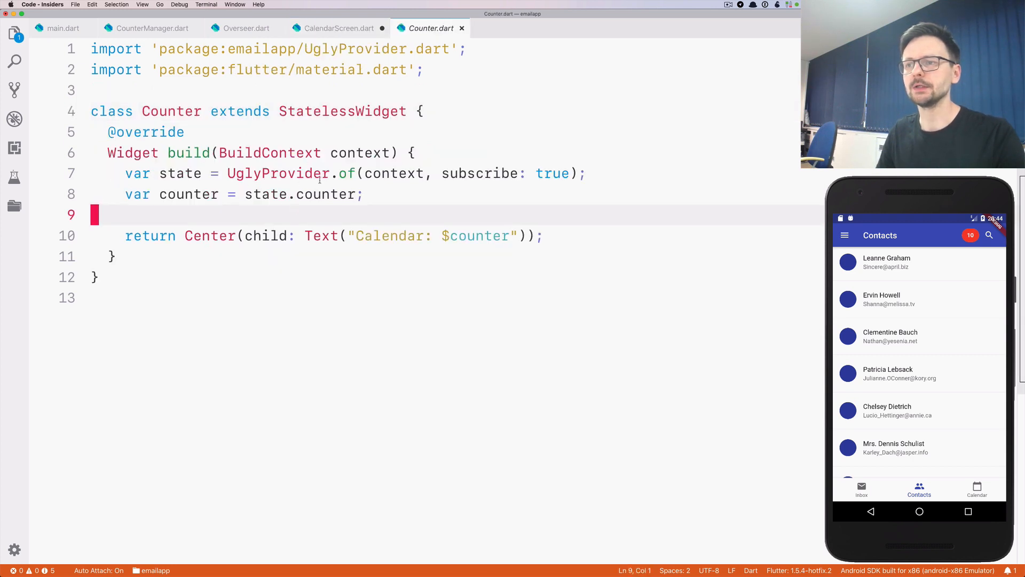
{"action": "left_click", "coordinate": [578, 173]}
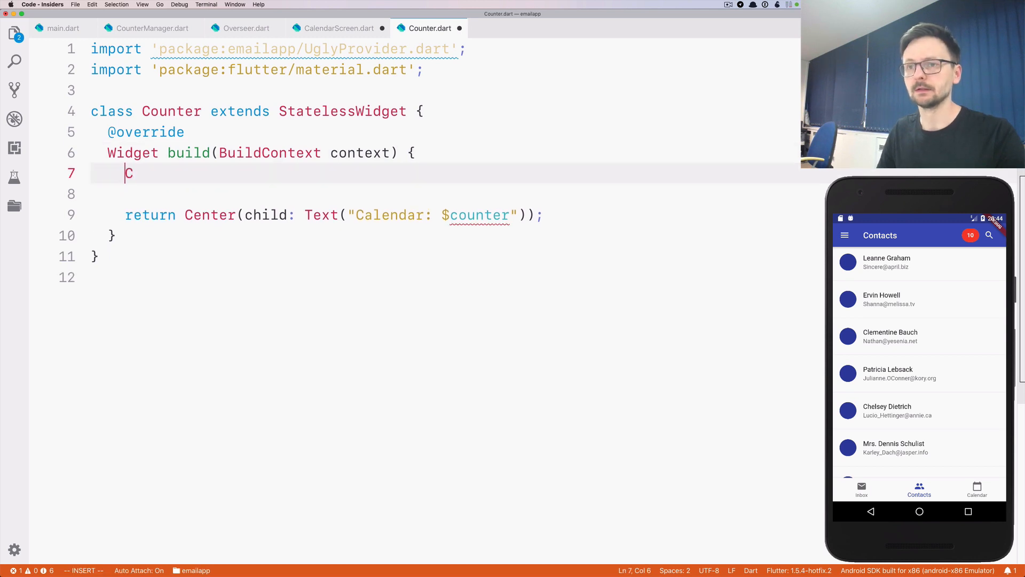
{"action": "type", "text": "Counter"}
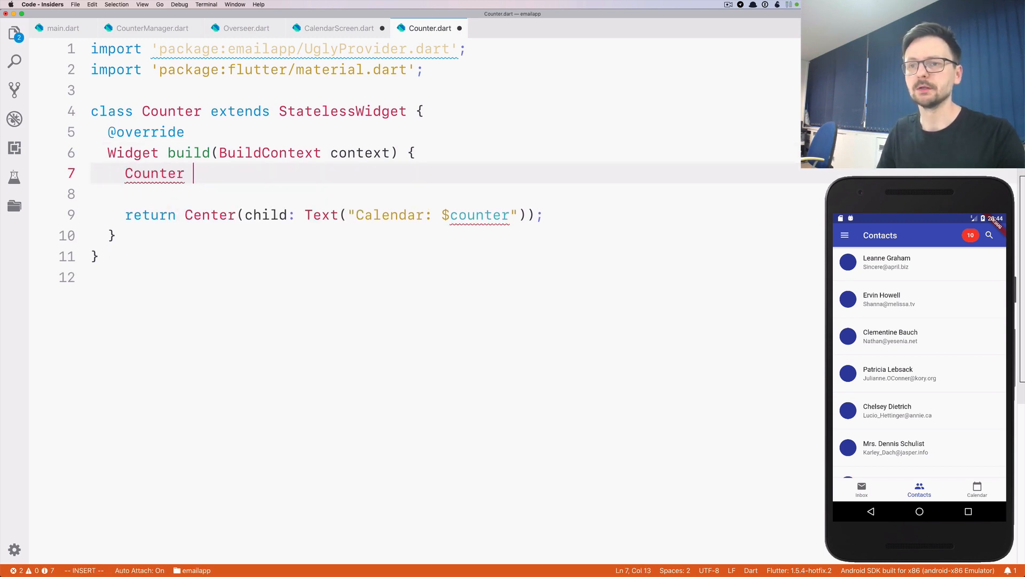
{"action": "type", "text": "Manae"}
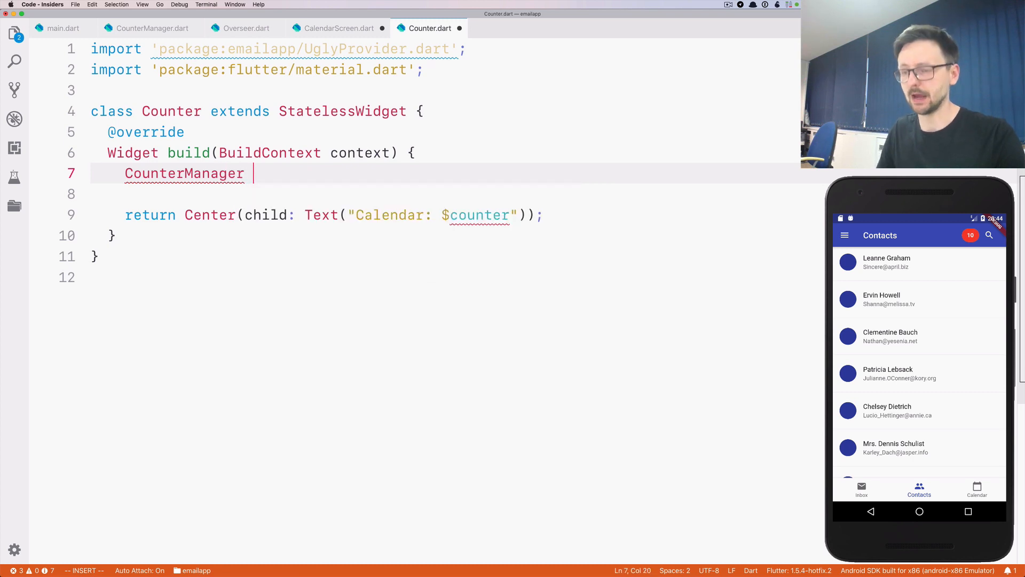
{"action": "type", "text": "manager ="}
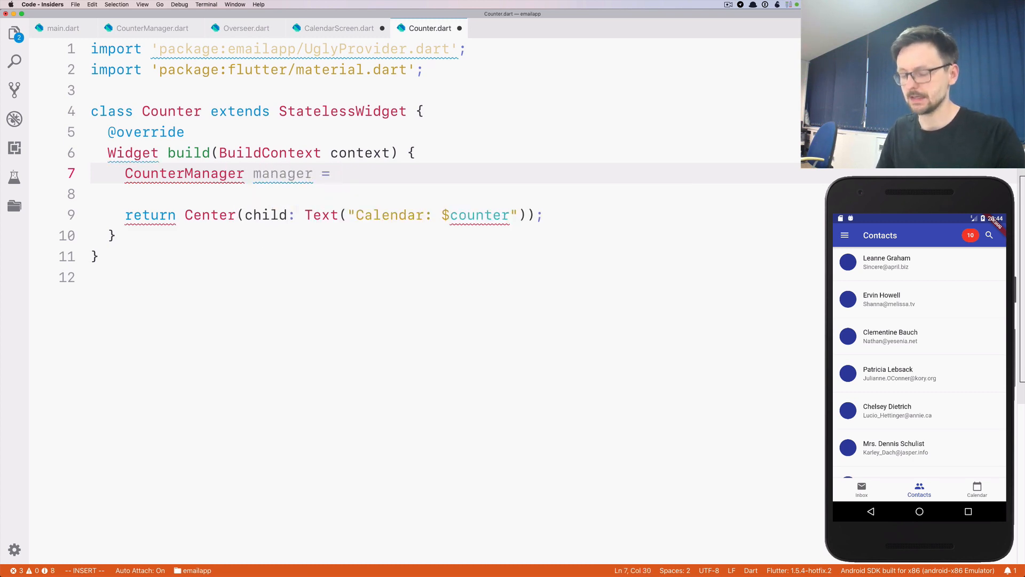
{"action": "type", "text": "P"}
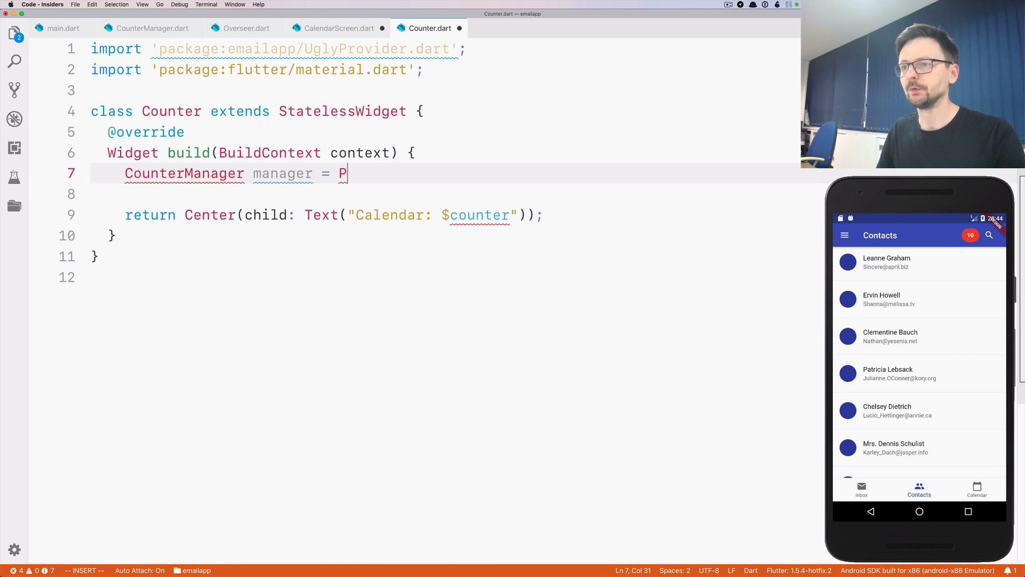
{"action": "type", "text": "rovider."}
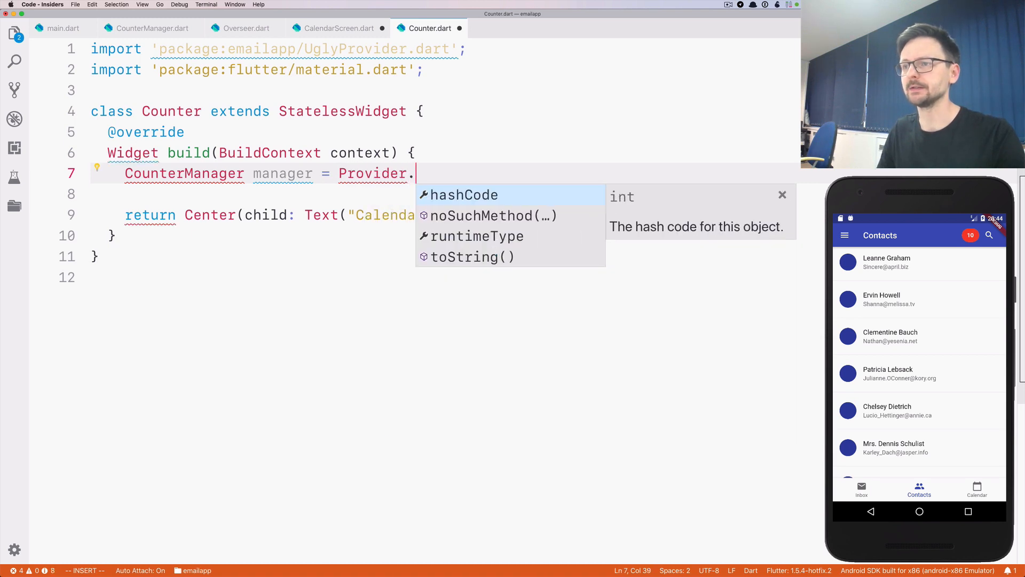
{"action": "type", "text": "of("}
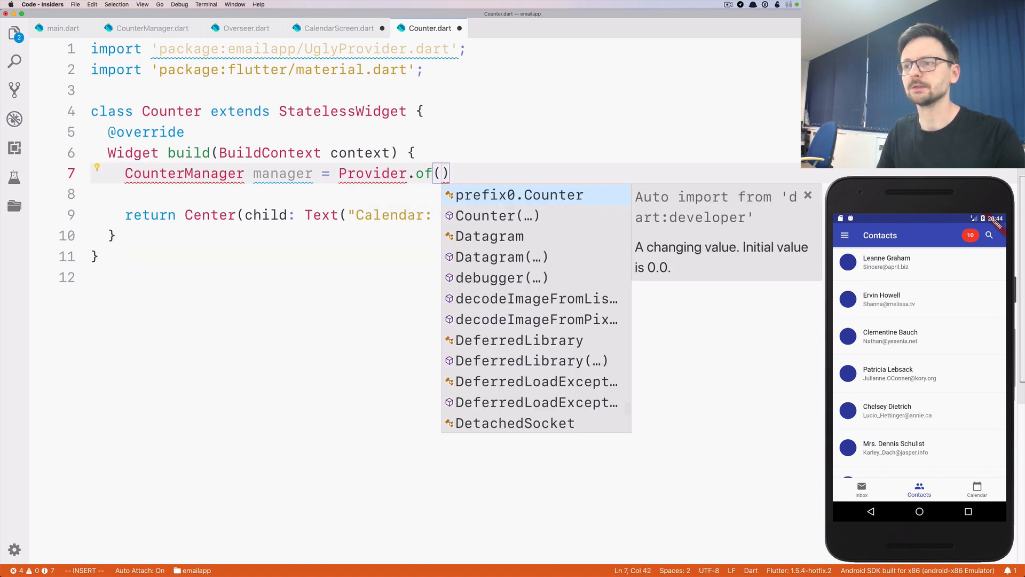
{"action": "type", "text": "context"}
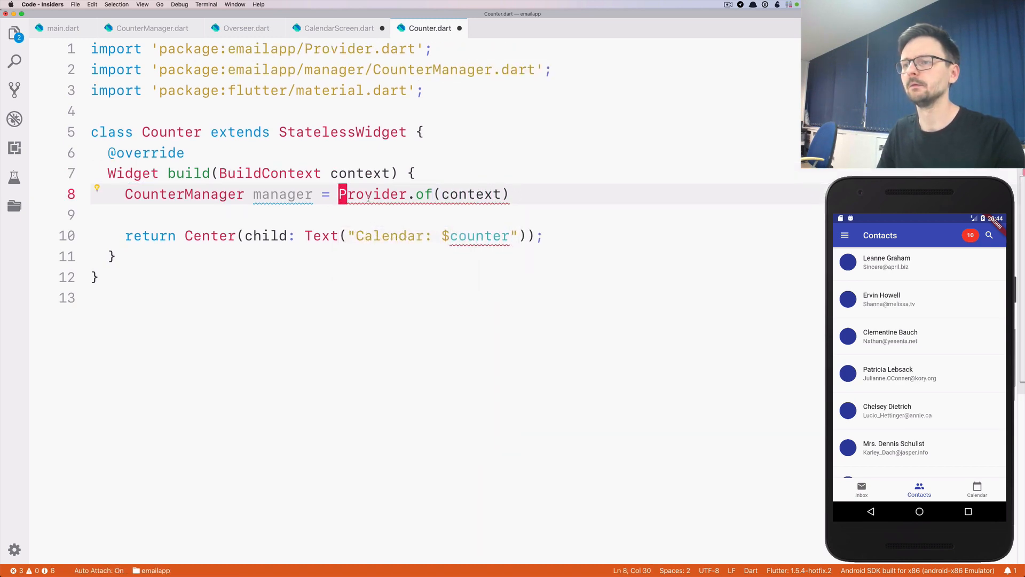
{"action": "type", "text": ".fetch(C"}
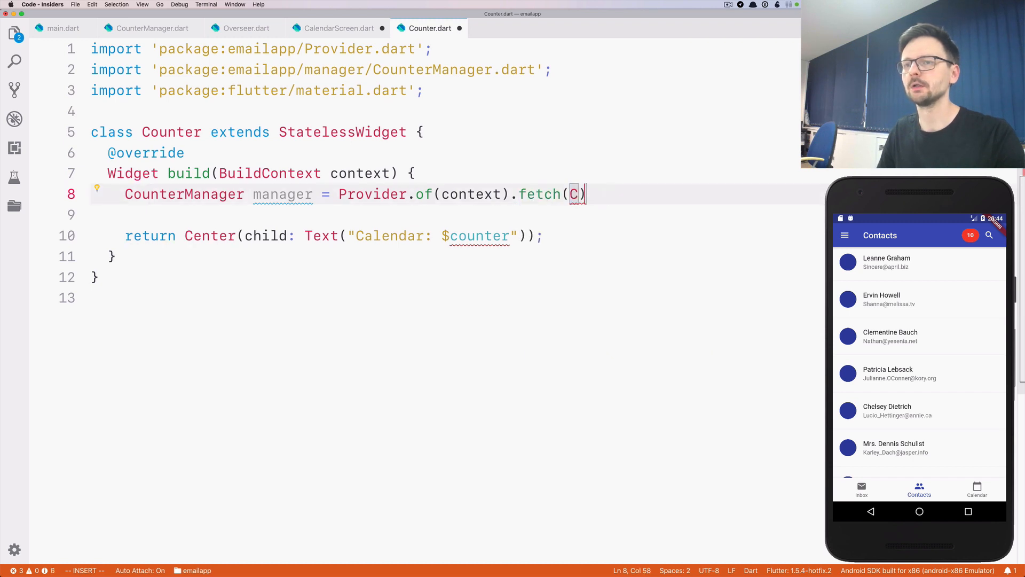
{"action": "type", "text": "ounterManager"}
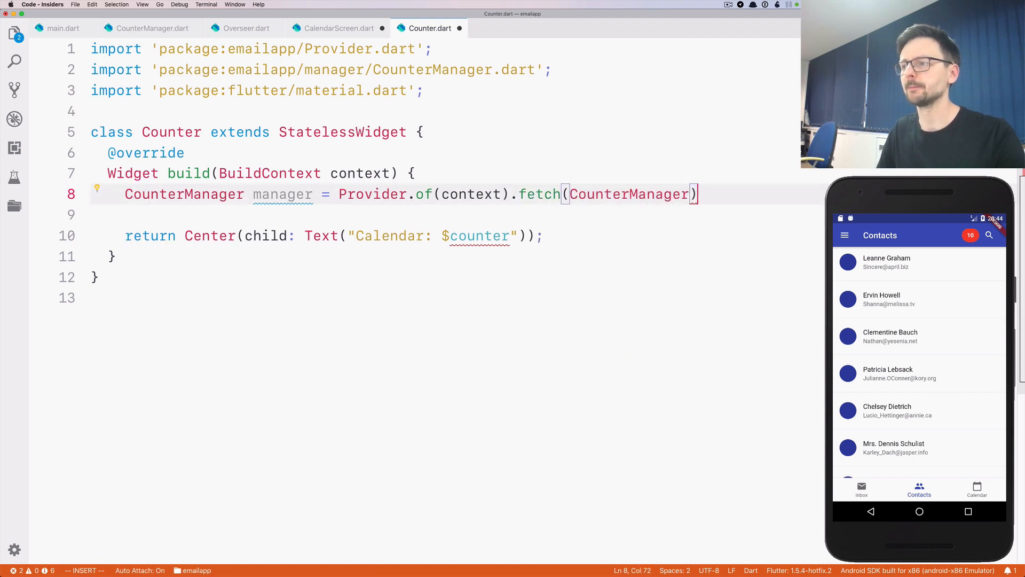
{"action": "key", "text": "Escape"}
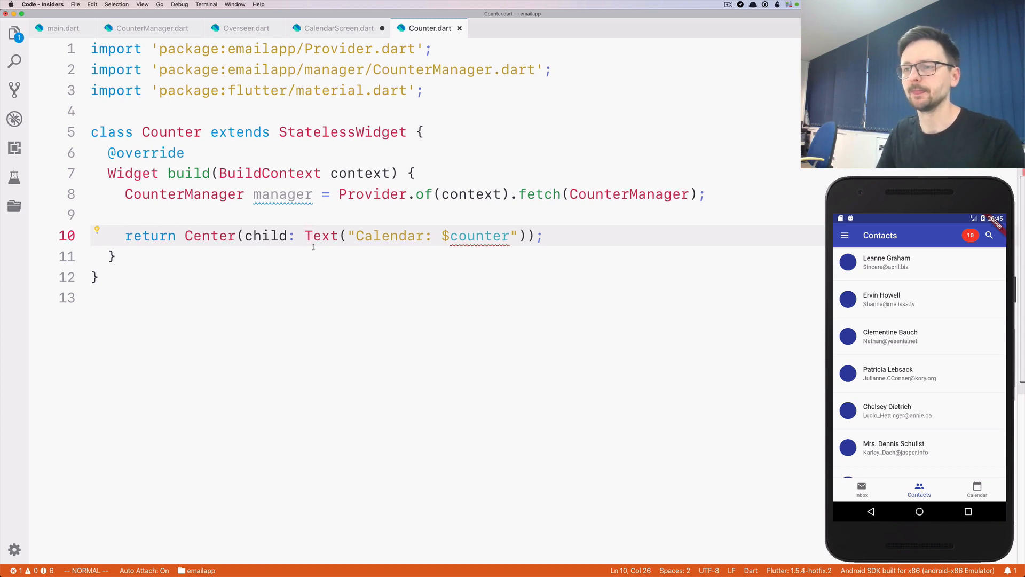
{"action": "mouse_move", "coordinate": [298, 225]}
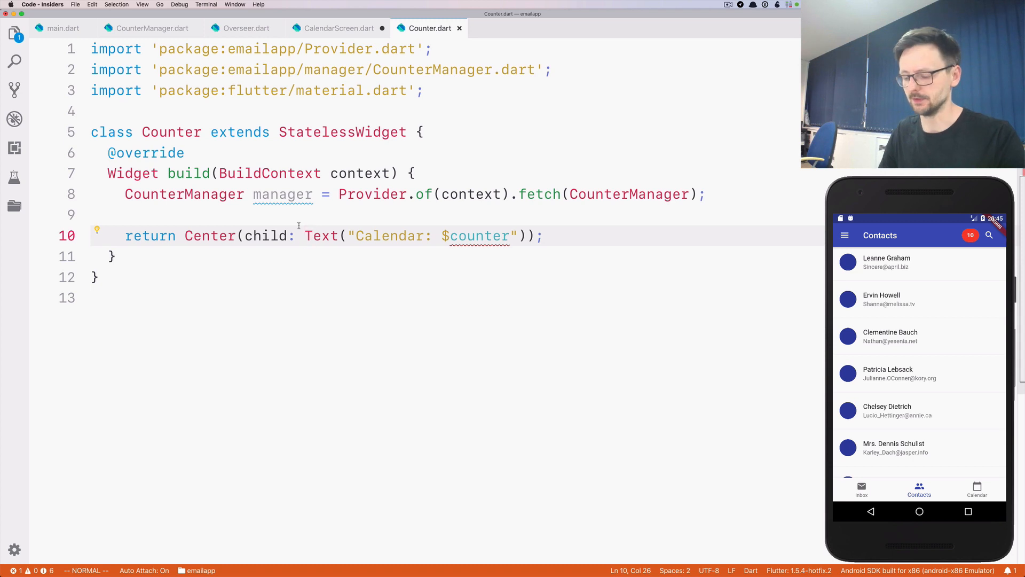
Wrap the Calendar Text in a StreamBuilder<int> on manager.counter$ showing snapshot.data.
{"action": "left_click", "coordinate": [97, 230]}
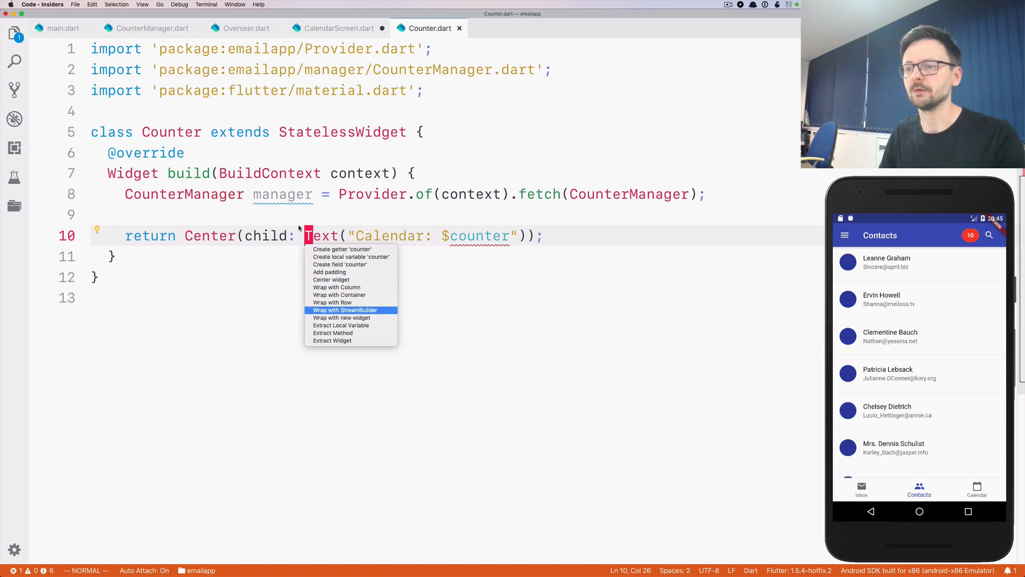
{"action": "left_click", "coordinate": [345, 309]}
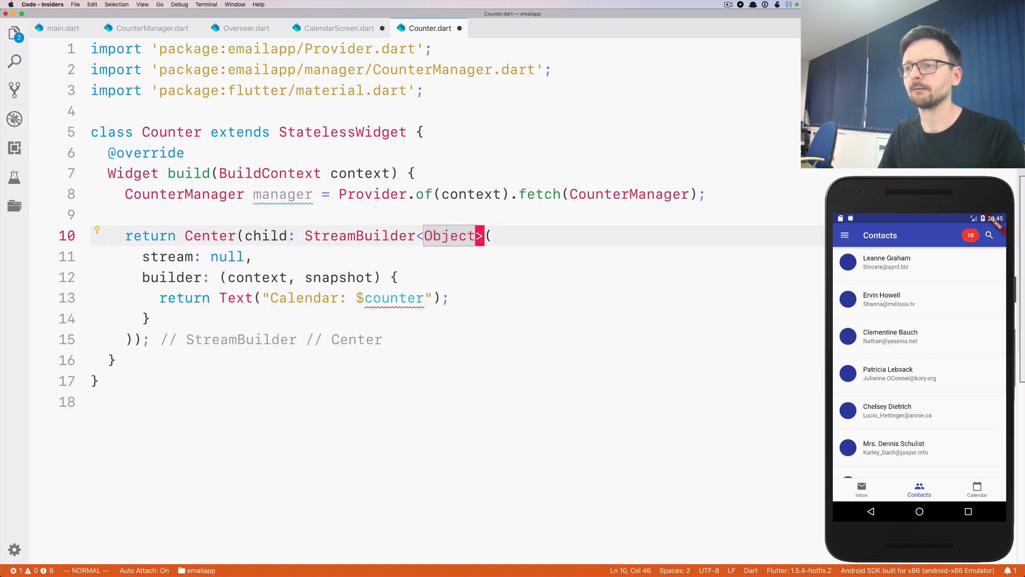
{"action": "type", "text": "int"}
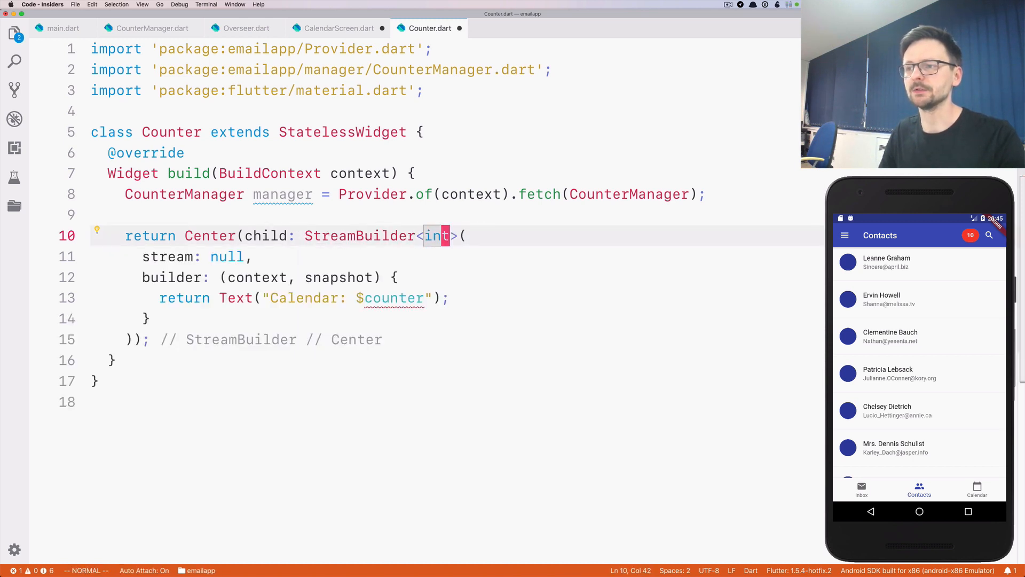
{"action": "left_click", "coordinate": [229, 257]}
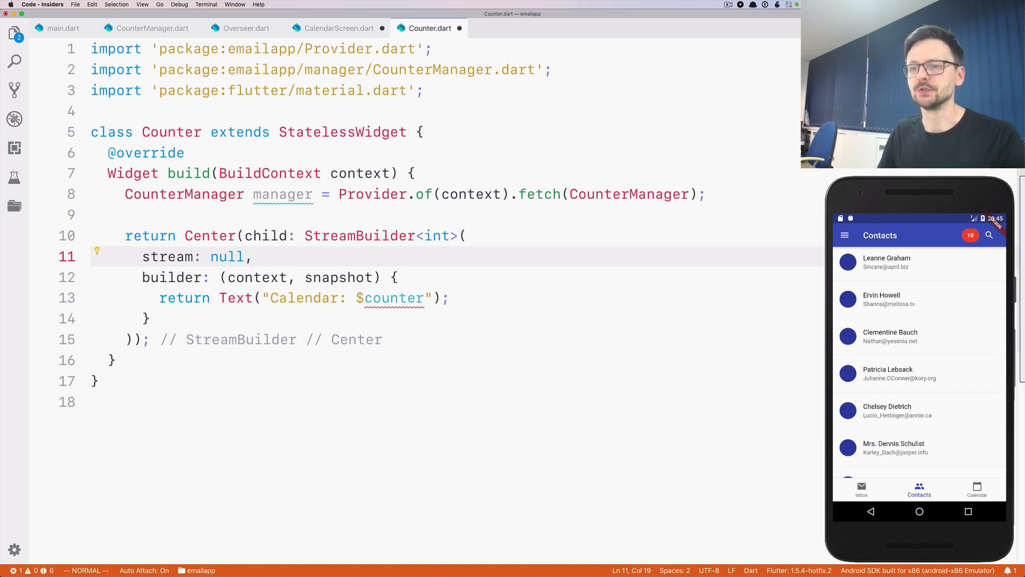
{"action": "type", "text": "m"}
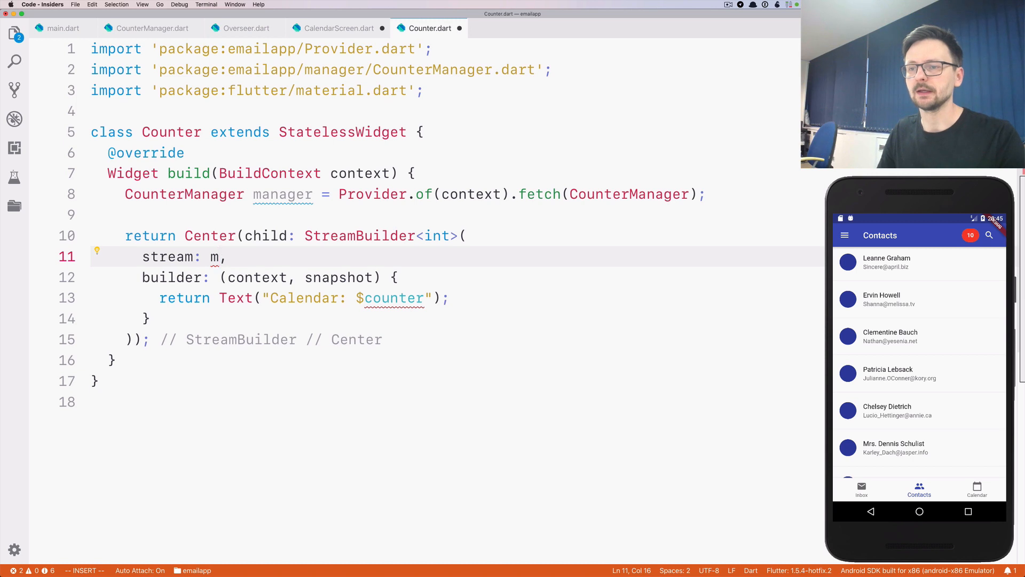
{"action": "type", "text": "anager.counter$"}
{"action": "left_click", "coordinate": [458, 298]}
{"action": "type", "text": "{"}
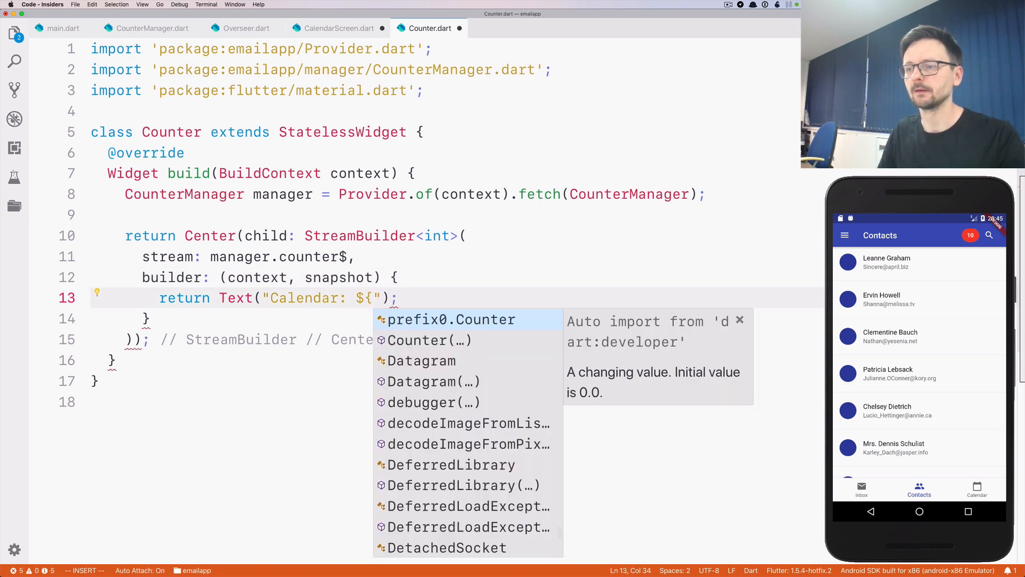
{"action": "type", "text": "snapshot.data}"}
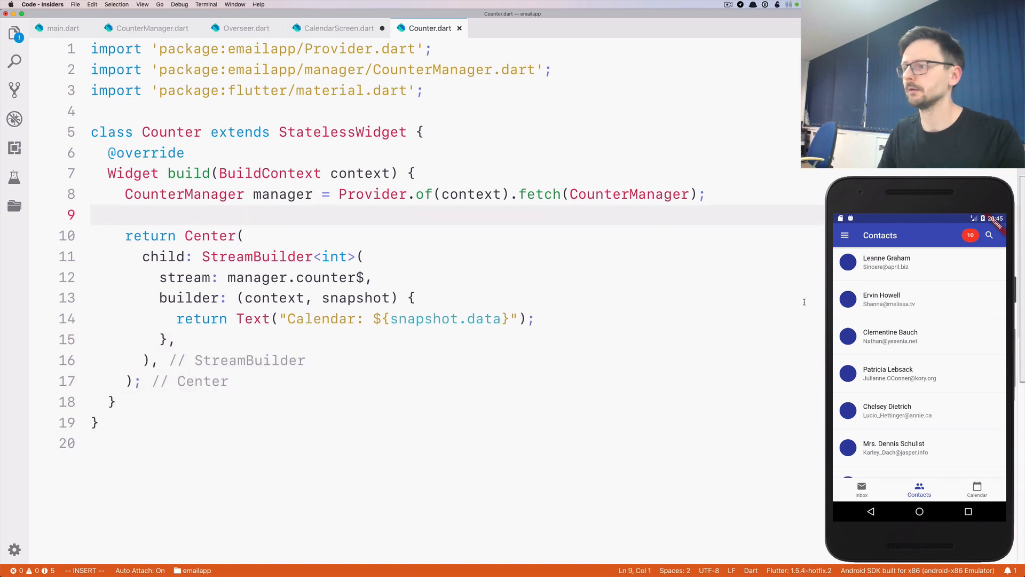
Replace FabButton's onPressed with an empty () {} callback and delete its UglyProvider import.
{"action": "left_click", "coordinate": [977, 489]}
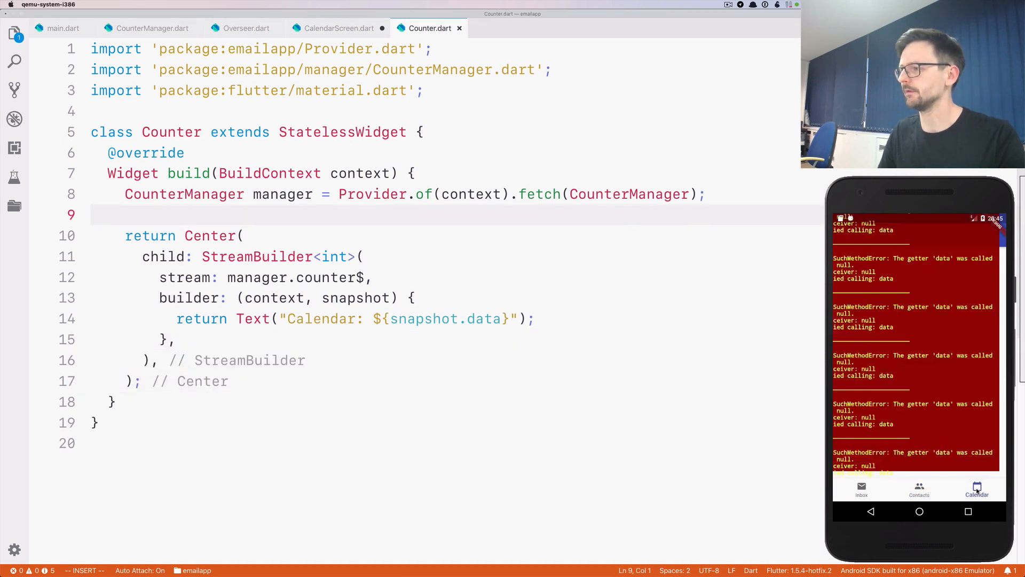
{"action": "left_click", "coordinate": [373, 277]}
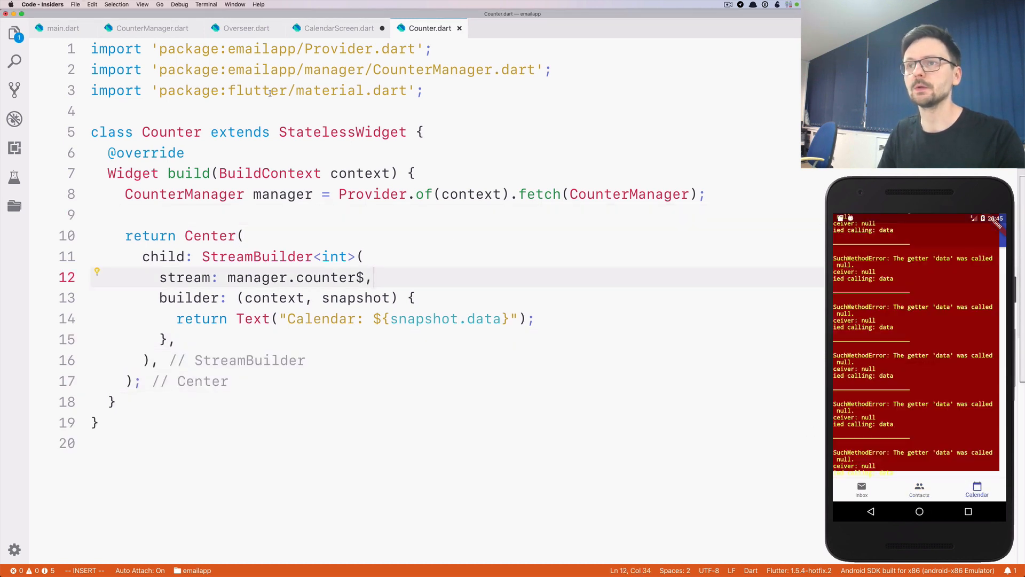
{"action": "left_click", "coordinate": [338, 28]}
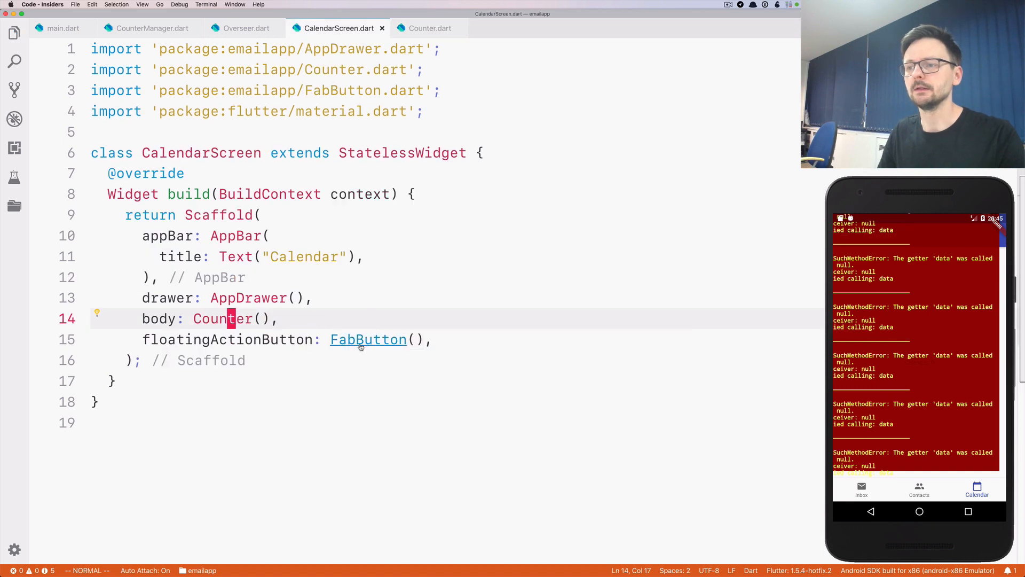
{"action": "left_click", "coordinate": [368, 339]}
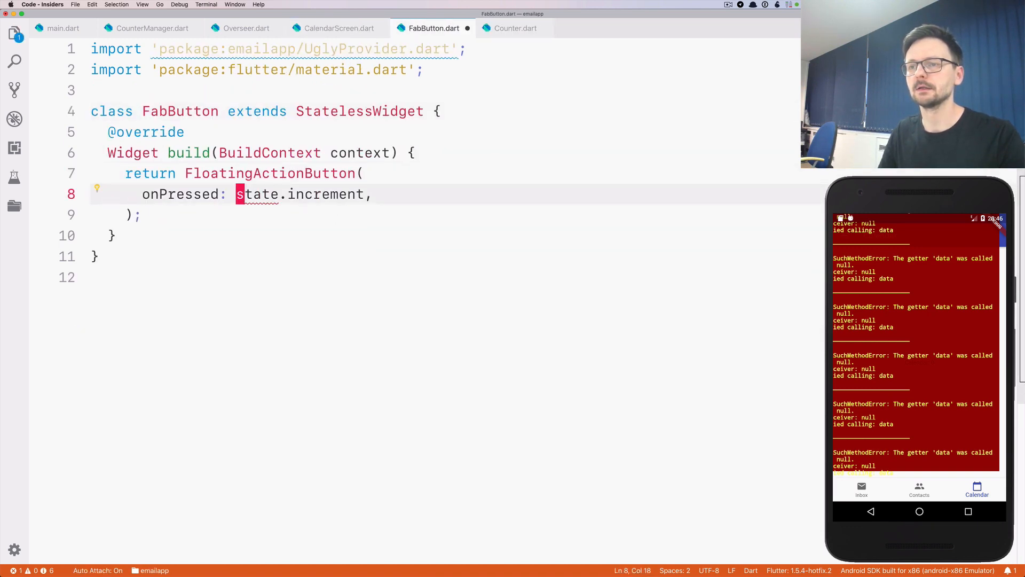
{"action": "type", "text": "() {});"}
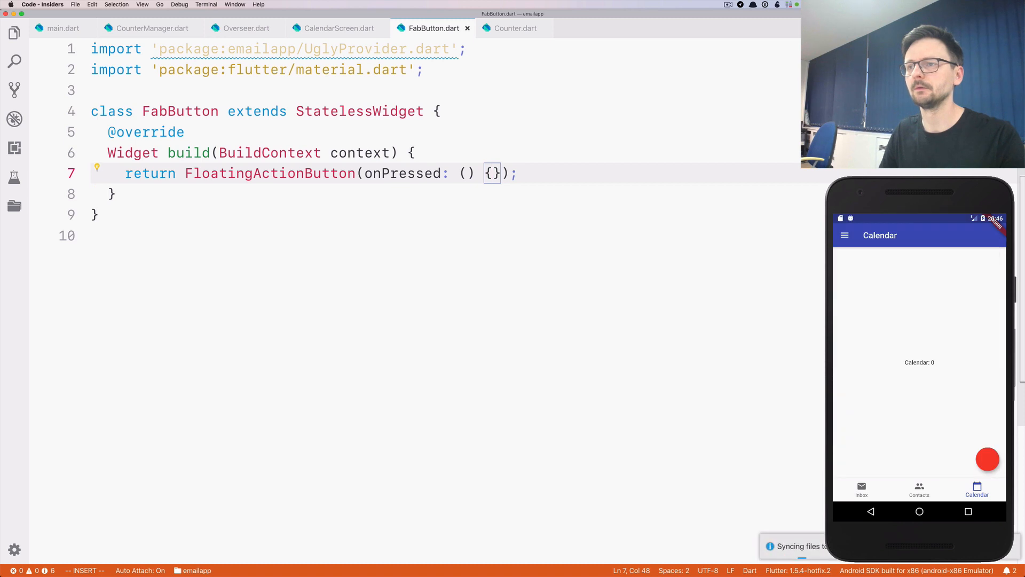
{"action": "mouse_move", "coordinate": [967, 434]}
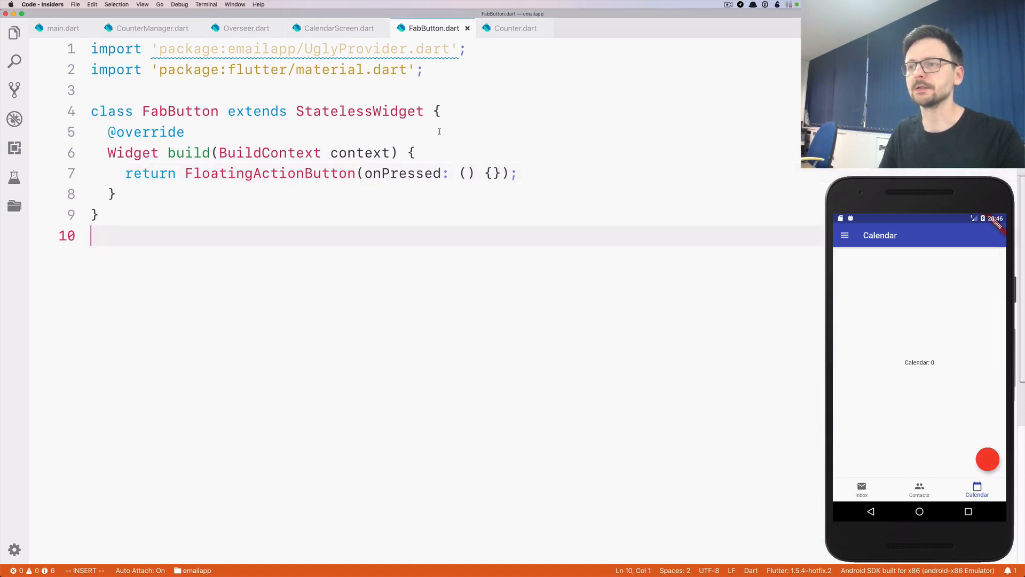
{"action": "key", "text": "Escape"}
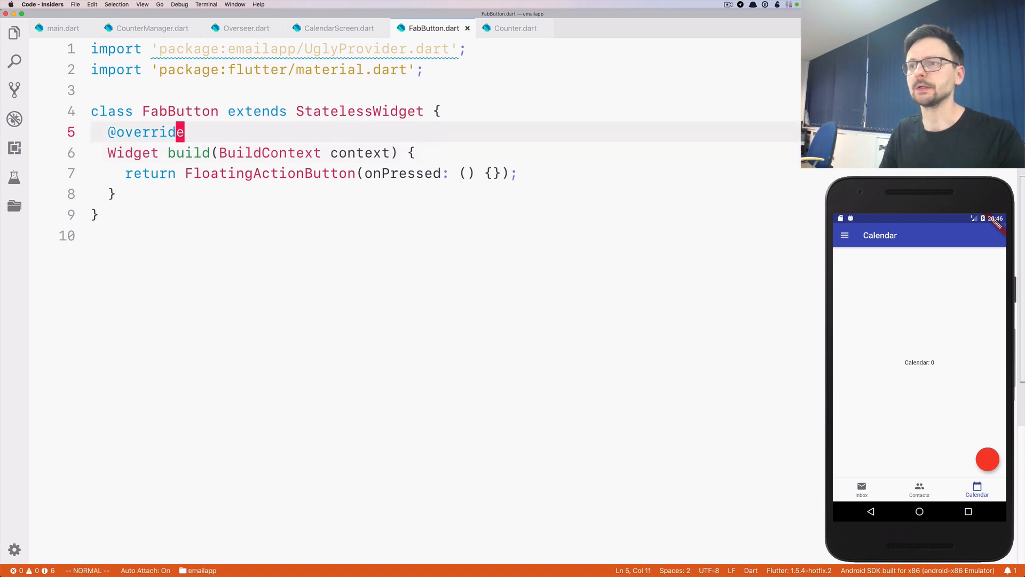
{"action": "key", "text": "dd"}
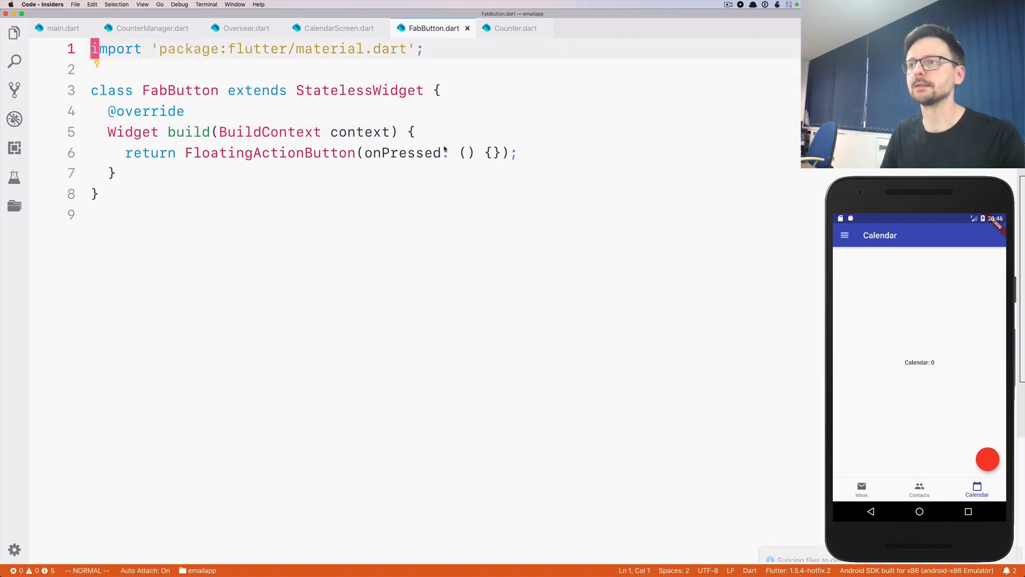
Add the CounterManager fetch line to FabButton, importing CounterManager and Provider.
{"action": "left_click", "coordinate": [516, 28]}
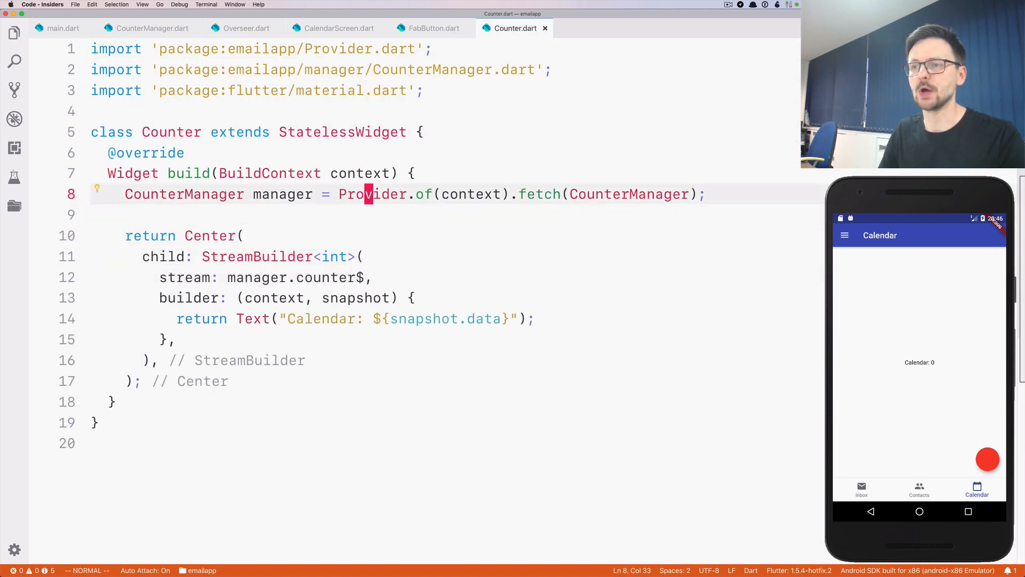
{"action": "left_click", "coordinate": [434, 28]}
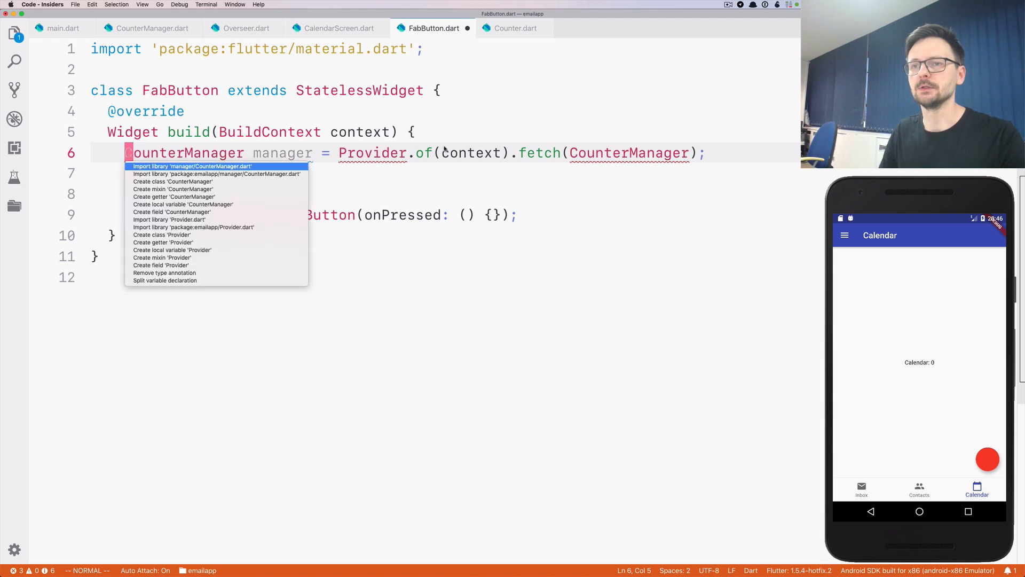
{"action": "left_click", "coordinate": [217, 174]}
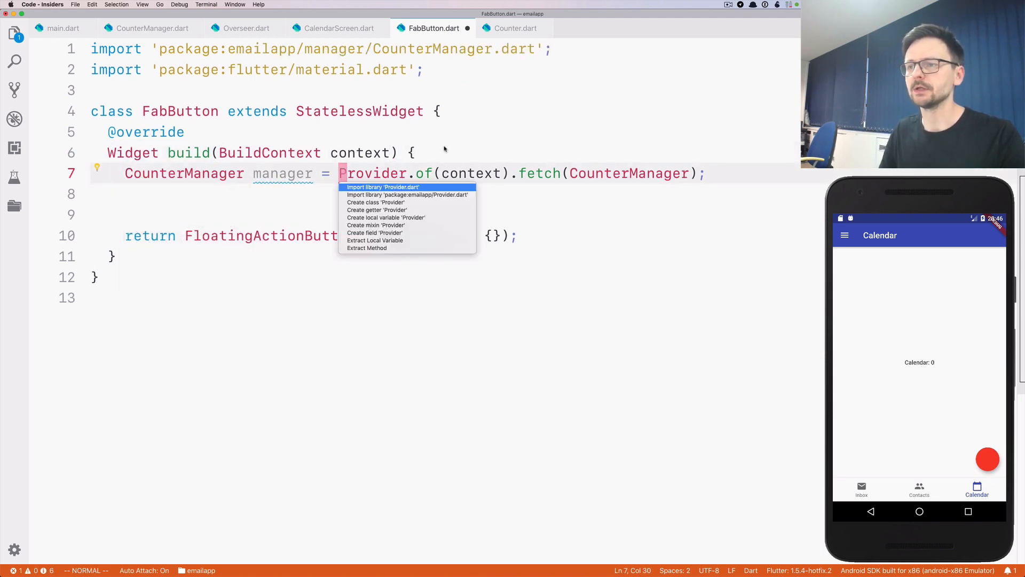
{"action": "left_click", "coordinate": [382, 187]}
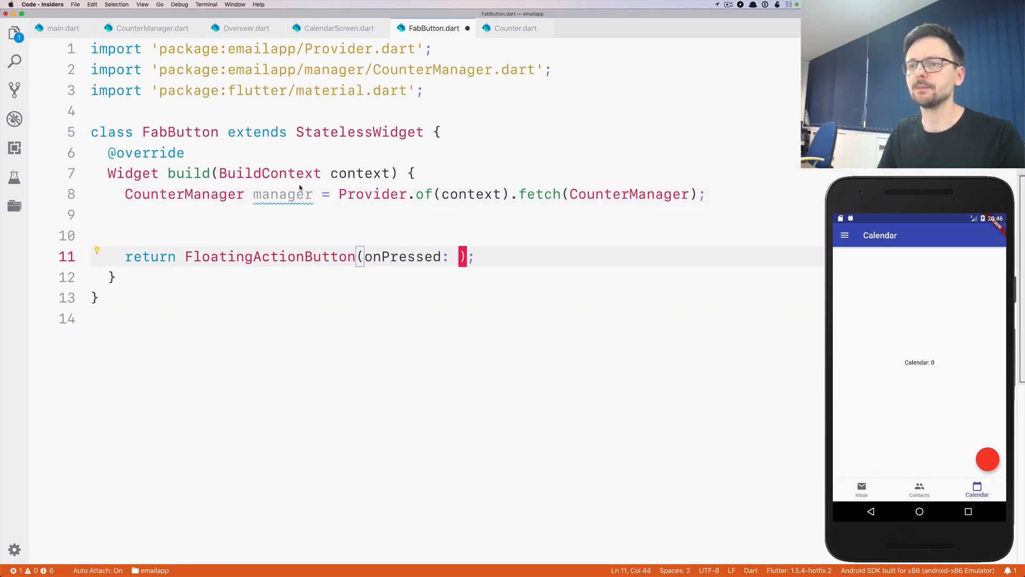
Set onPressed to manager.increment and tap the FAB, raising Calendar to 6.
{"action": "left_click", "coordinate": [151, 28]}
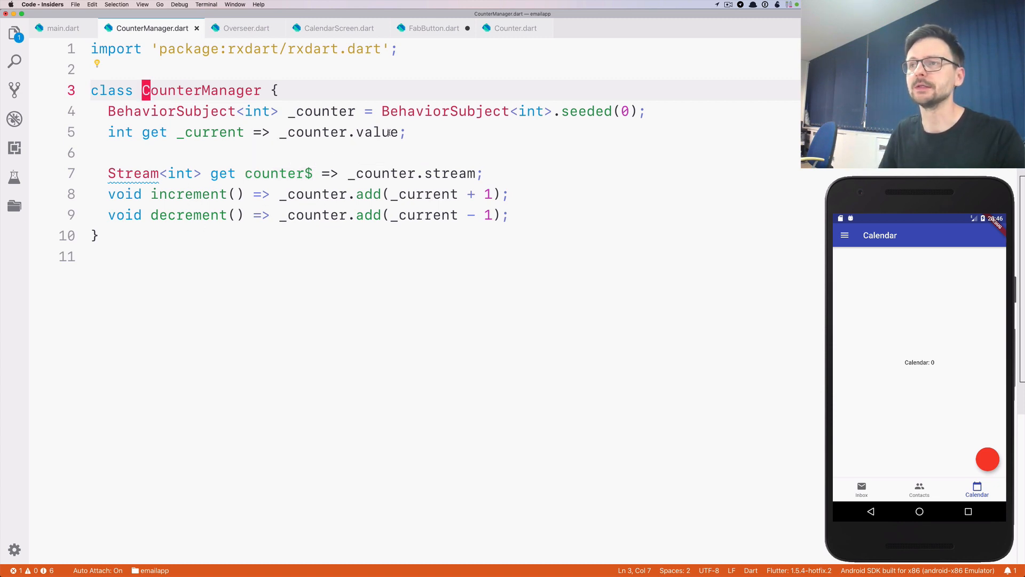
{"action": "left_click", "coordinate": [433, 28]}
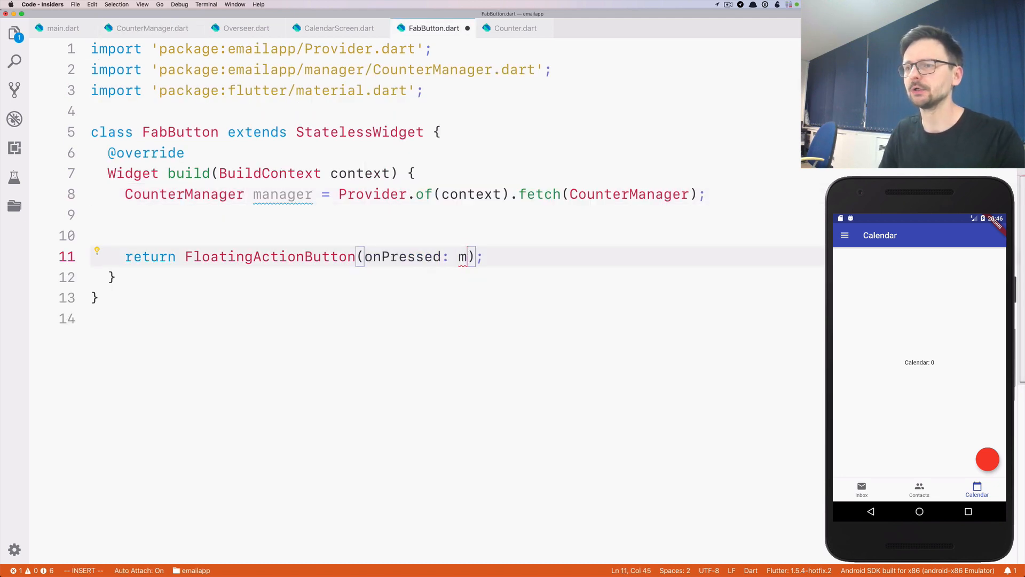
{"action": "type", "text": "anager.increment()"}
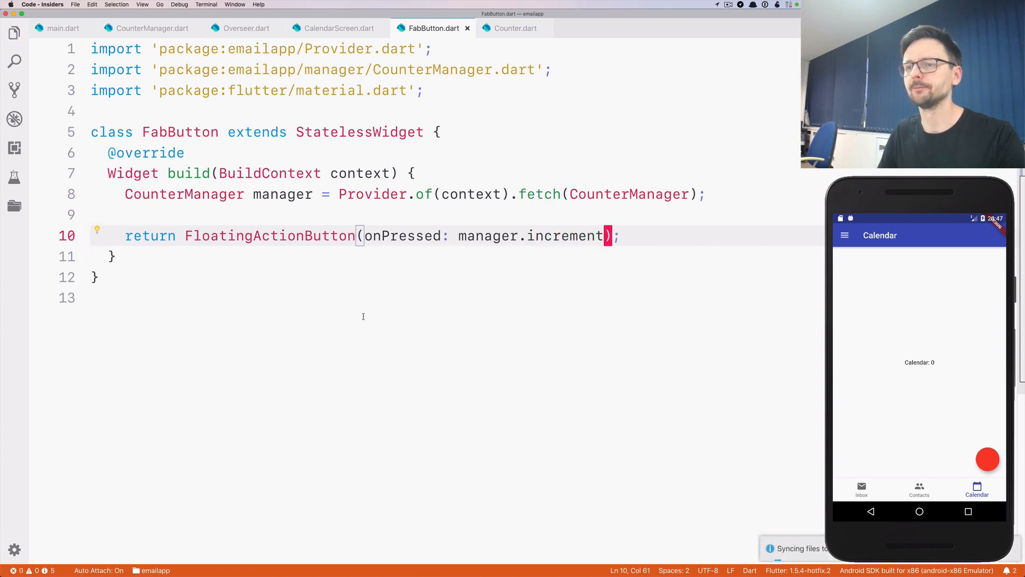
{"action": "left_click", "coordinate": [422, 214]}
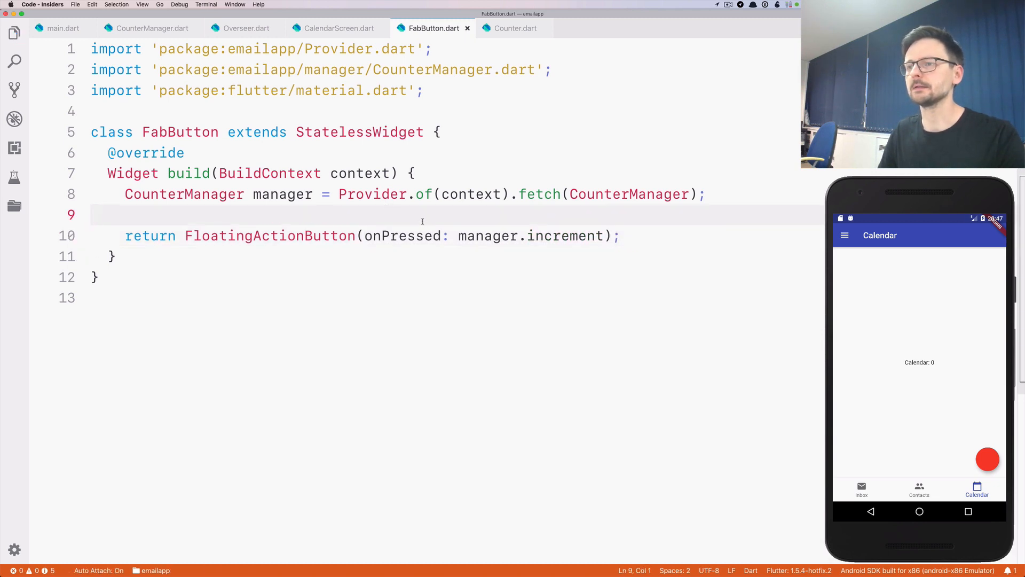
{"action": "left_click", "coordinate": [988, 459]}
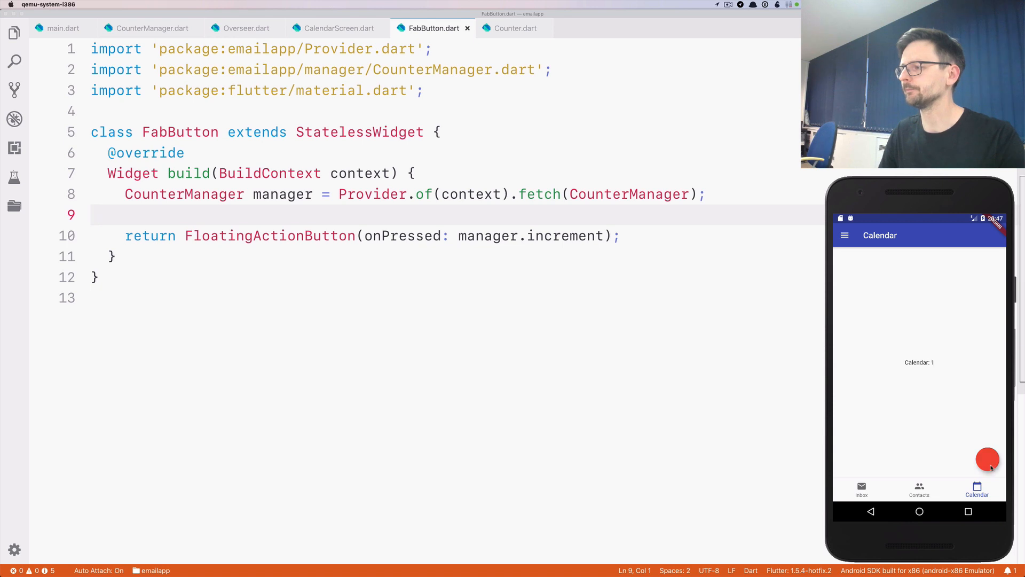
{"action": "left_click", "coordinate": [987, 459]}
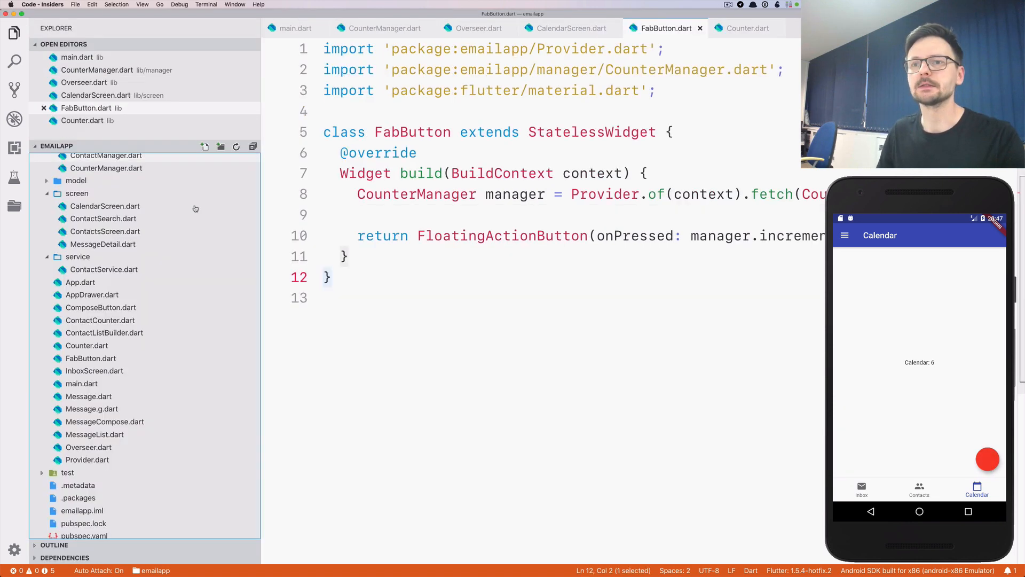
Delete UglyProvider.dart from the project to the trash and show the Problems list.
{"action": "left_click", "coordinate": [90, 358]}
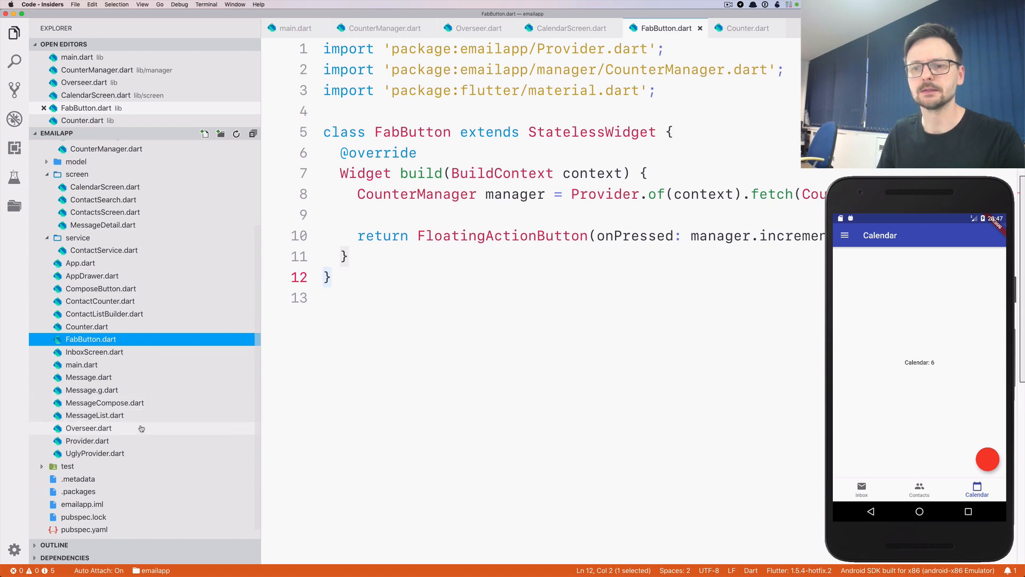
{"action": "right_click", "coordinate": [95, 454]}
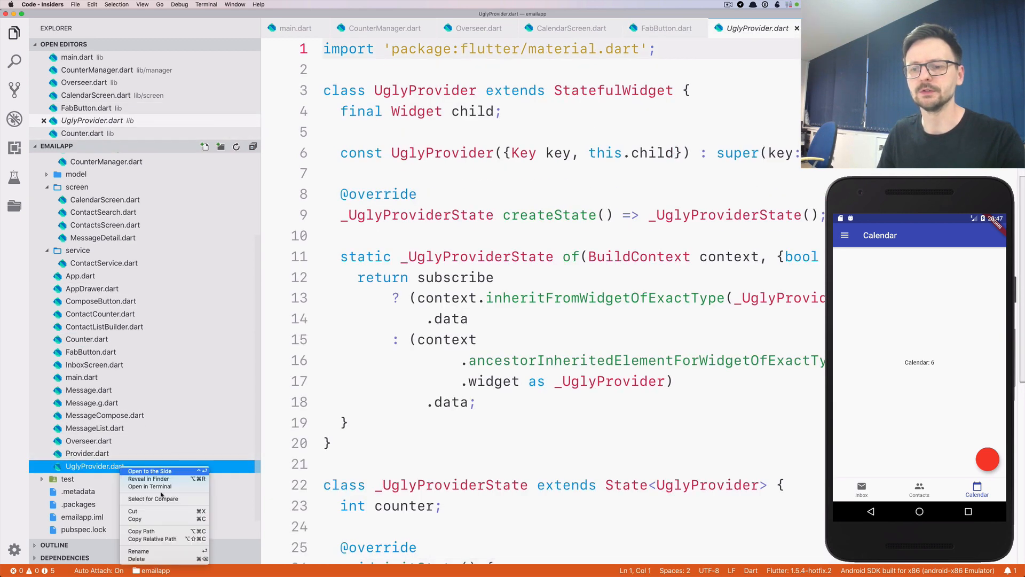
{"action": "left_click", "coordinate": [137, 559]}
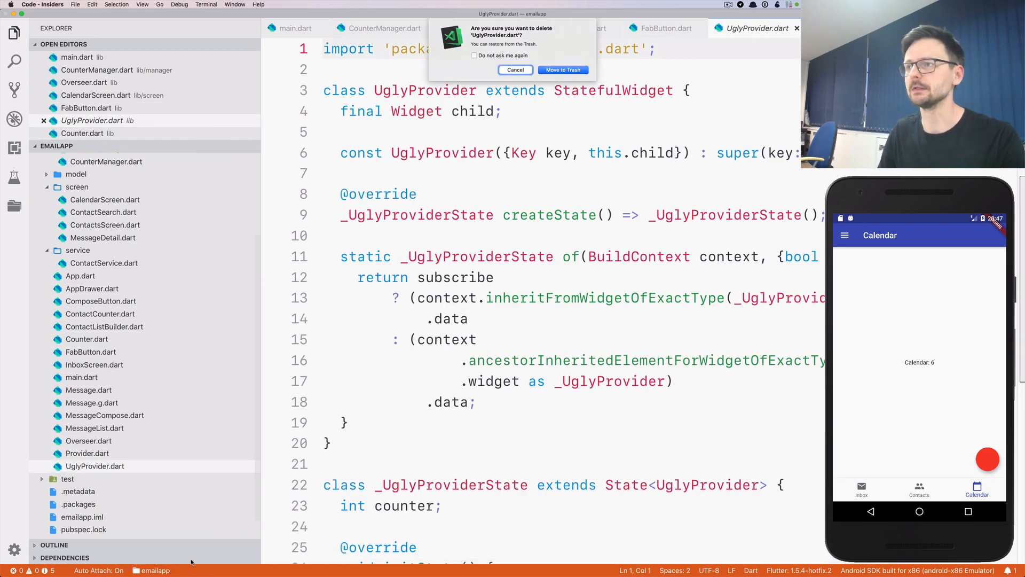
{"action": "left_click", "coordinate": [562, 70]}
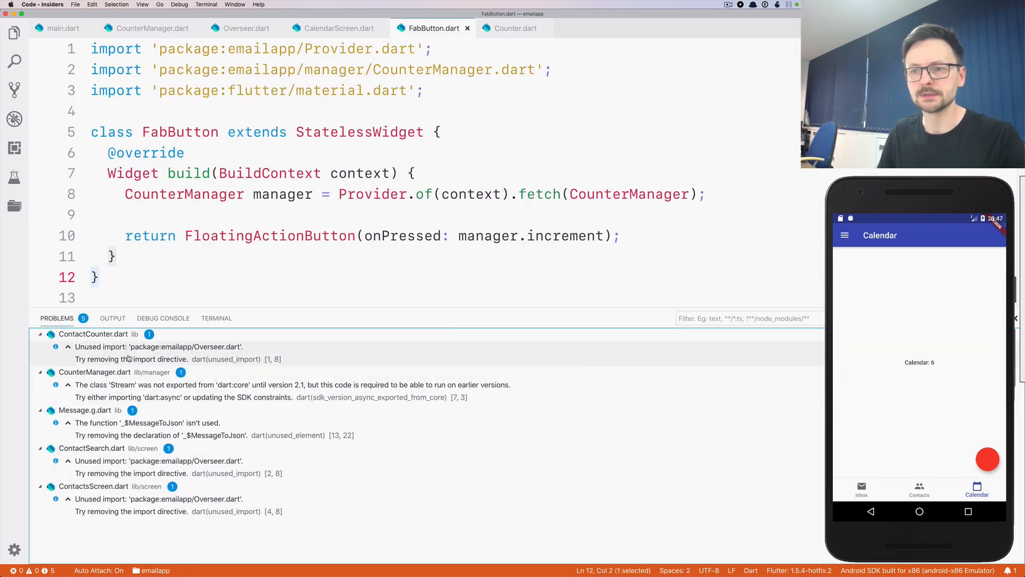
Quick-fix Stream by importing dart:async into CounterManager, and remove the unused Overseer import.
{"action": "left_click", "coordinate": [93, 346]}
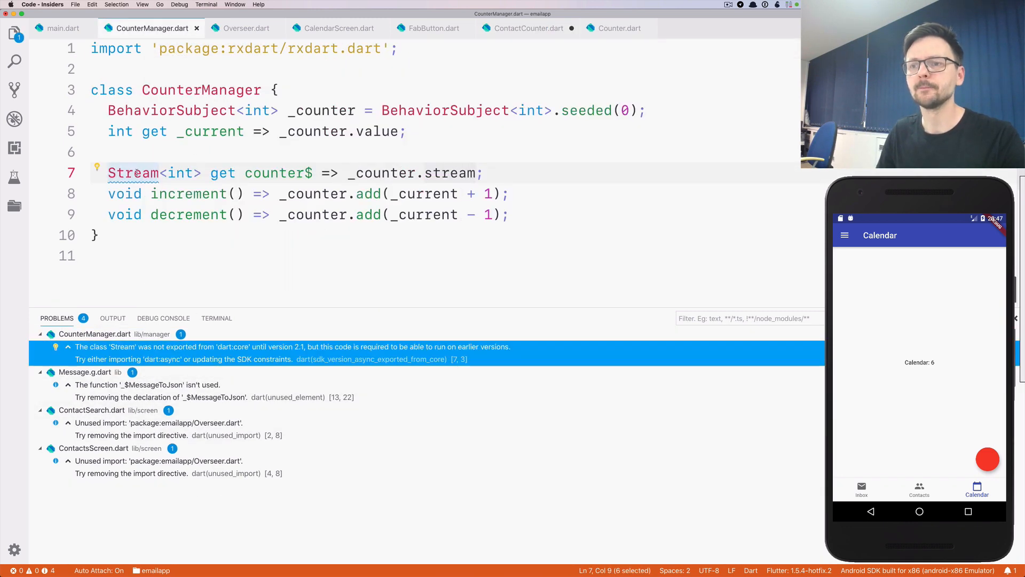
{"action": "left_click", "coordinate": [133, 172]}
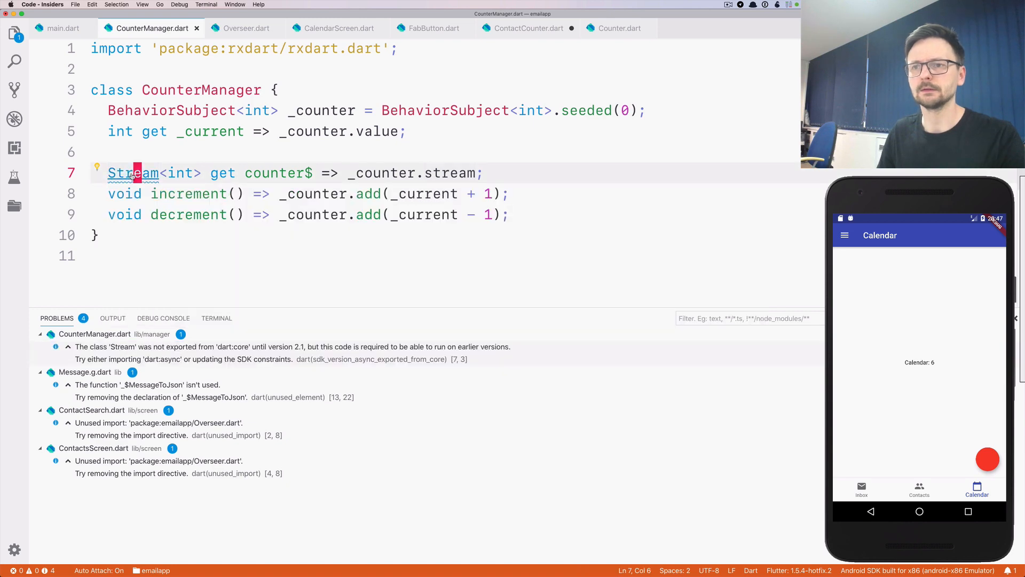
{"action": "left_click", "coordinate": [96, 173]}
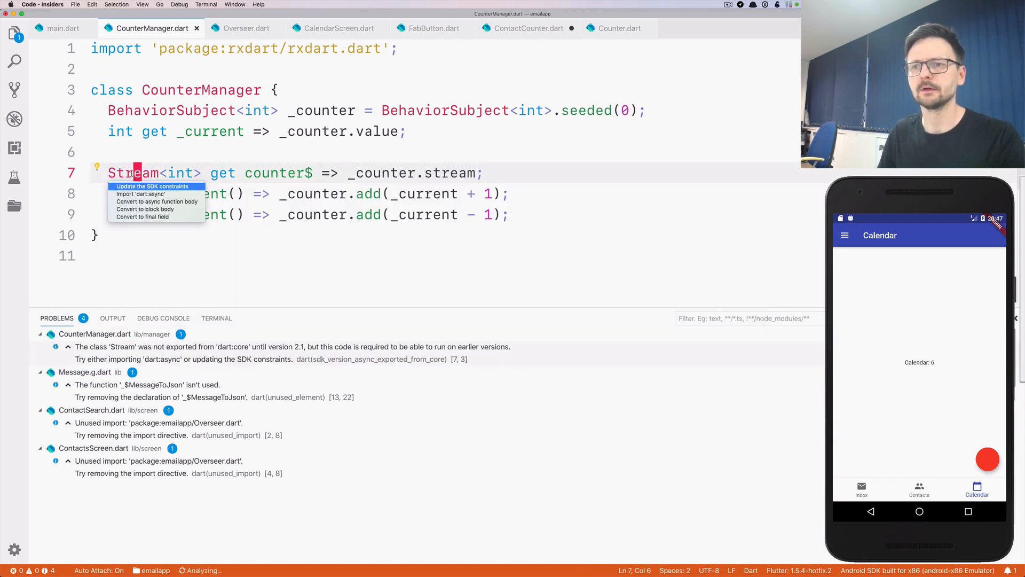
{"action": "left_click", "coordinate": [140, 193]}
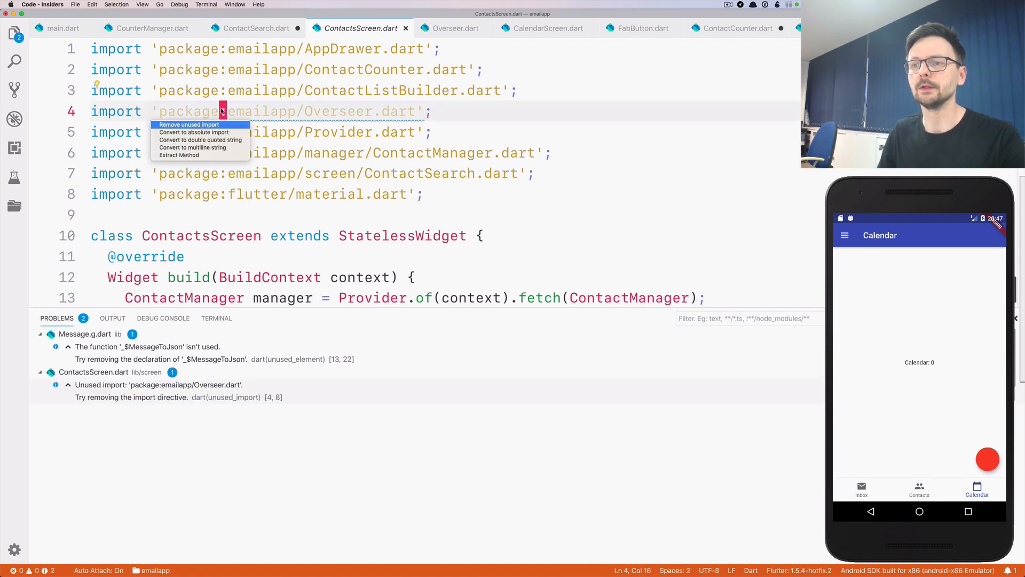
{"action": "left_click", "coordinate": [189, 124]}
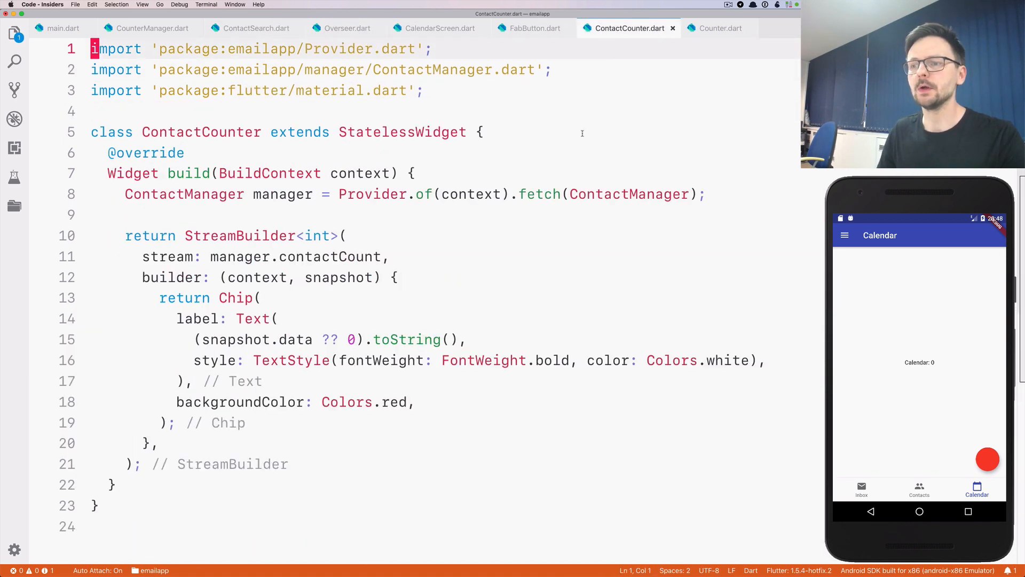
Add 'initialData: 0' to Counter.dart's StreamBuilder, check CounterManager.dart, then view Overseer.dart.
{"action": "left_click", "coordinate": [719, 29]}
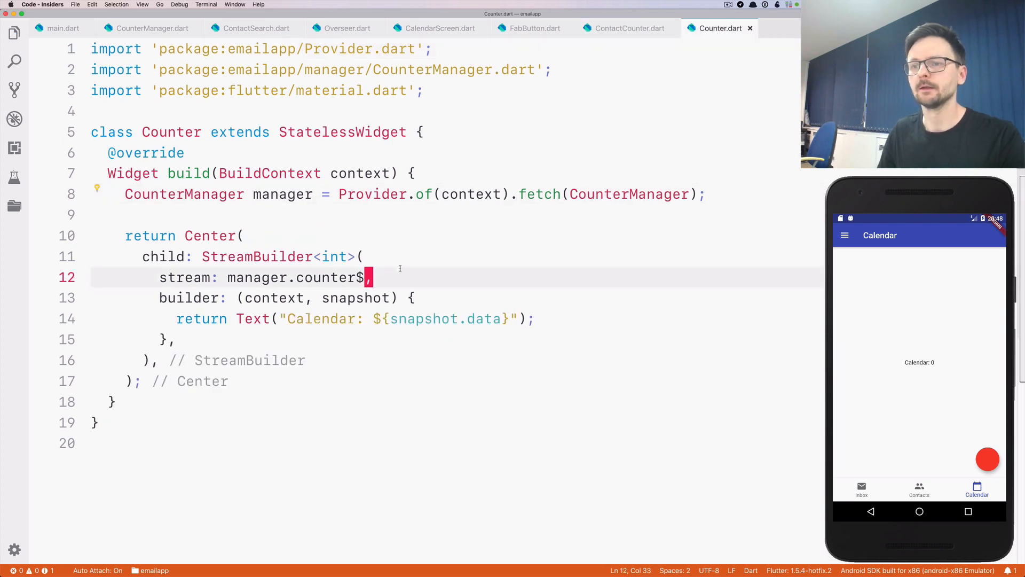
{"action": "type", "text": "initialData: 0,"}
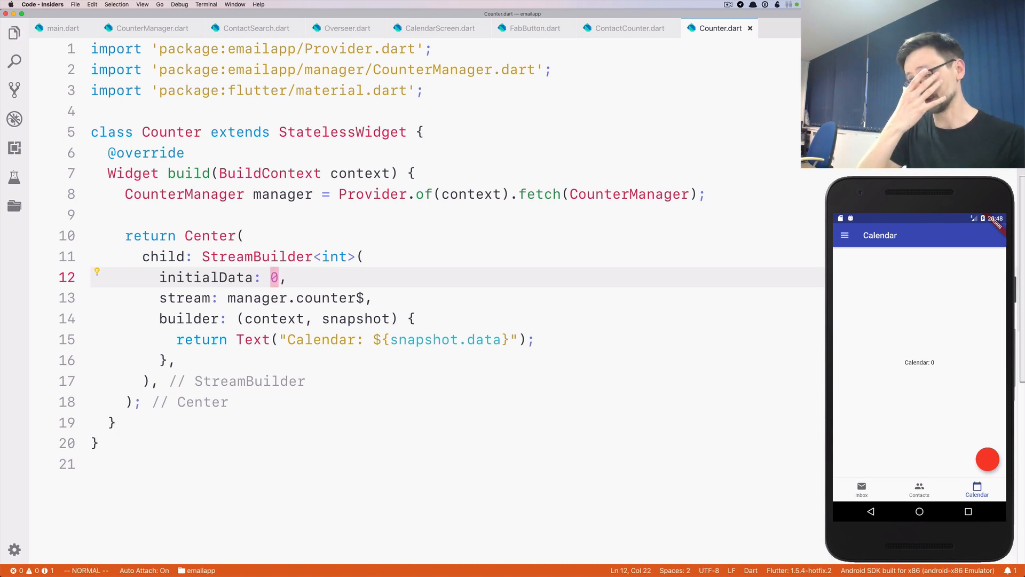
{"action": "mouse_move", "coordinate": [328, 314]}
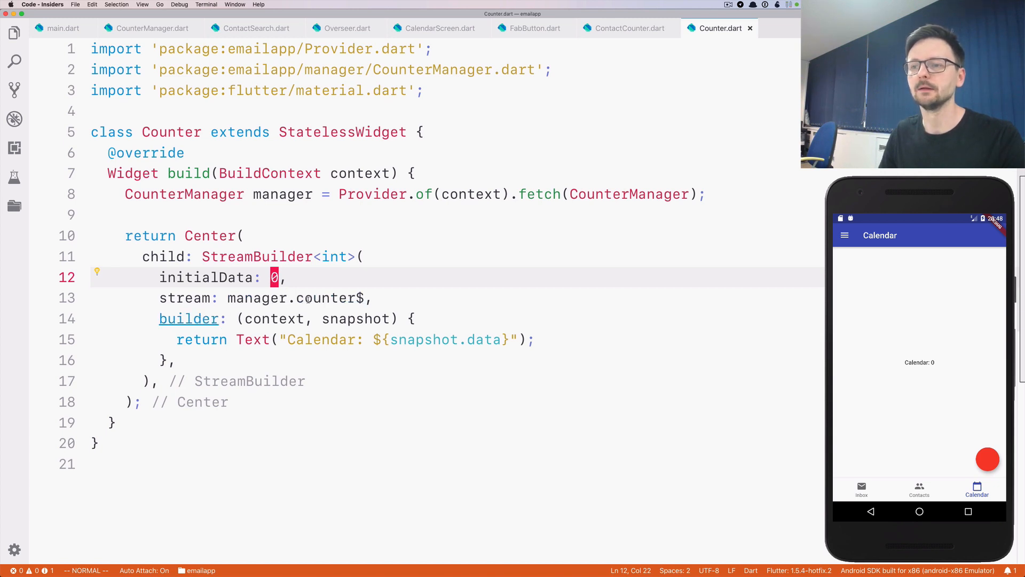
{"action": "left_click", "coordinate": [150, 28]}
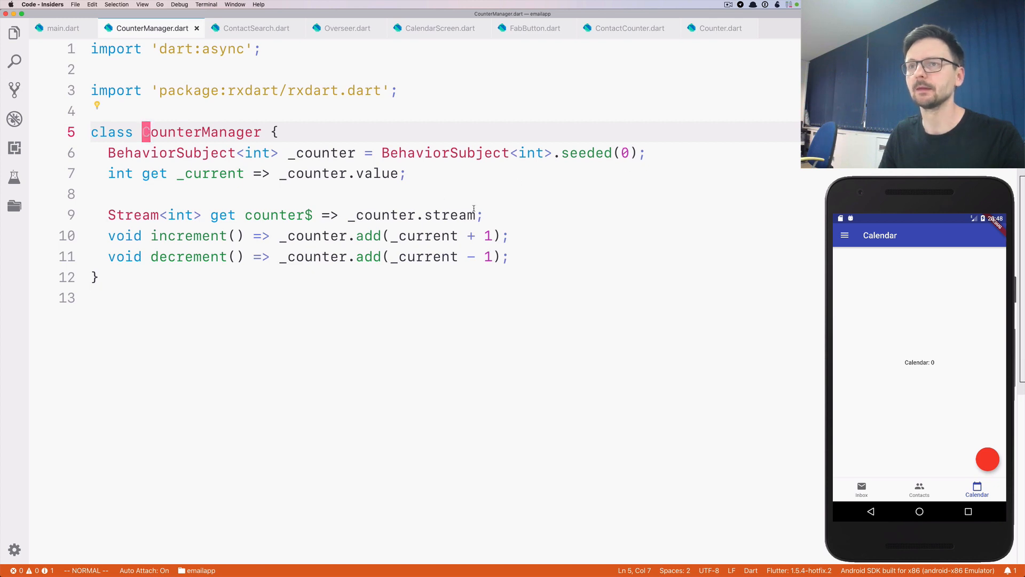
{"action": "left_click", "coordinate": [721, 28]}
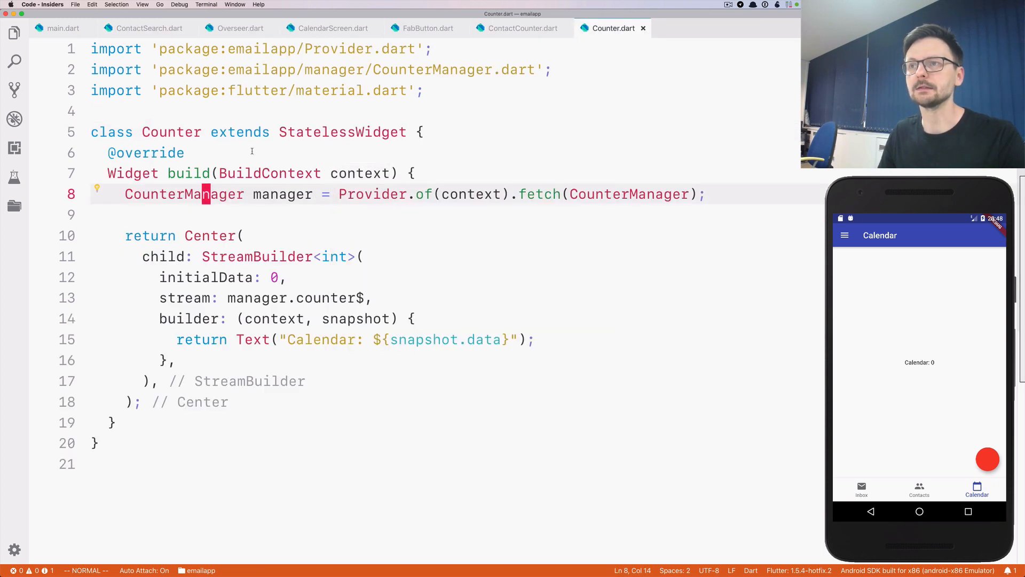
{"action": "left_click", "coordinate": [240, 28]}
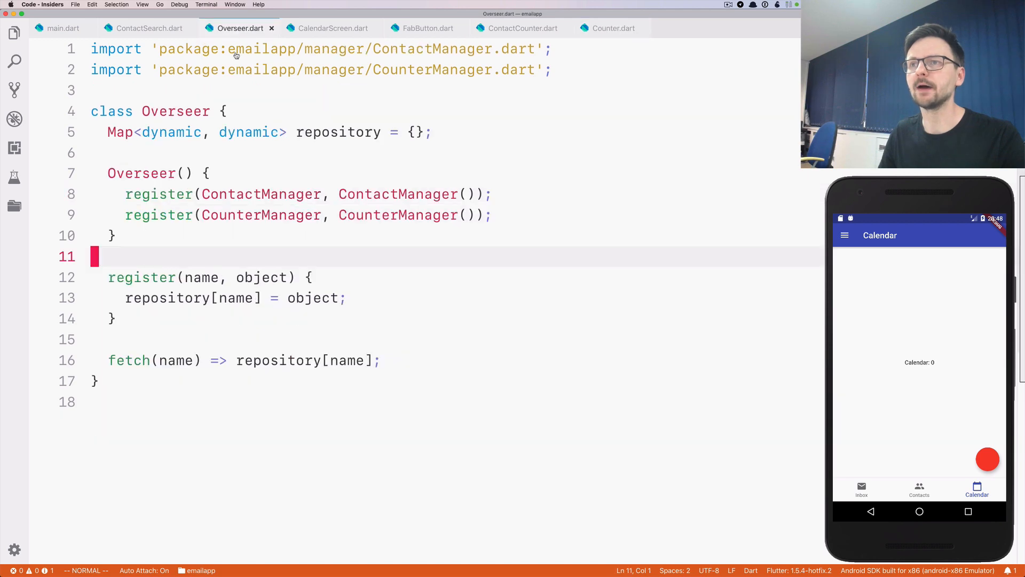
Bring up ContactManager.dart with its _contactCount BehaviorSubject and contactCount stream.
{"action": "left_click", "coordinate": [260, 193]}
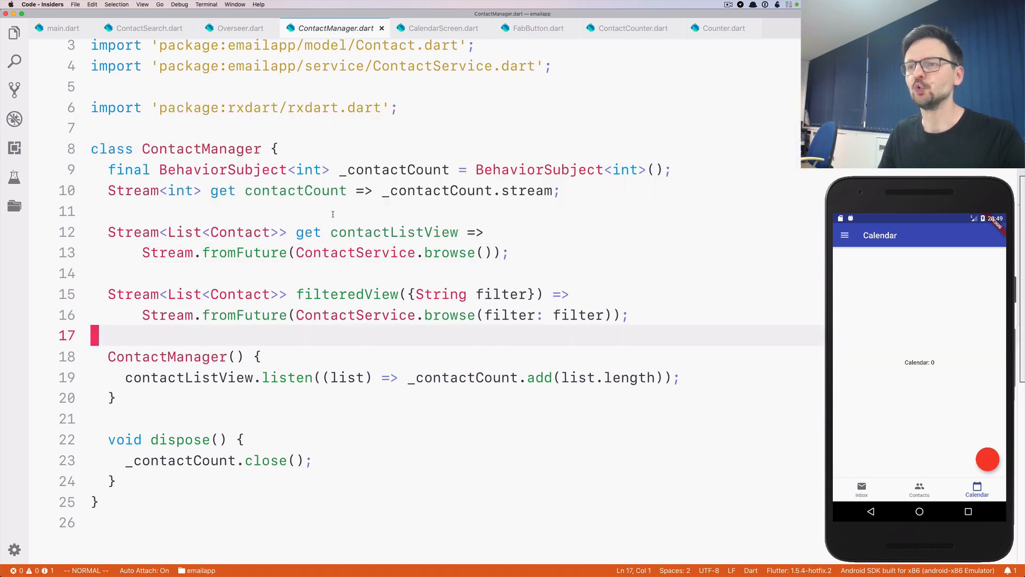
Rename the contactCount getter to count$ and delete the contactListView getter lines.
{"action": "left_click", "coordinate": [199, 190]}
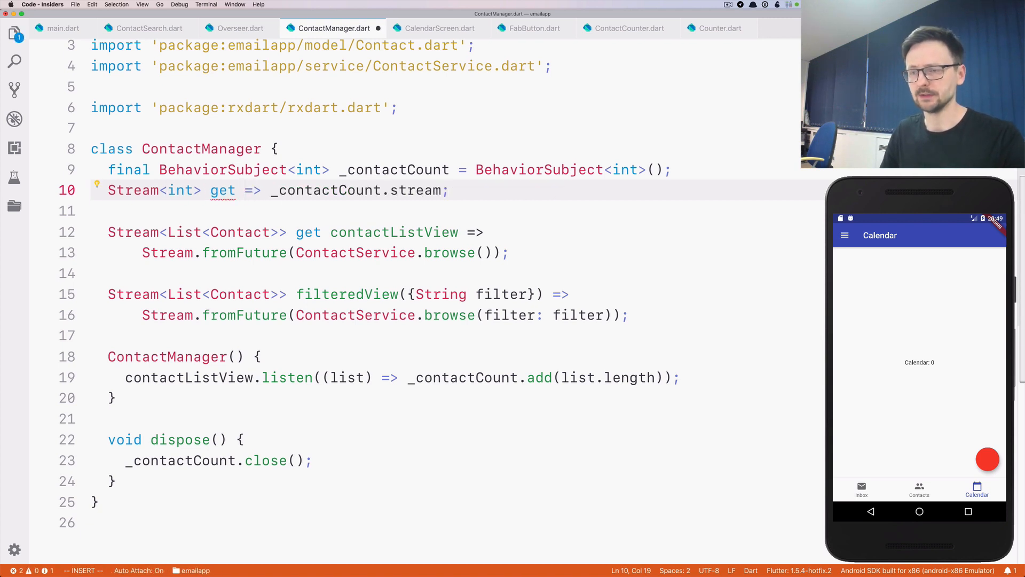
{"action": "type", "text": "counter"}
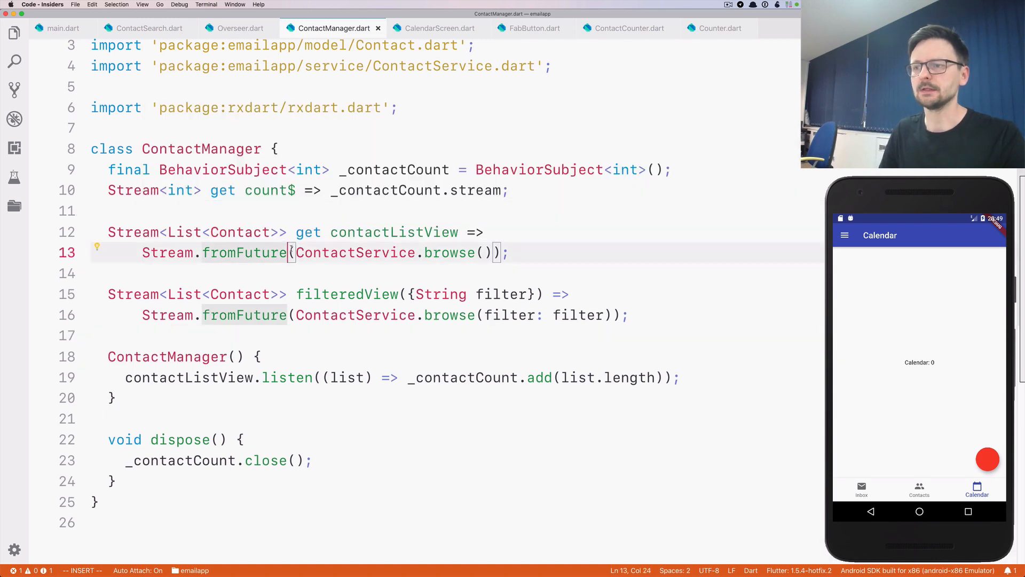
{"action": "key", "text": "Escape"}
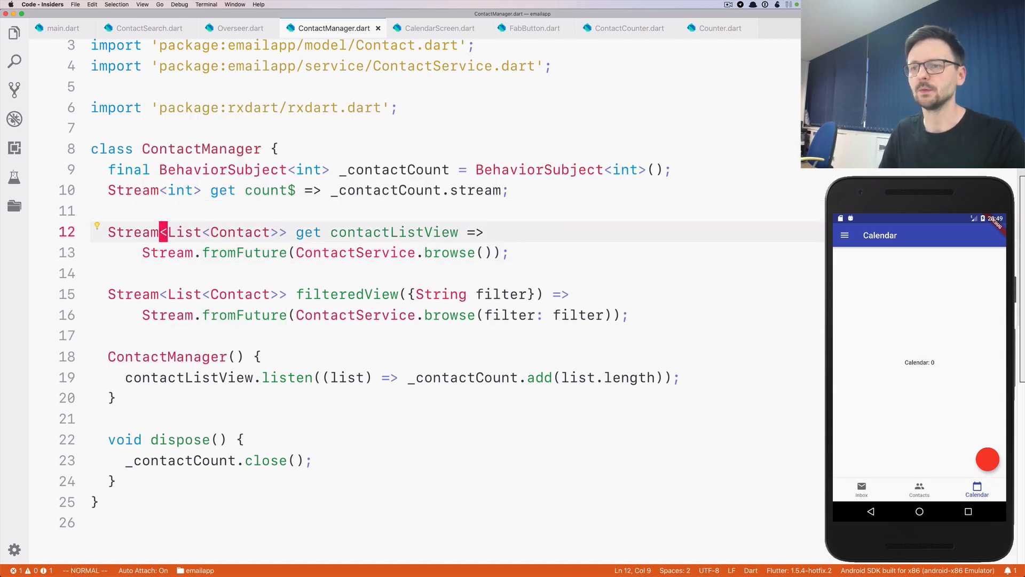
{"action": "key", "text": "d"}
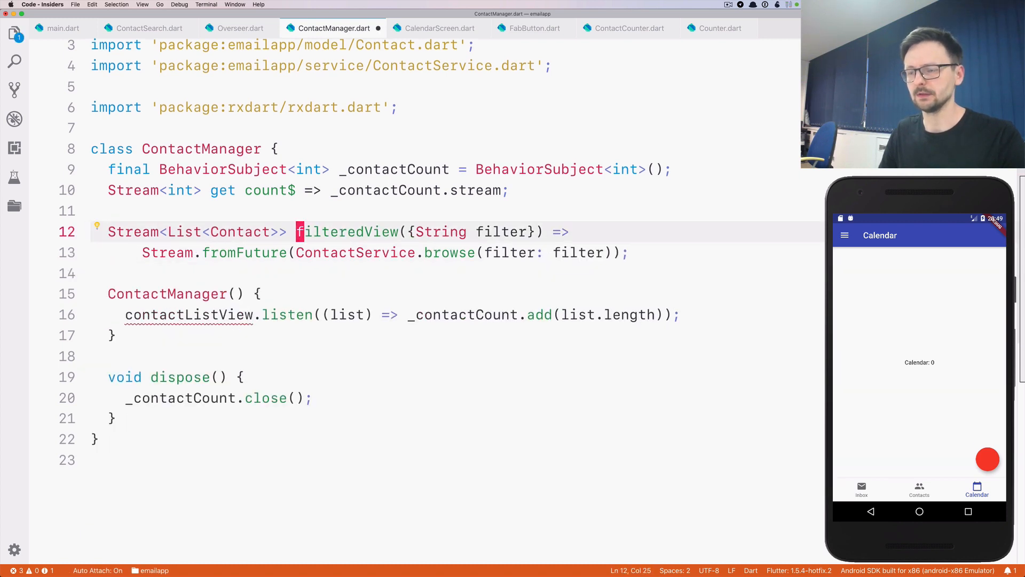
Rename filteredView to browse$ and dismiss the auto-import suggestion.
{"action": "type", "text": "b"}
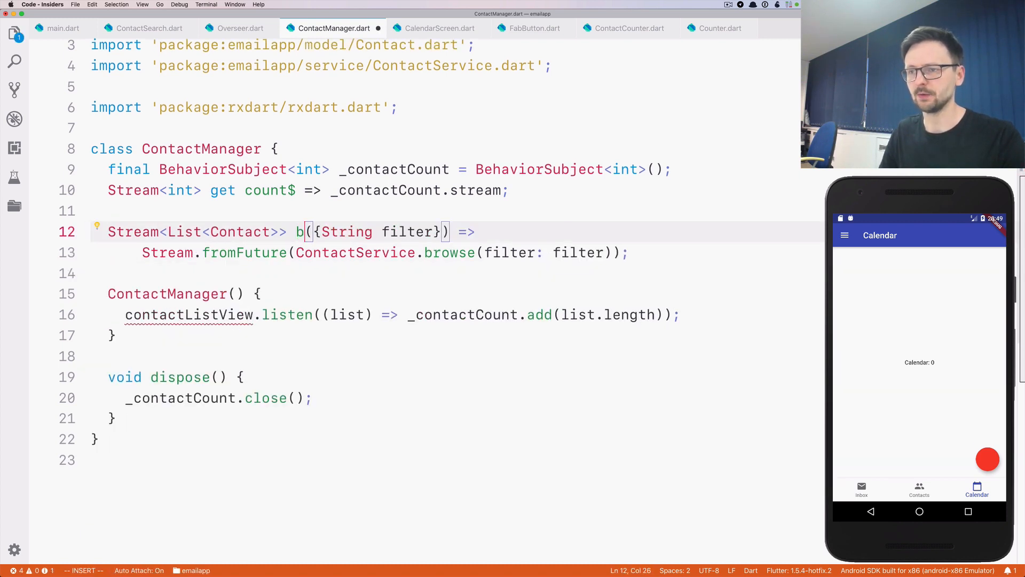
{"action": "type", "text": "rowse$"}
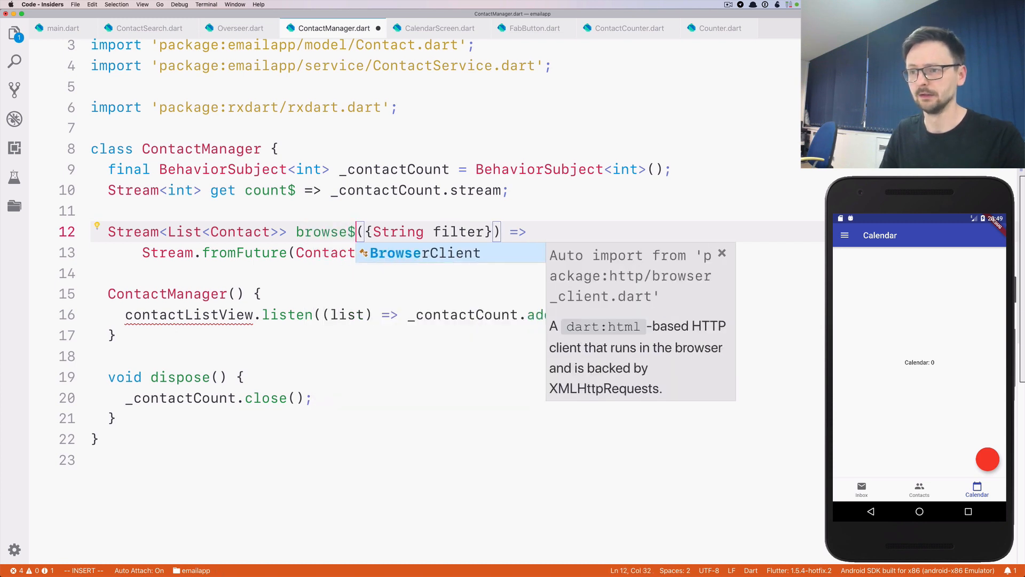
{"action": "key", "text": "Escape"}
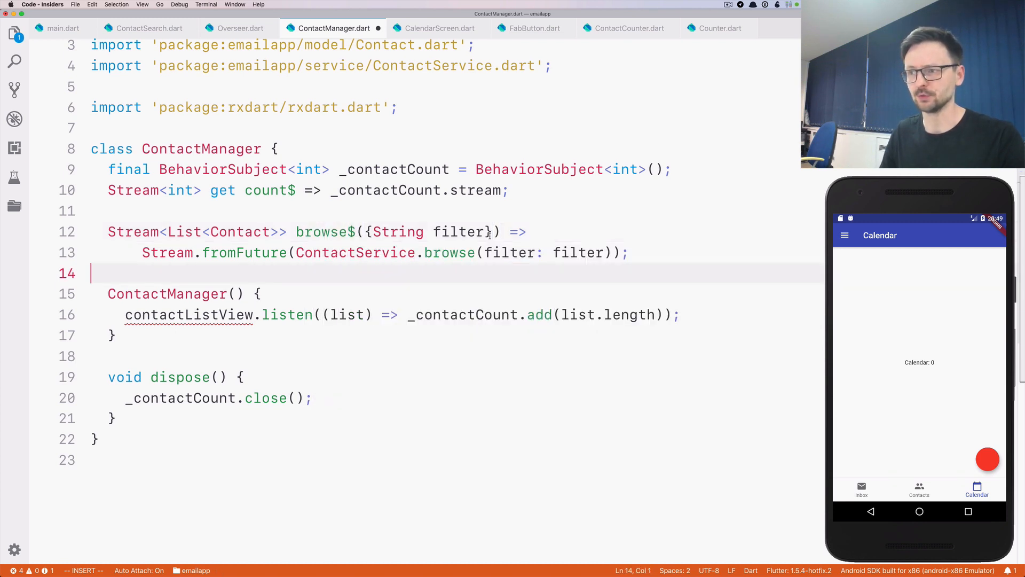
{"action": "mouse_move", "coordinate": [398, 231]}
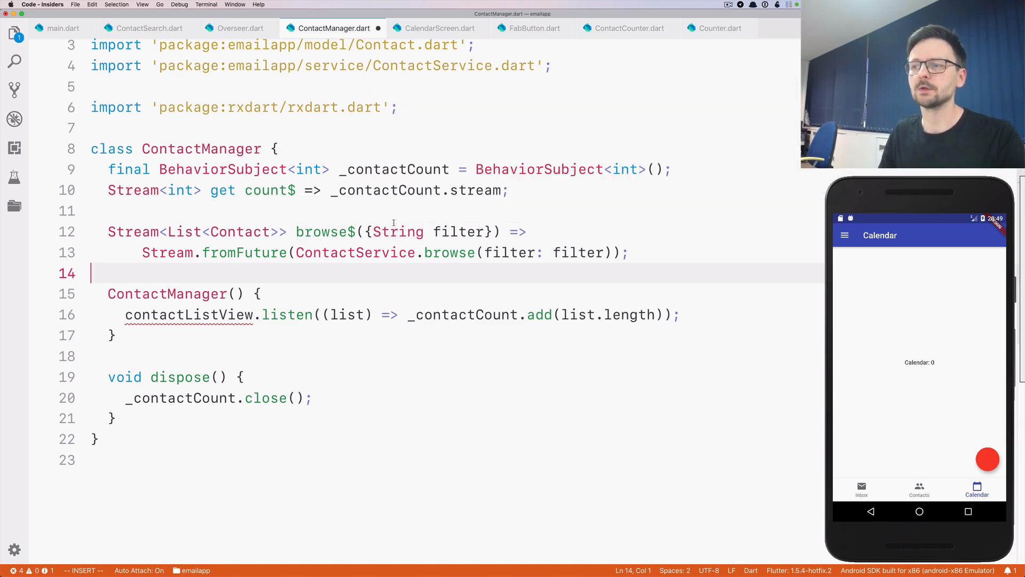
{"action": "mouse_move", "coordinate": [456, 231]}
{"action": "type", "text": "b"}
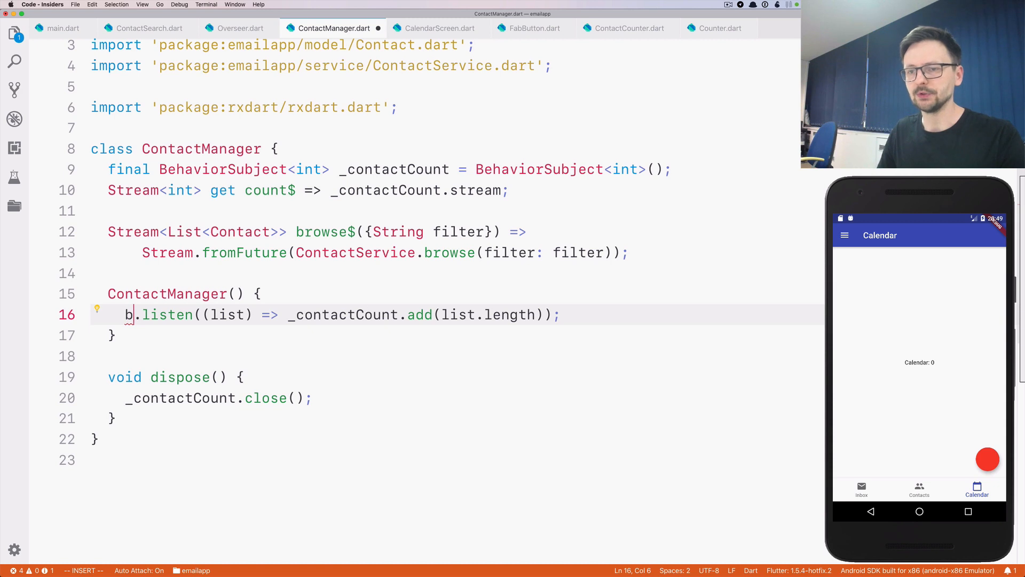
Make the constructor listen to browse$() and group the count$ and browse$ getters together.
{"action": "type", "text": "rowse$("}
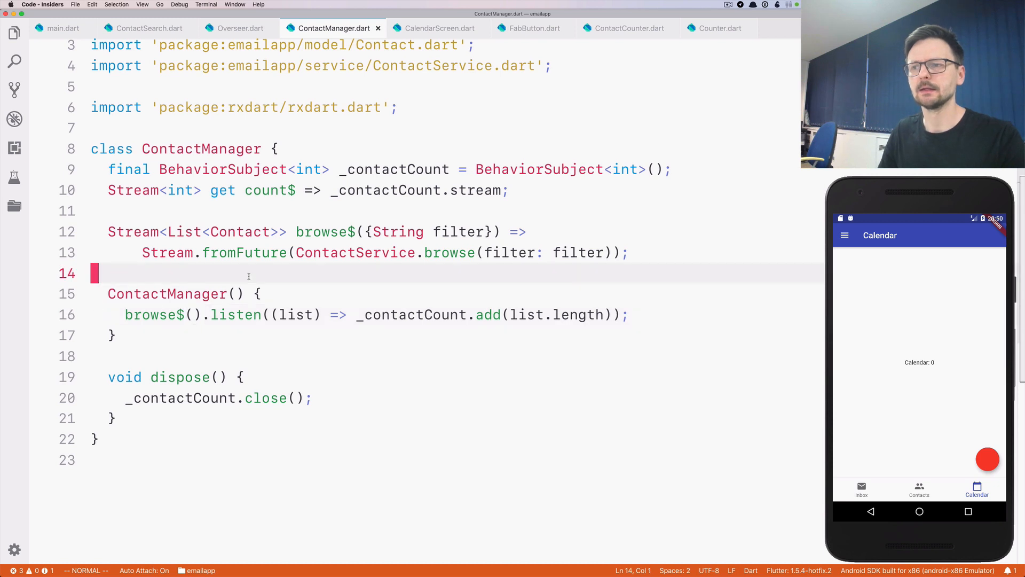
{"action": "double_click", "coordinate": [321, 231]}
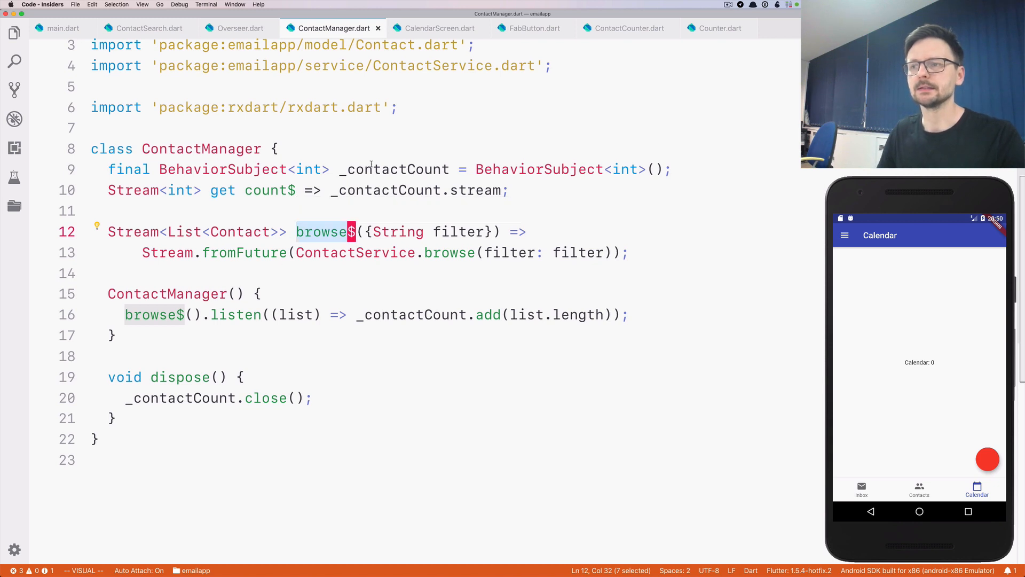
{"action": "key", "text": "Escape"}
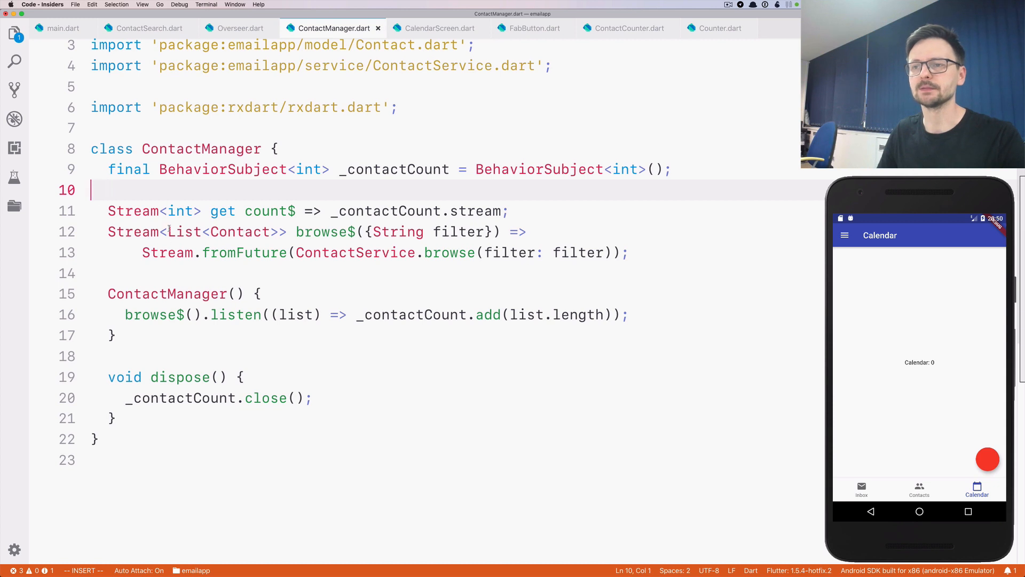
{"action": "double_click", "coordinate": [266, 211]}
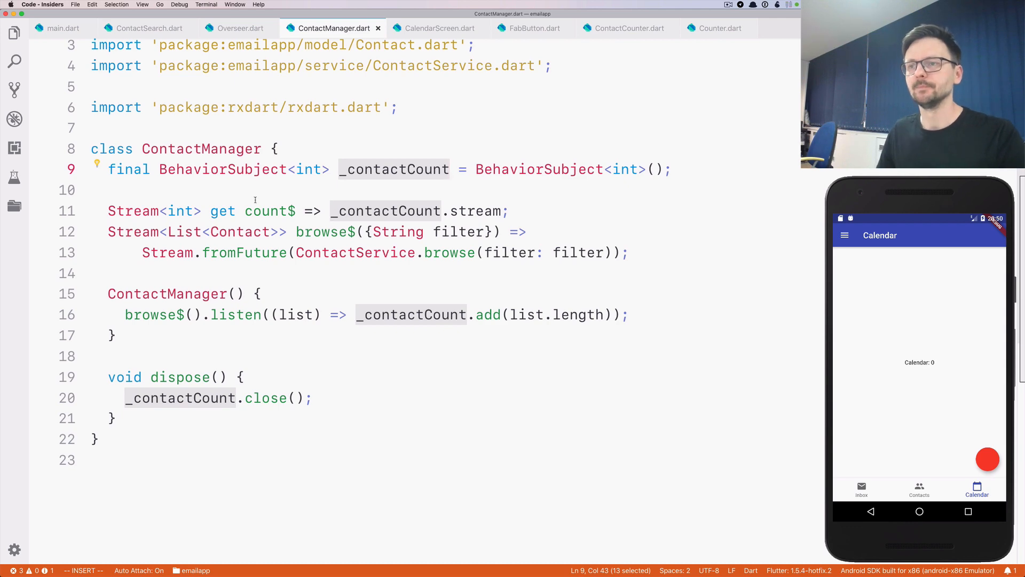
{"action": "left_click", "coordinate": [57, 318]}
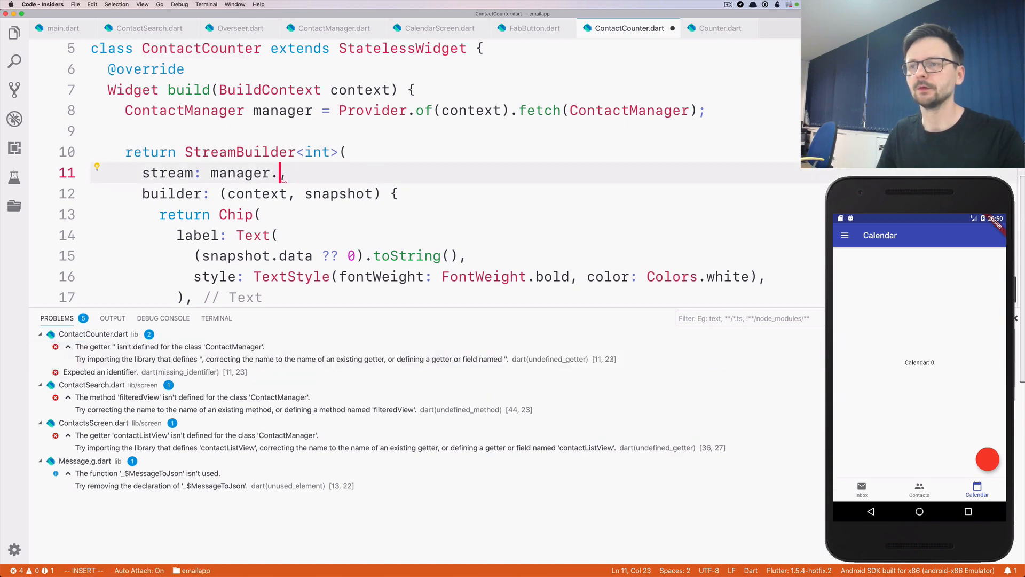
Use count$ in ContactCounter and browse$ in ContactSearch and ContactsScreen, then test searching 'erv'.
{"action": "type", "text": "count$"}
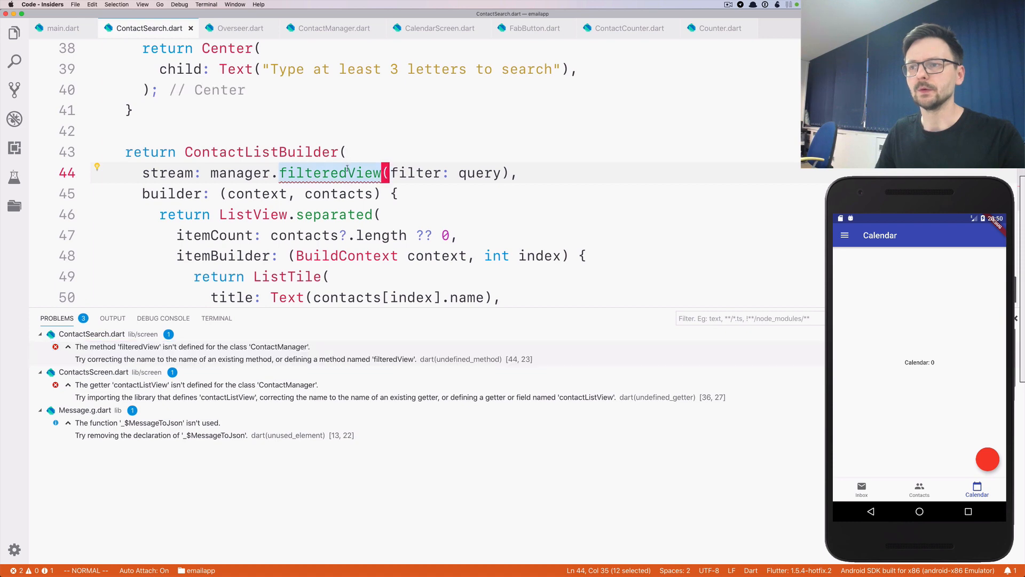
{"action": "type", "text": "browse$"}
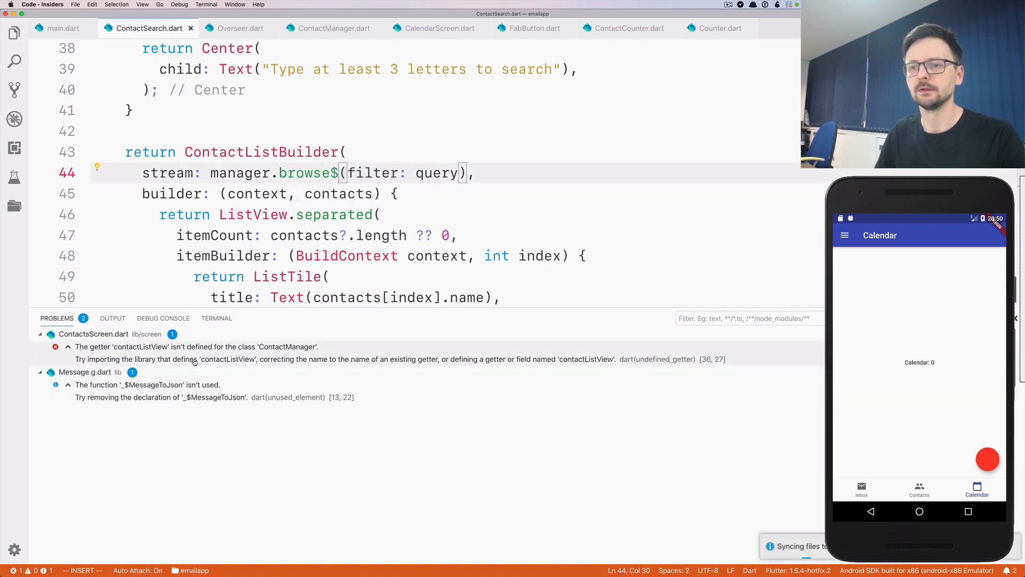
{"action": "left_click", "coordinate": [253, 28]}
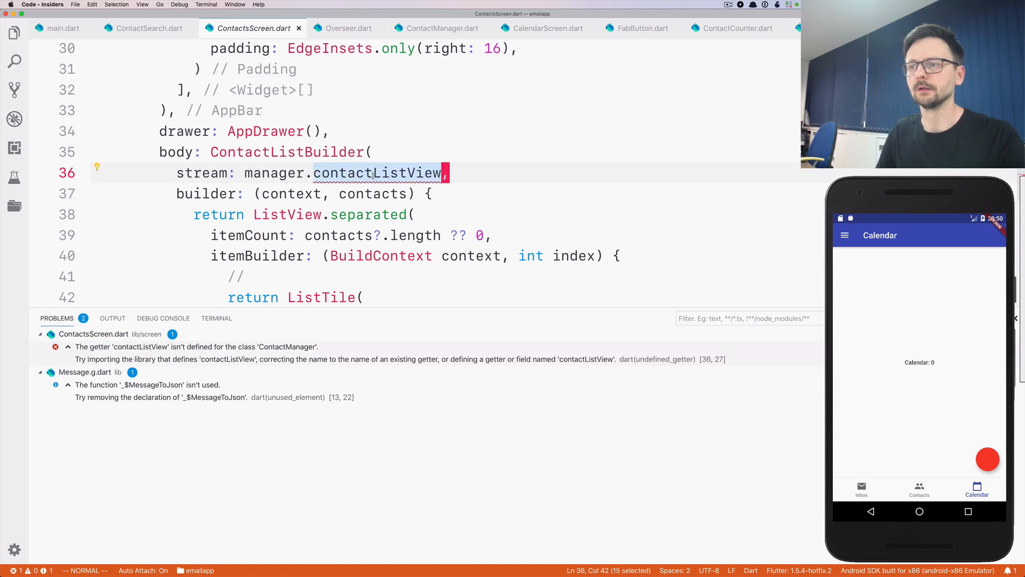
{"action": "type", "text": "browse$()"}
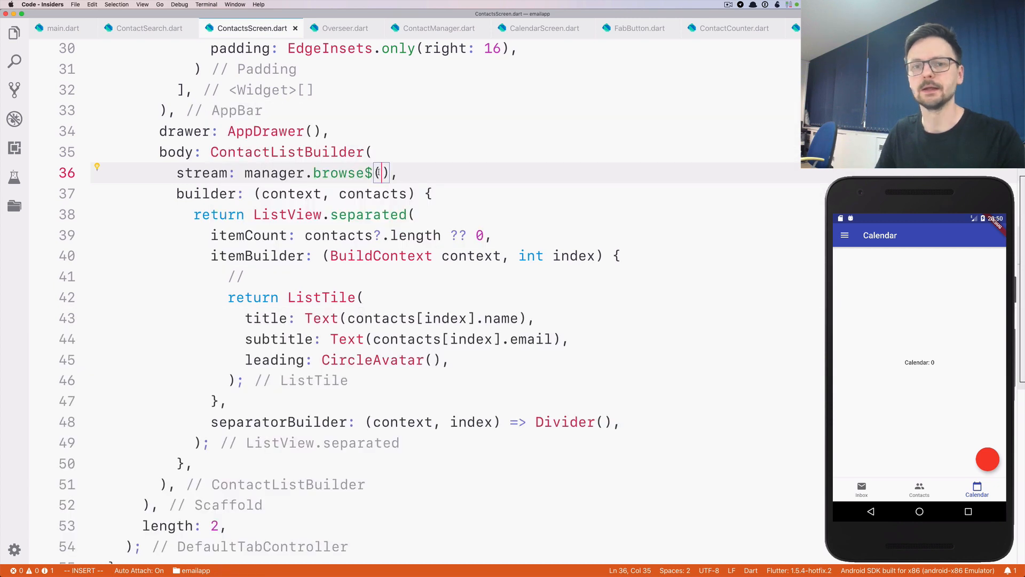
{"action": "left_click", "coordinate": [920, 489]}
{"action": "type", "text": "erv"}
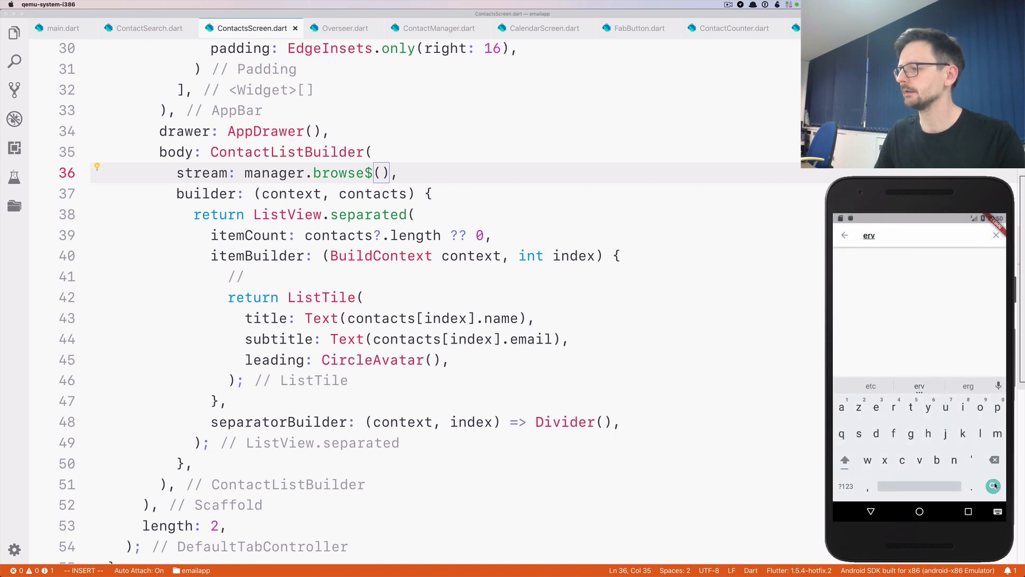
{"action": "left_click", "coordinate": [993, 485]}
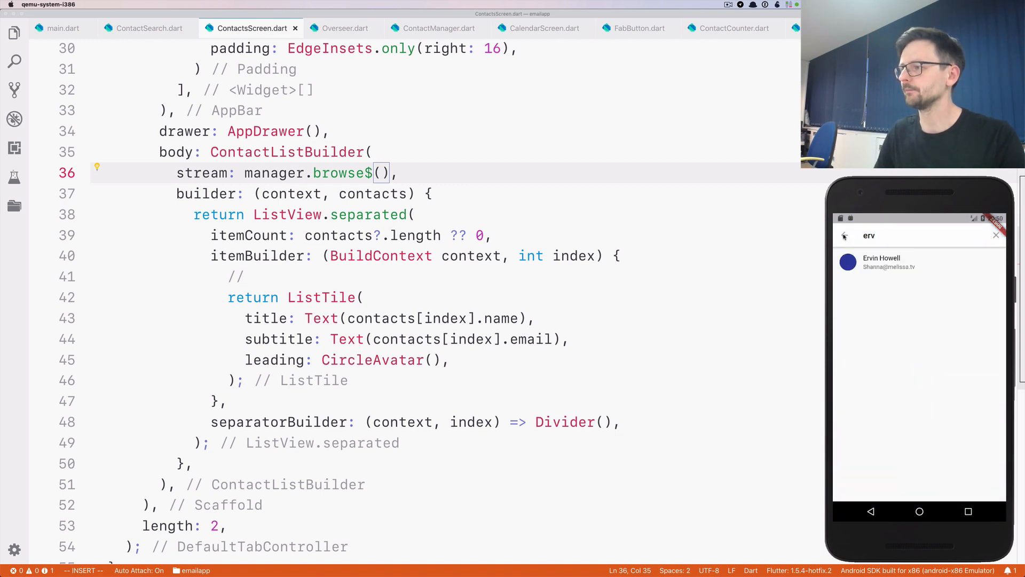